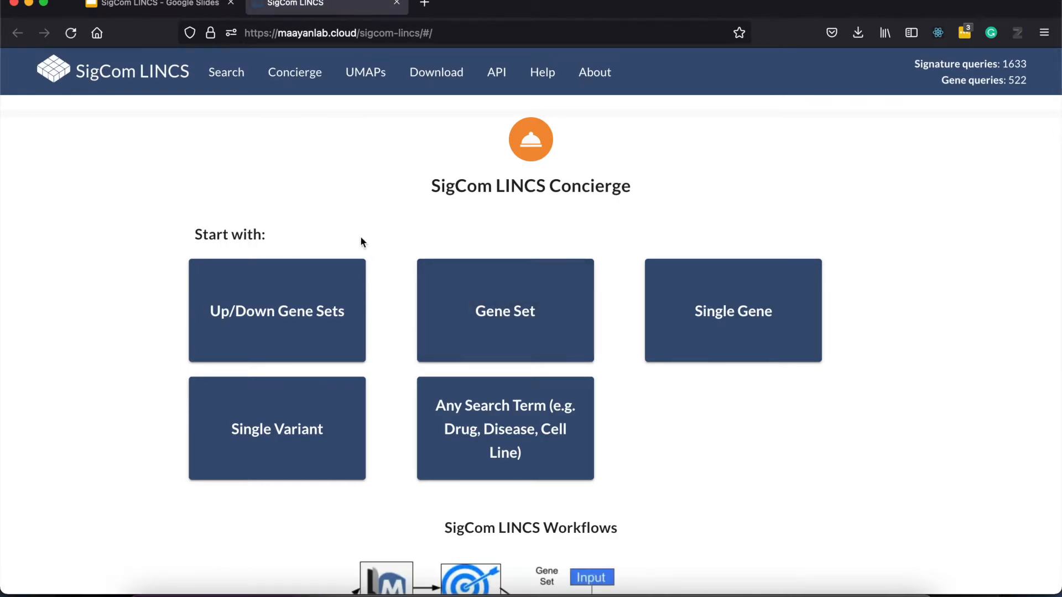
pyautogui.moveTo(99, 301)
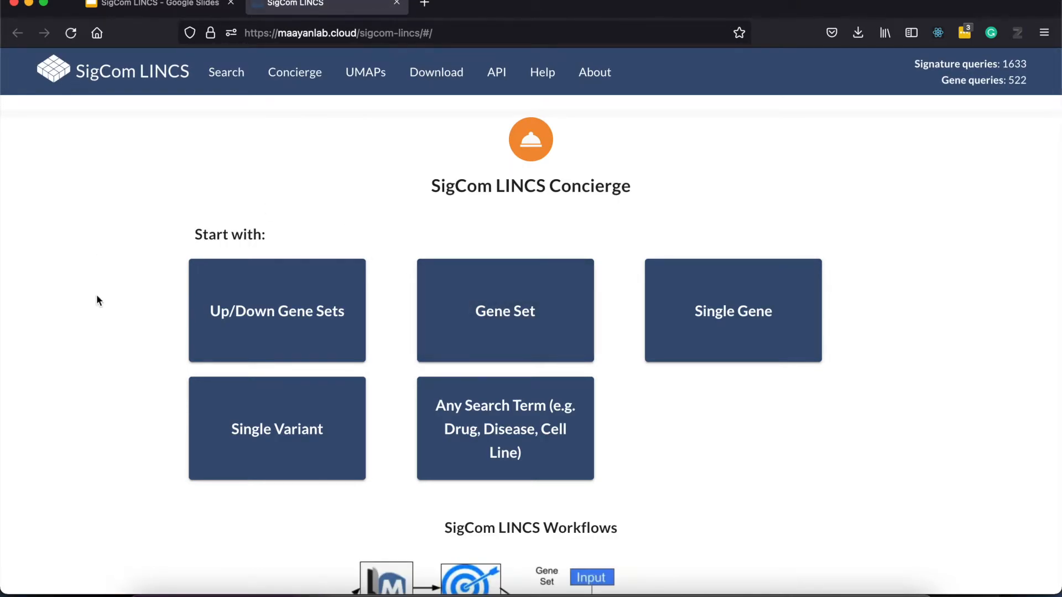
# Reveal the concierge's follow-up searches for a Single Gene: co-expressed genes or up/down-regulating signatures.
pyautogui.scroll(-3)
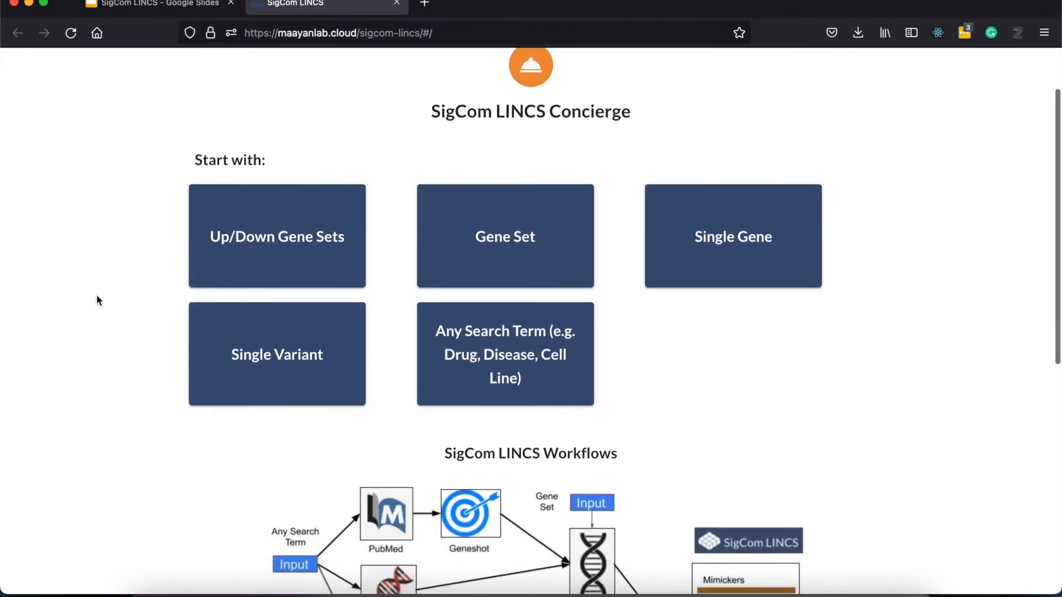
pyautogui.scroll(-3)
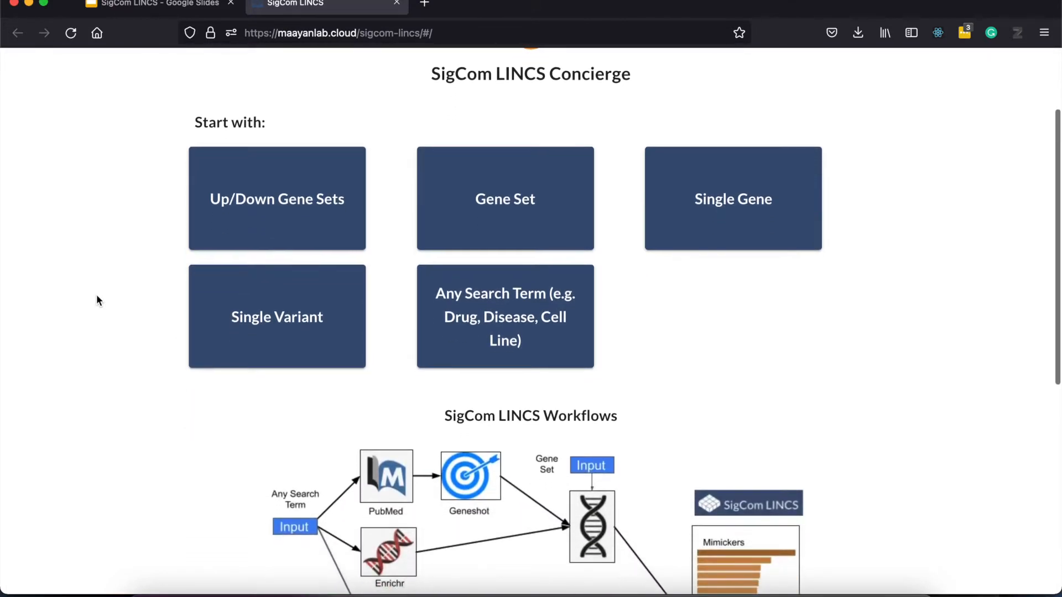
pyautogui.scroll(-3)
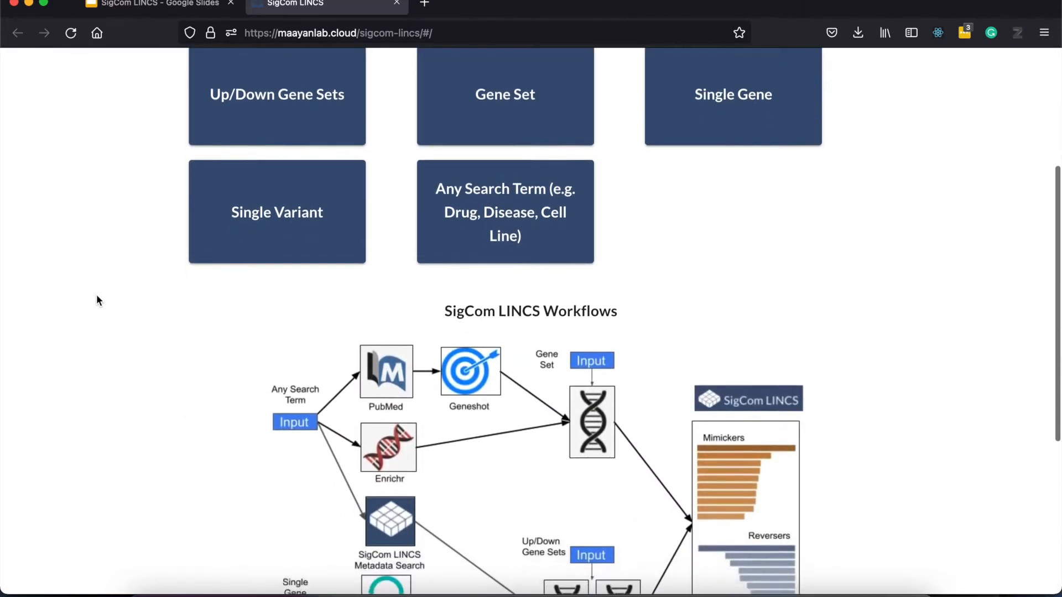
pyautogui.scroll(-3)
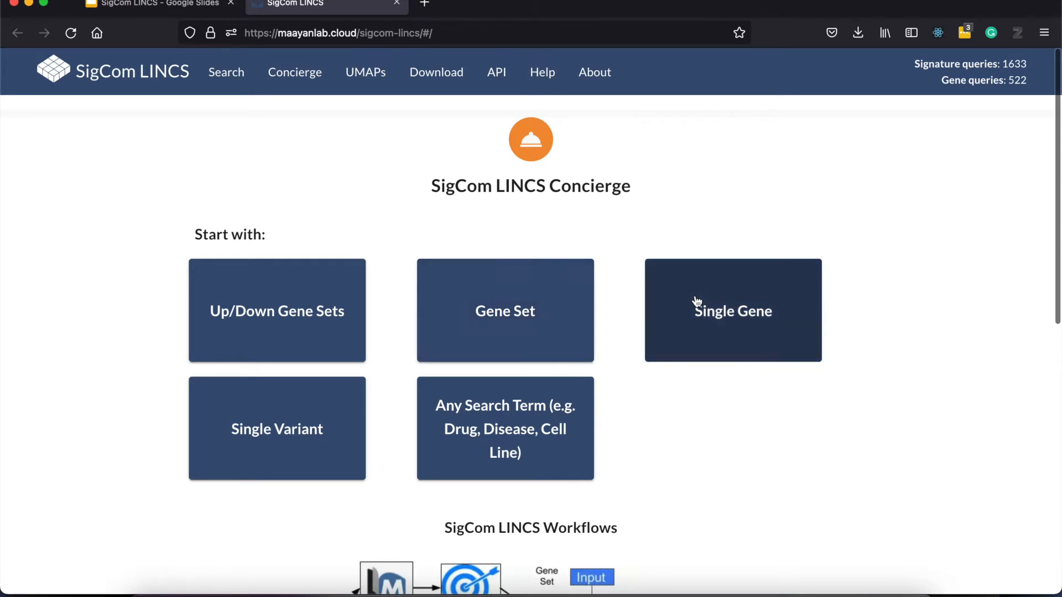
pyautogui.click(733, 311)
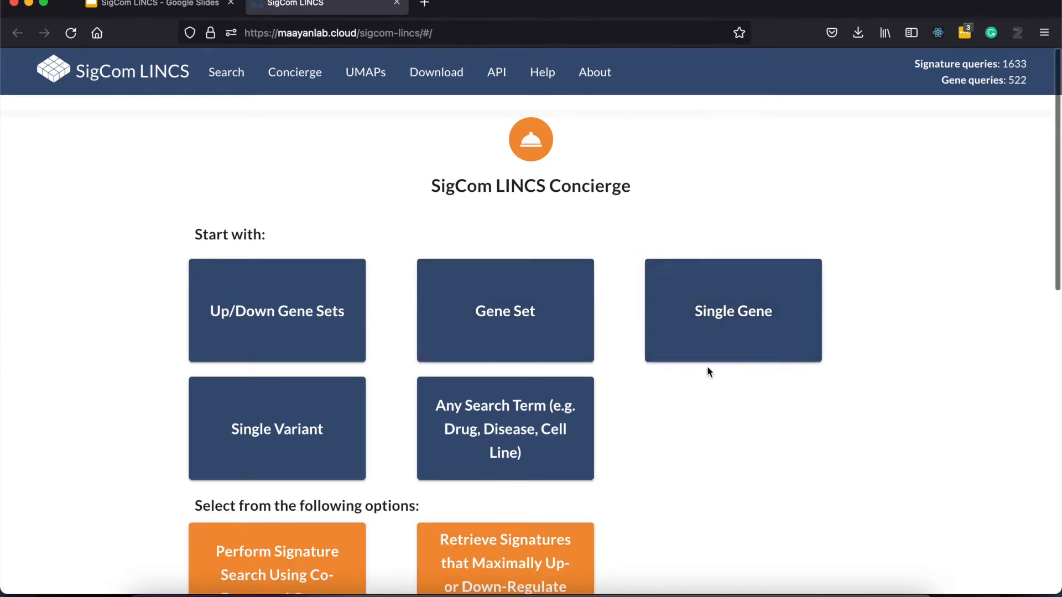
pyautogui.scroll(-3)
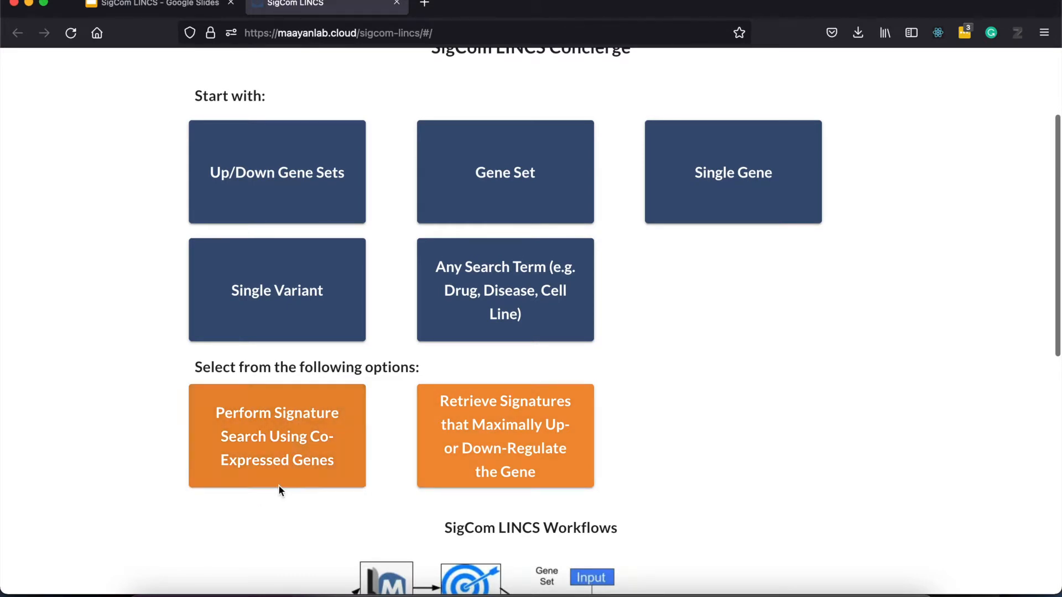
pyautogui.moveTo(504, 444)
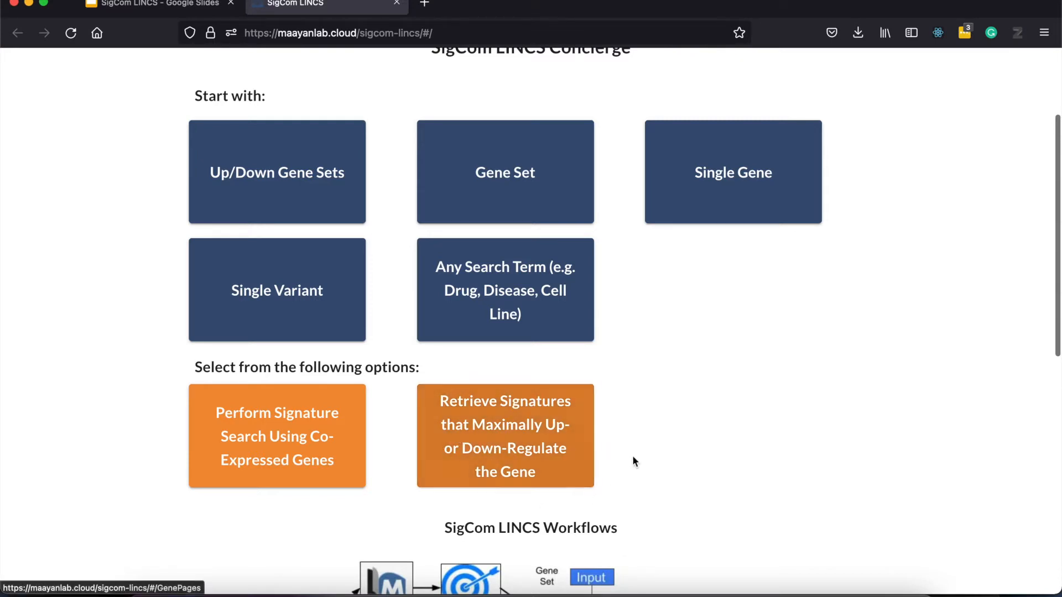
pyautogui.moveTo(386, 458)
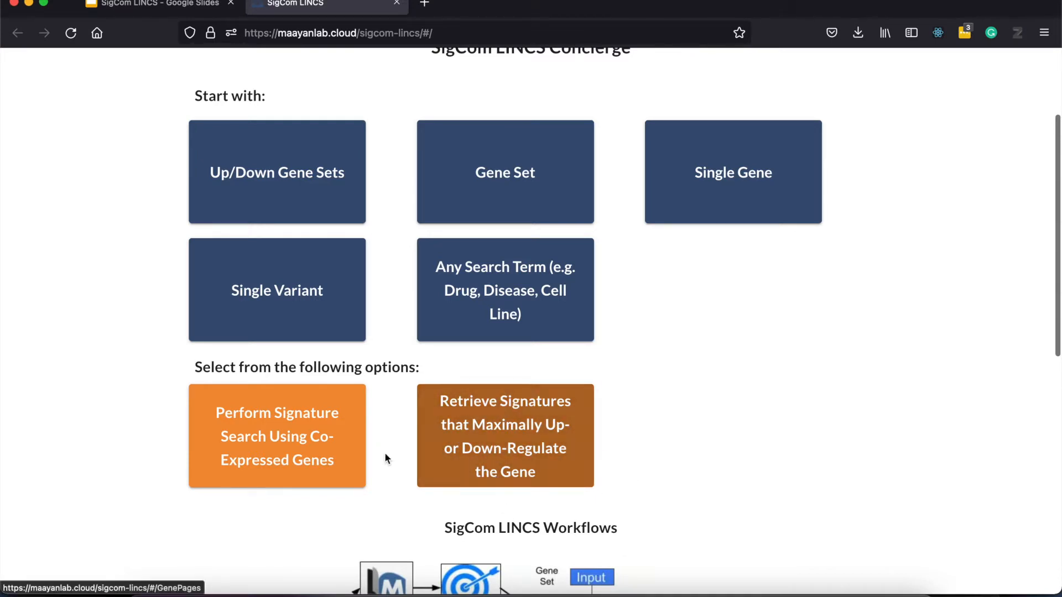
pyautogui.moveTo(332, 321)
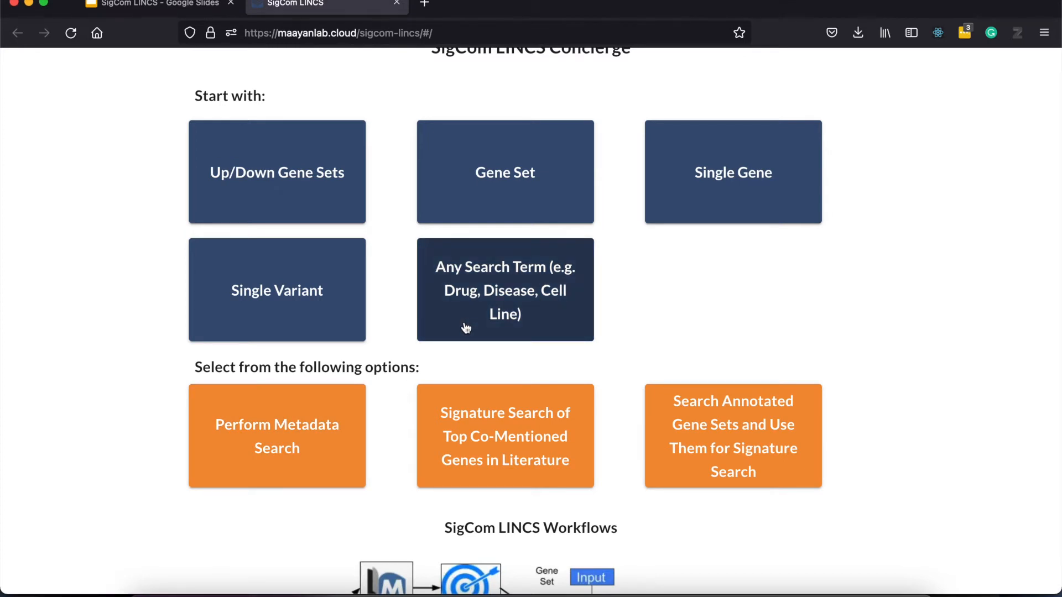
pyautogui.moveTo(301, 384)
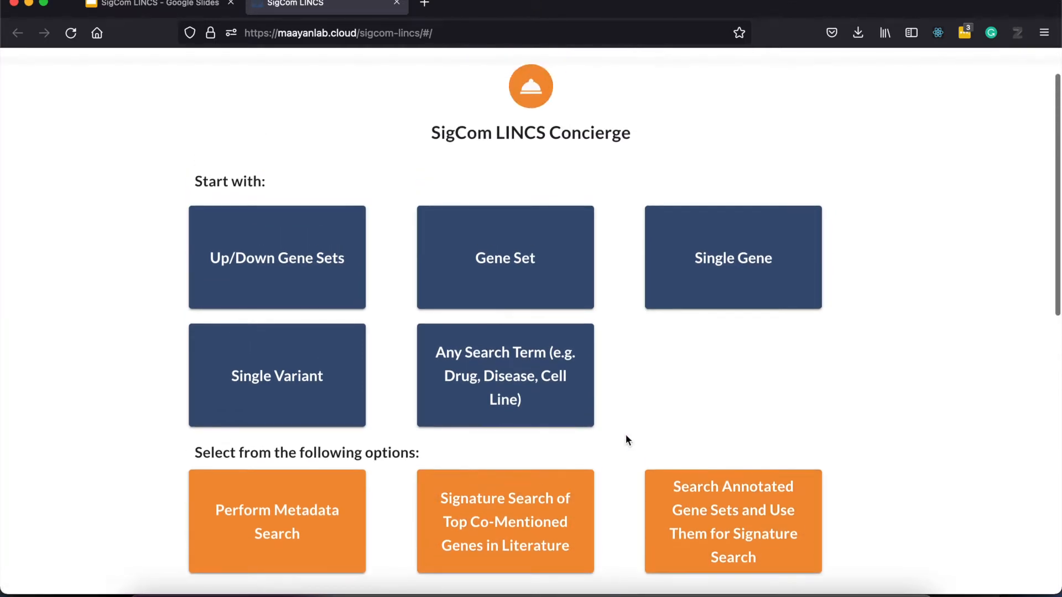
pyautogui.moveTo(277, 257)
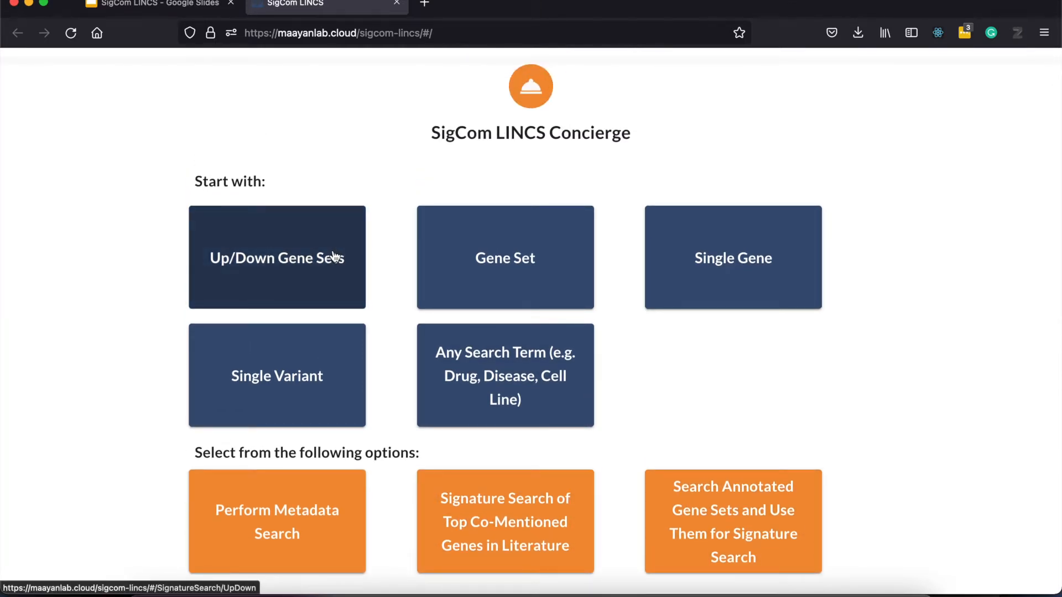
# Validate hand-entered up genes in the Up/Down Gene Sets search, resolving rs28897756 to BRCA2.
pyautogui.click(277, 258)
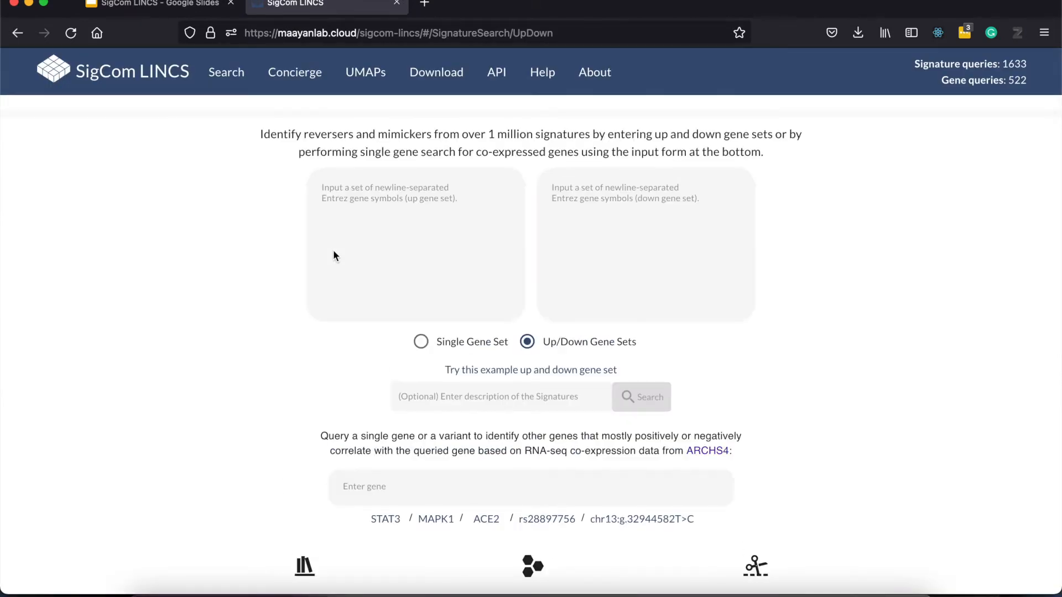
pyautogui.moveTo(670, 285)
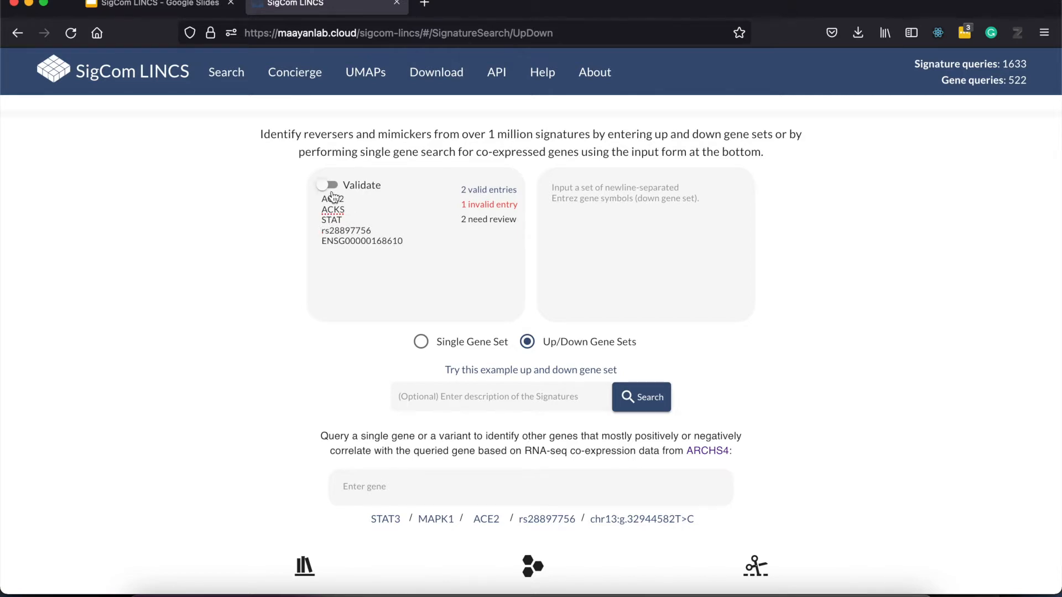
pyautogui.click(328, 184)
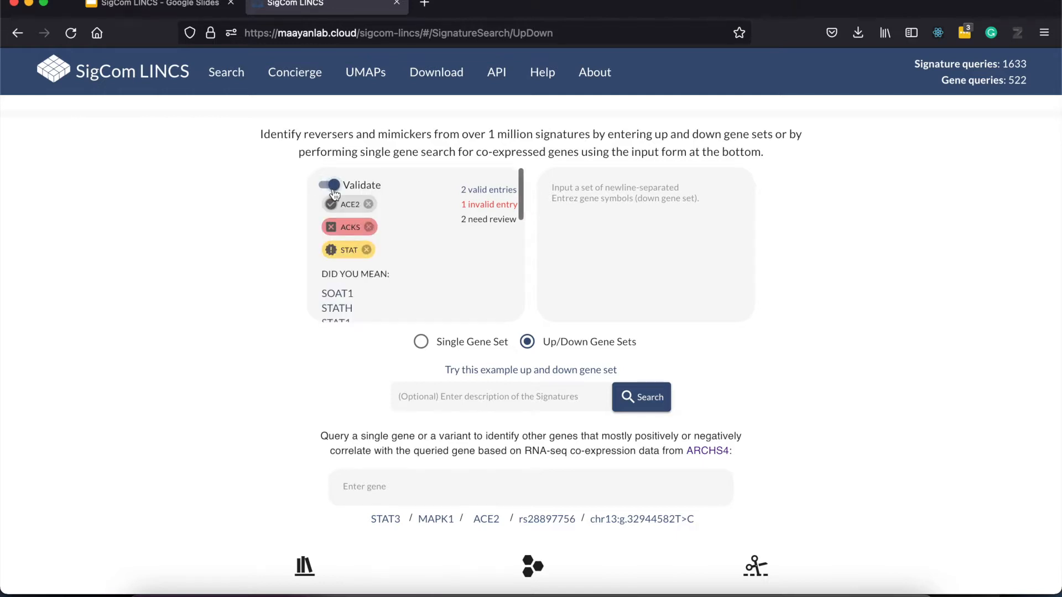
pyautogui.scroll(-3)
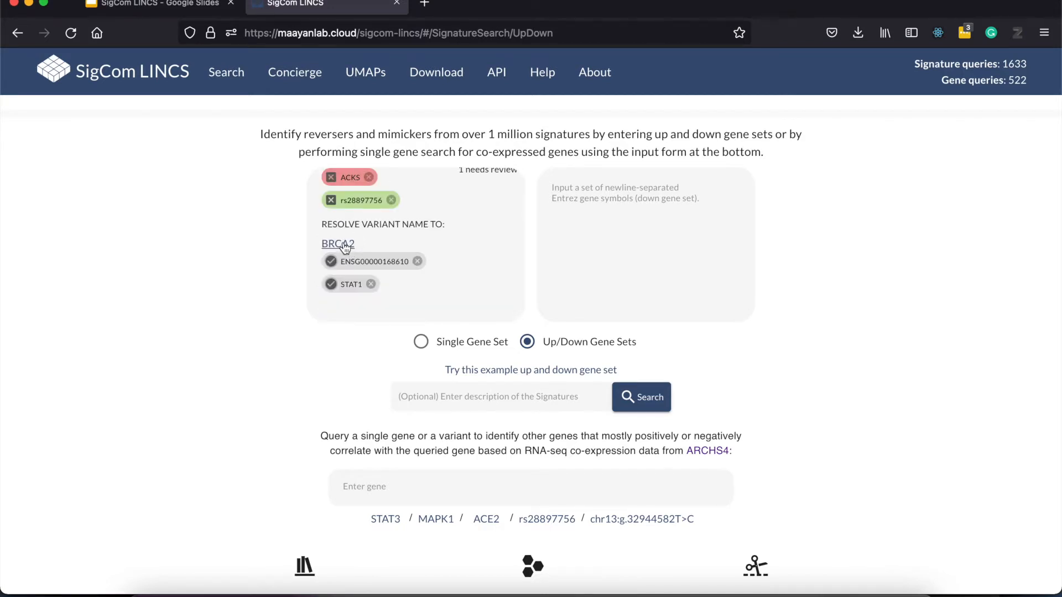
pyautogui.click(338, 243)
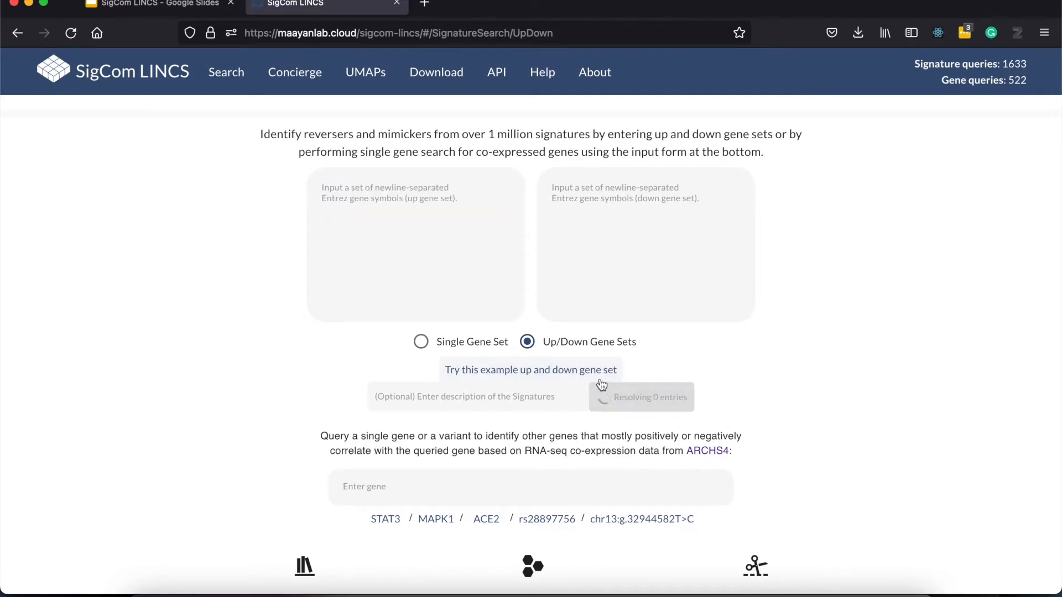
# Load the example up and down gene sets, describe them as 'example' and run the search.
pyautogui.click(529, 370)
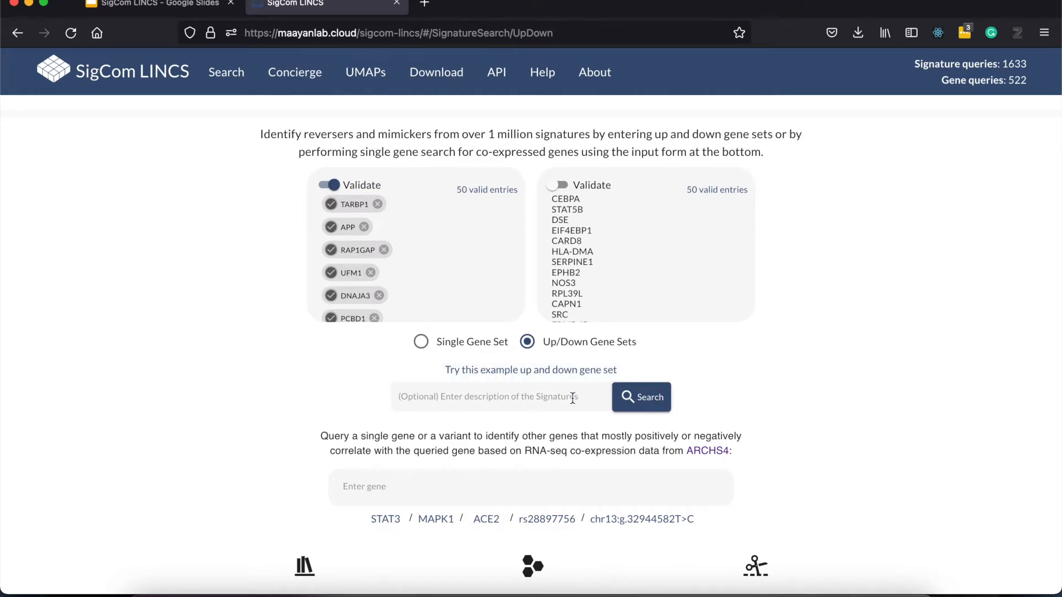
pyautogui.click(498, 396)
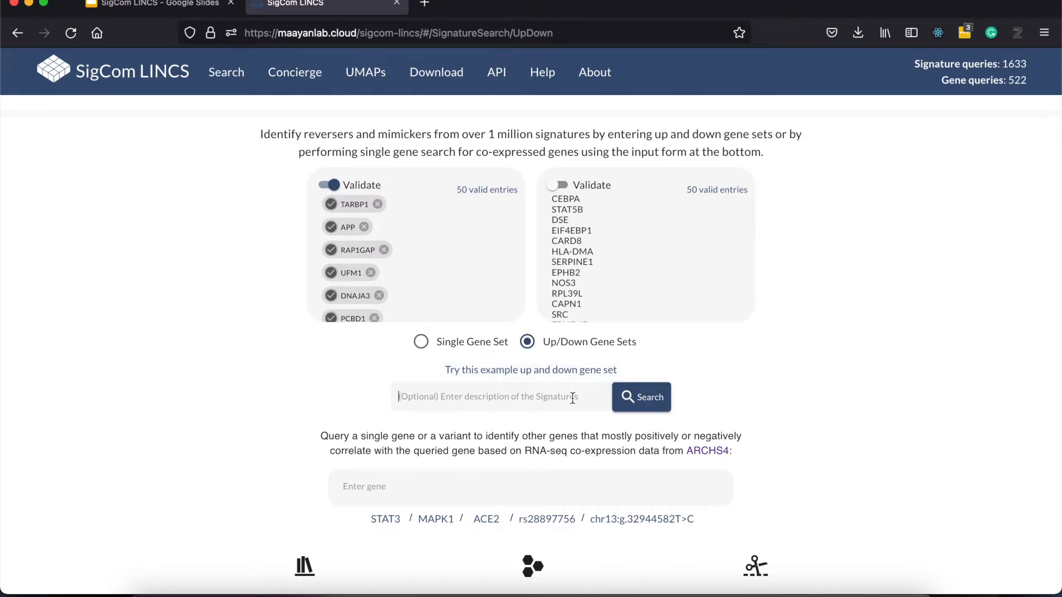
pyautogui.write('example')
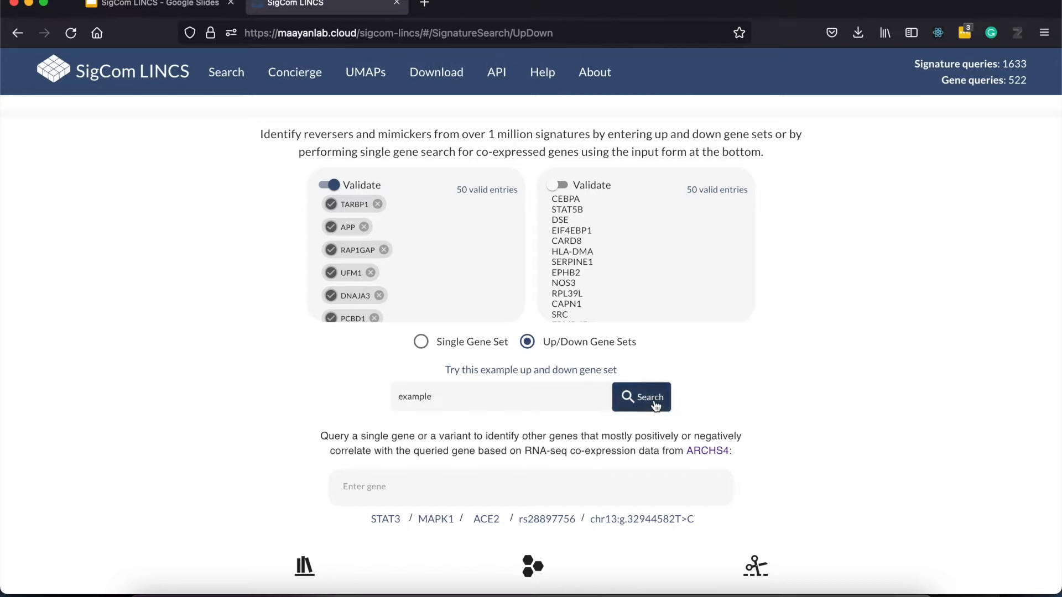
pyautogui.click(640, 397)
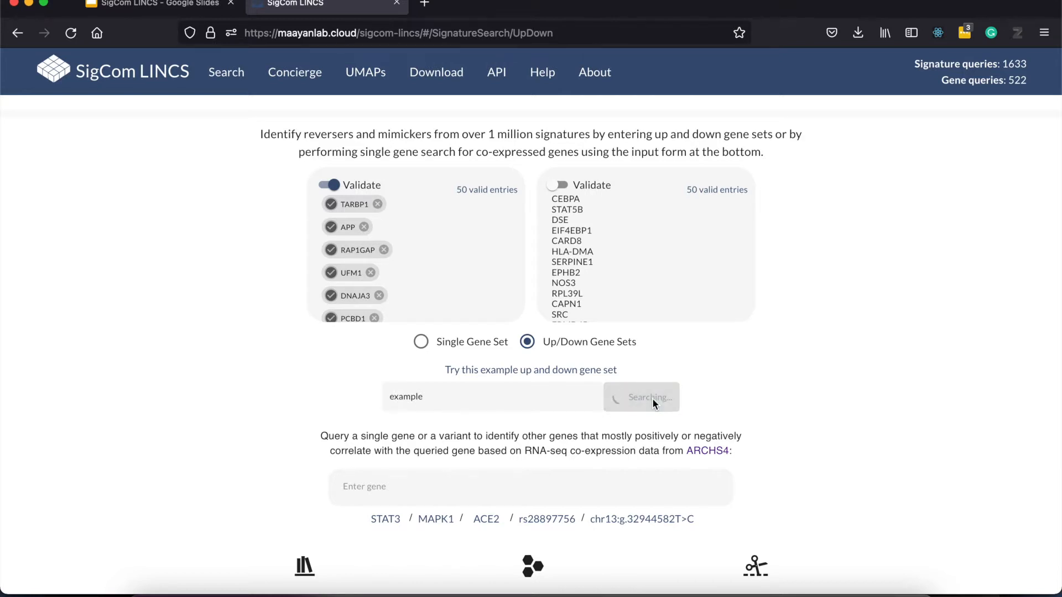
# Browse the signature similarity result cards across all datasets and expand one library's results.
pyautogui.click(640, 397)
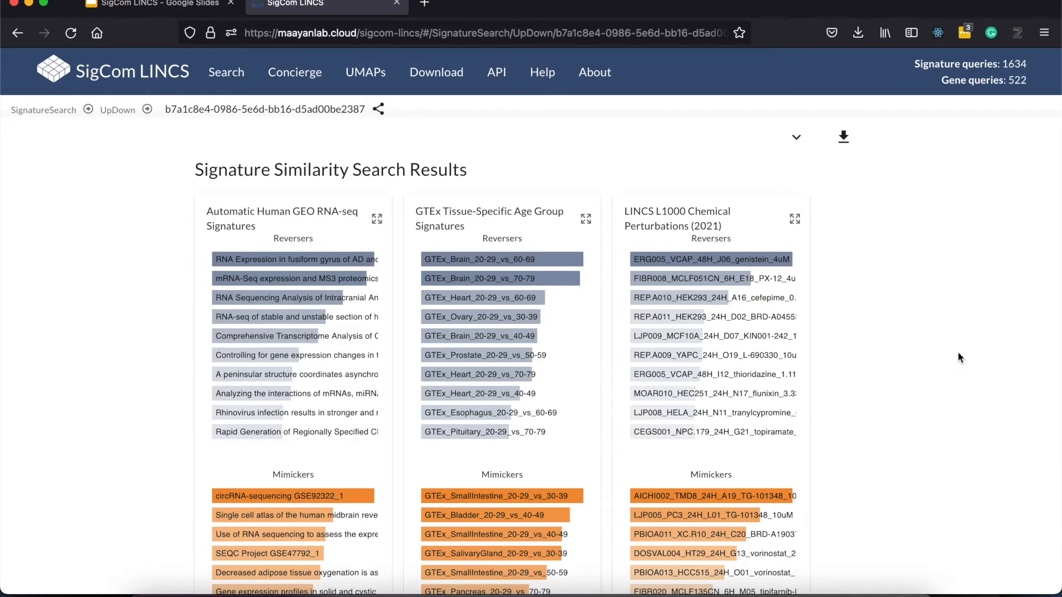
pyautogui.scroll(-3)
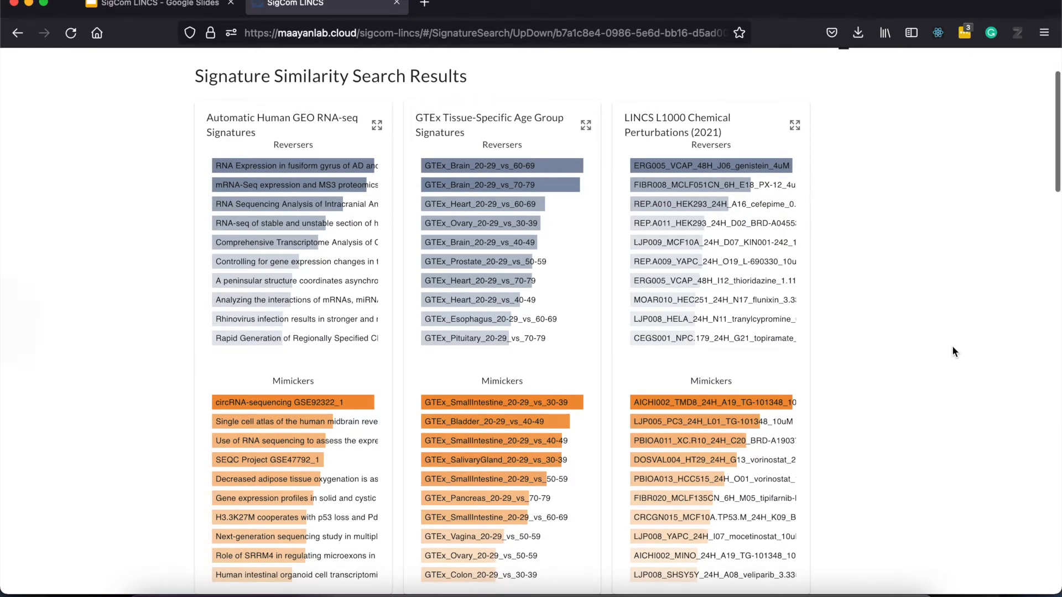
pyautogui.moveTo(294, 165)
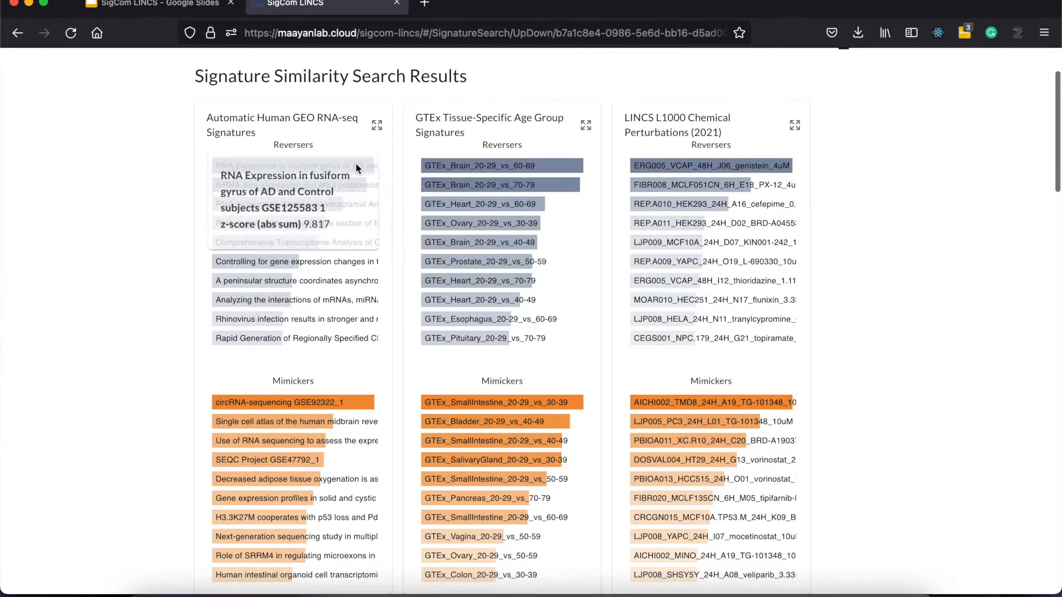
pyautogui.moveTo(479, 222)
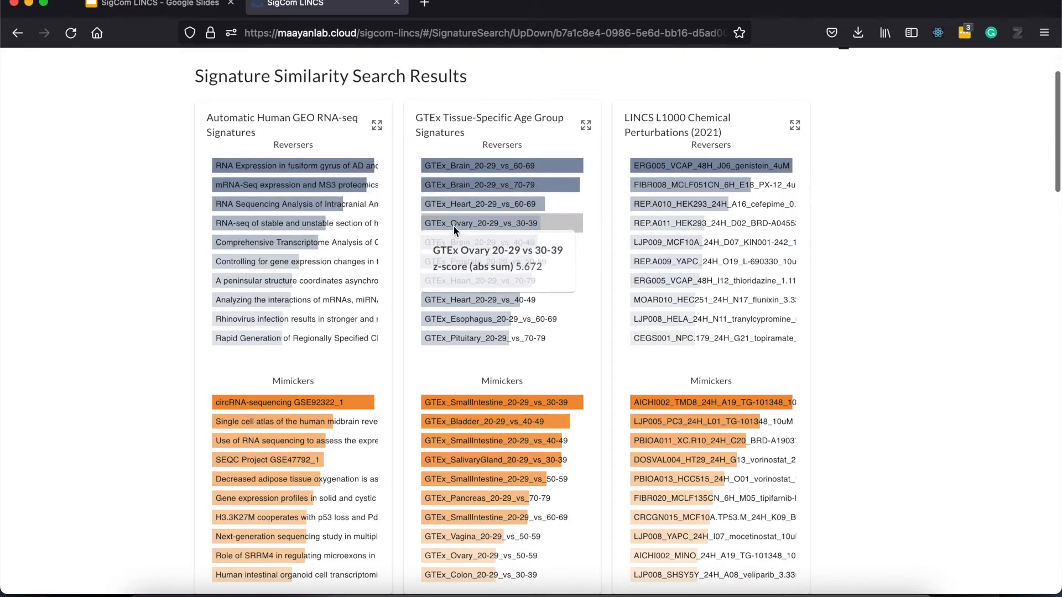
pyautogui.moveTo(479, 280)
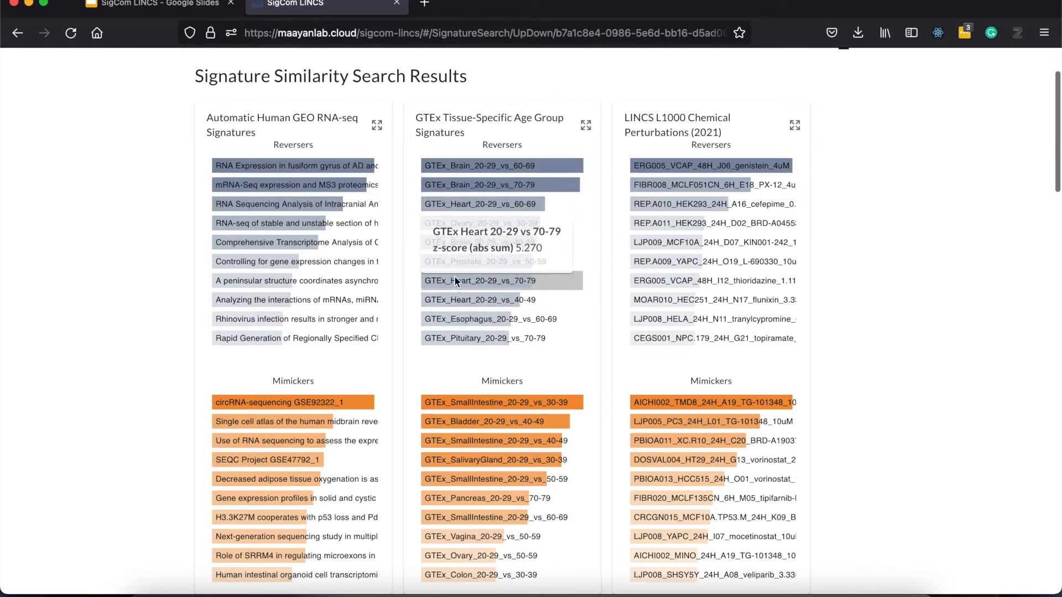
pyautogui.moveTo(130, 216)
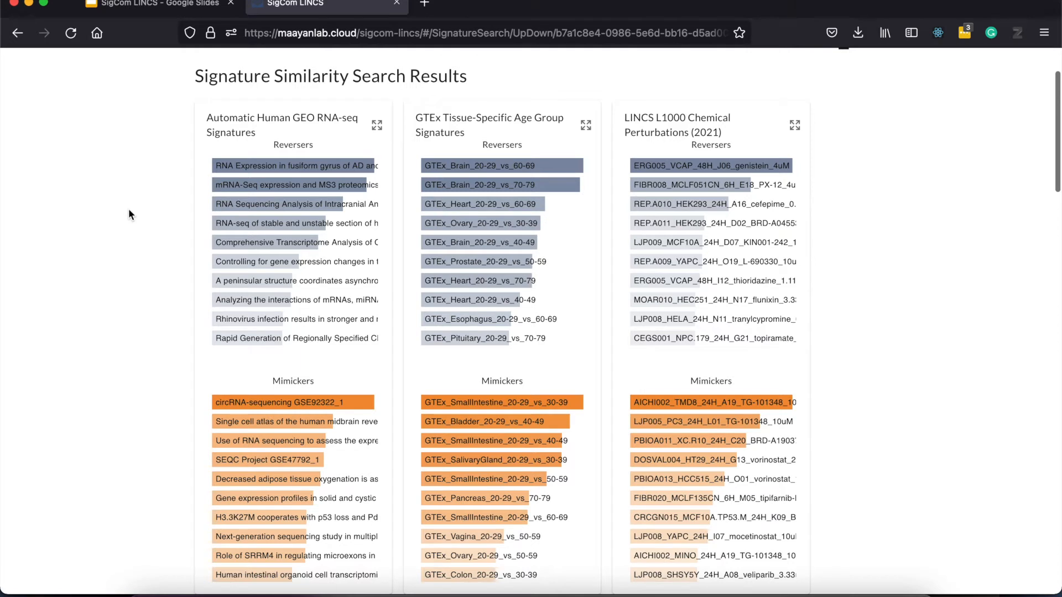
pyautogui.moveTo(198, 143)
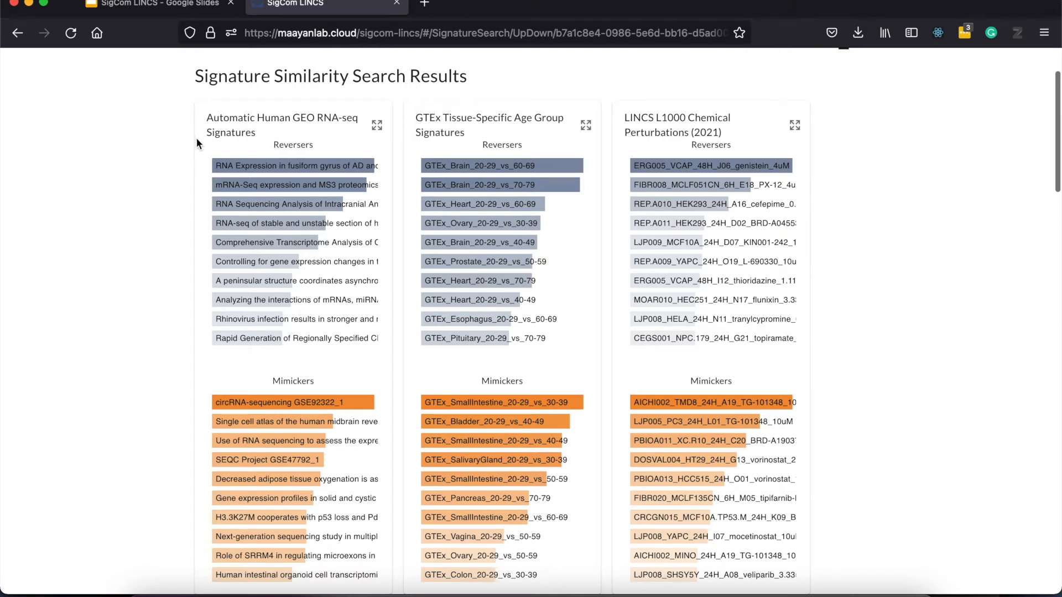
pyautogui.moveTo(427, 122)
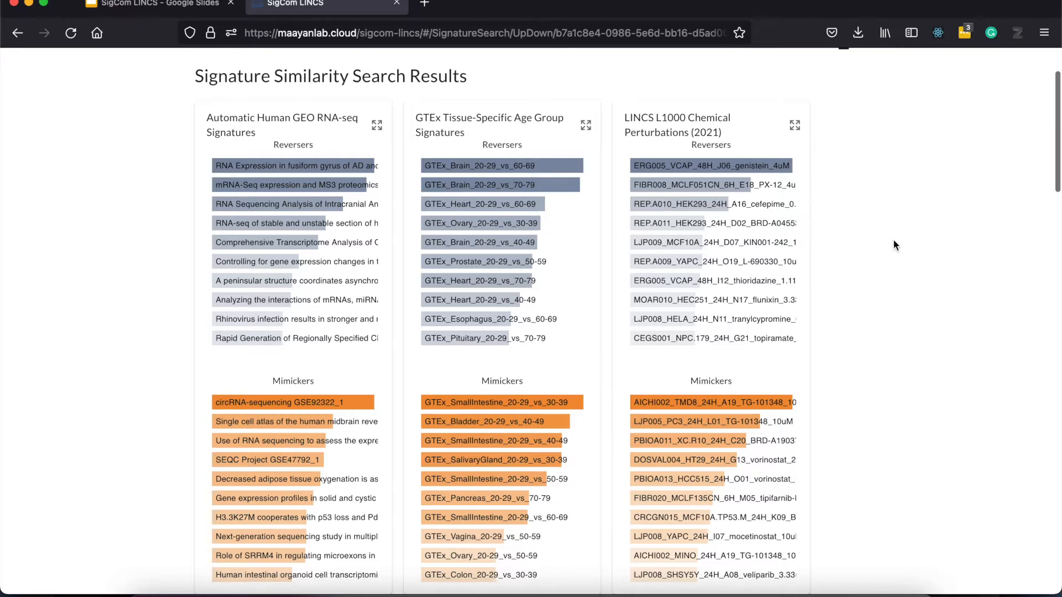
pyautogui.scroll(-3)
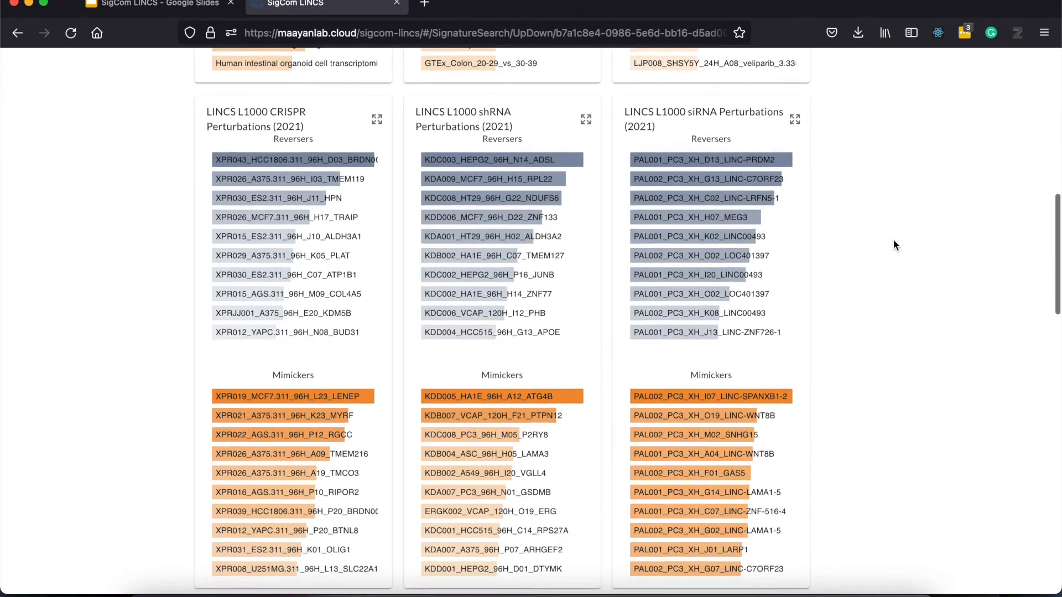
pyautogui.scroll(-3)
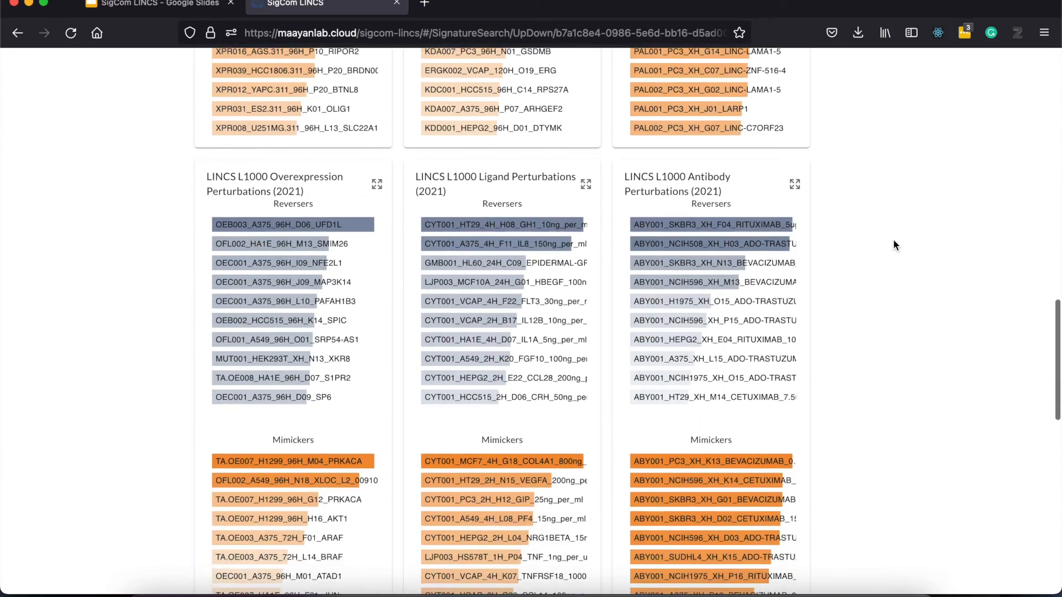
pyautogui.scroll(-3)
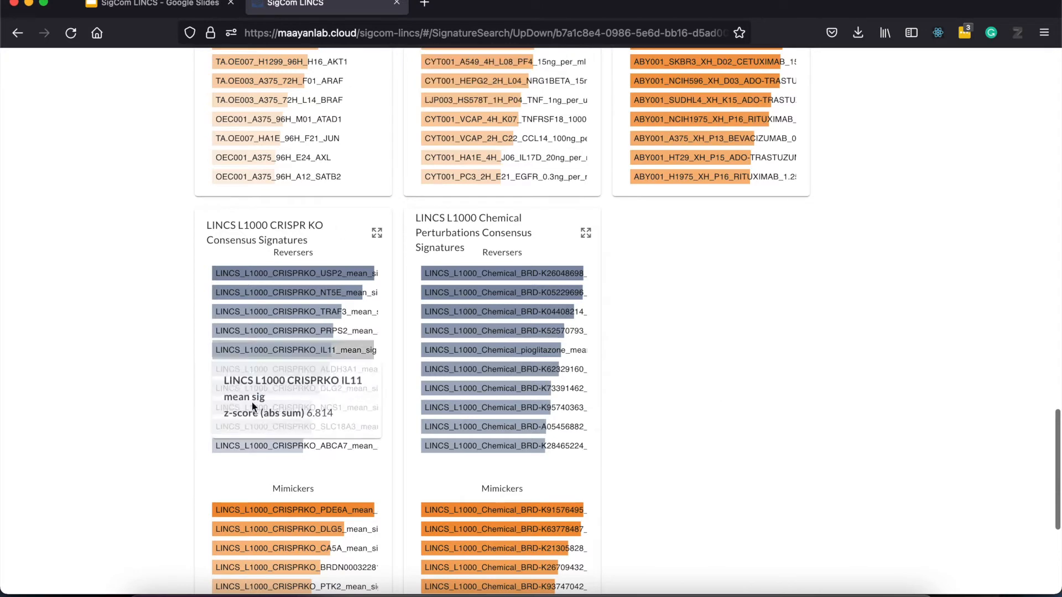
pyautogui.moveTo(802, 401)
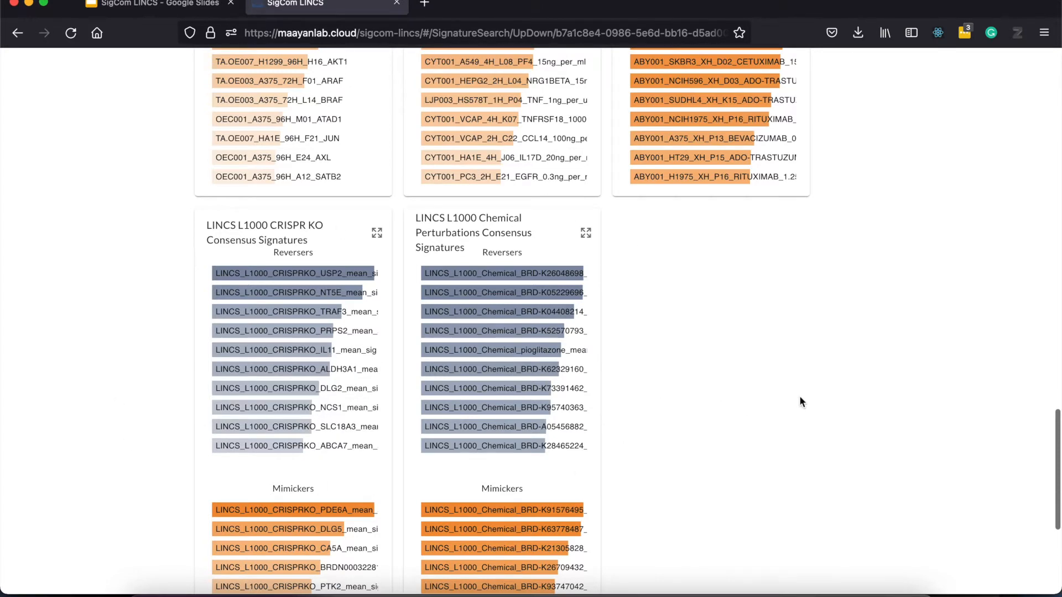
pyautogui.scroll(-3)
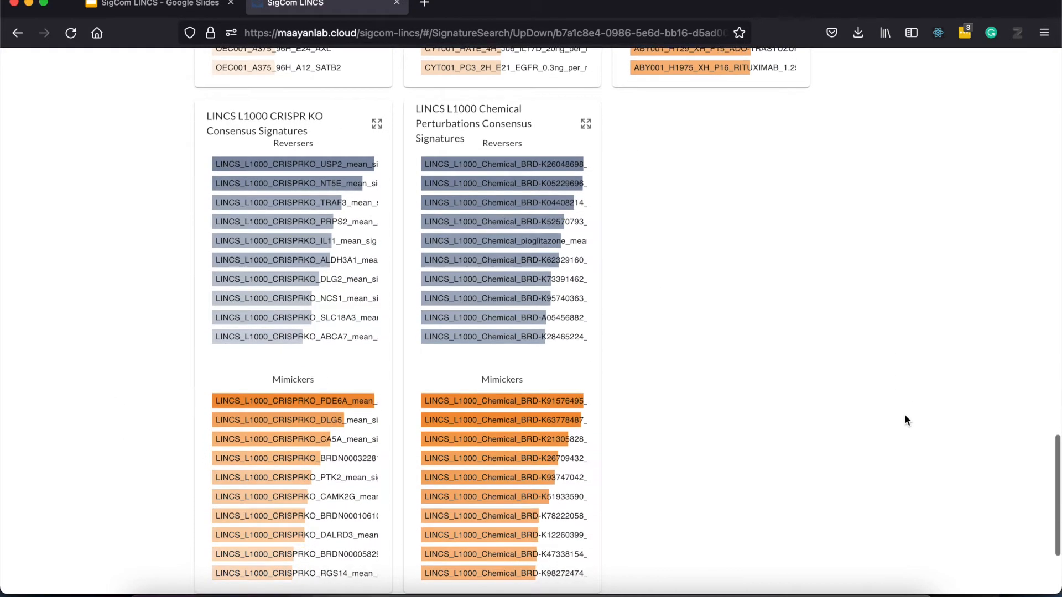
pyautogui.scroll(-3)
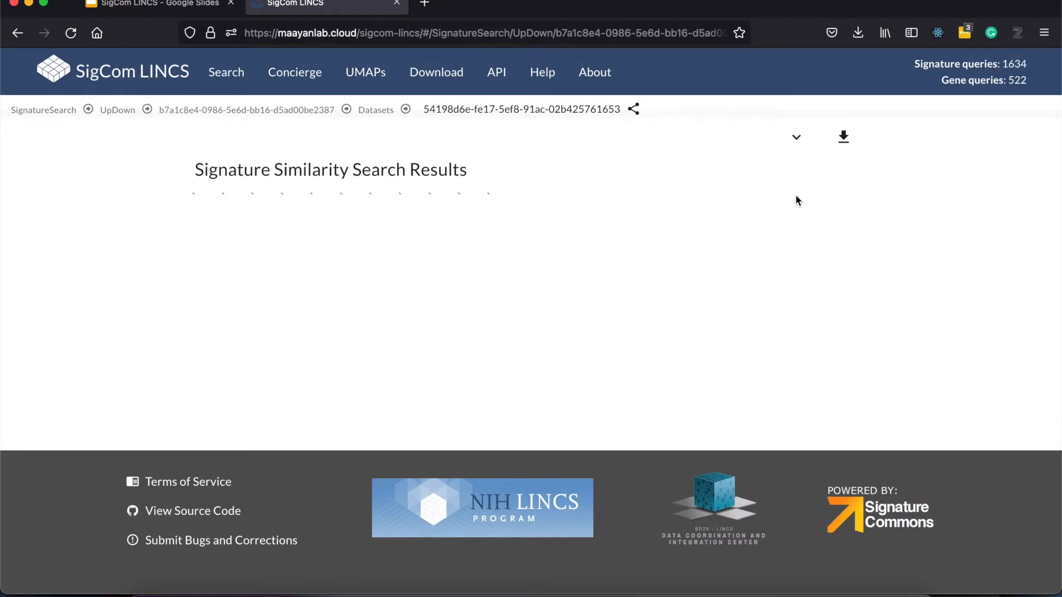
# Review the LINCS L1000 Chemical Perturbations (2021) reverser/mimicker bars and reversers table of doses, cell lines and scores.
pyautogui.click(796, 137)
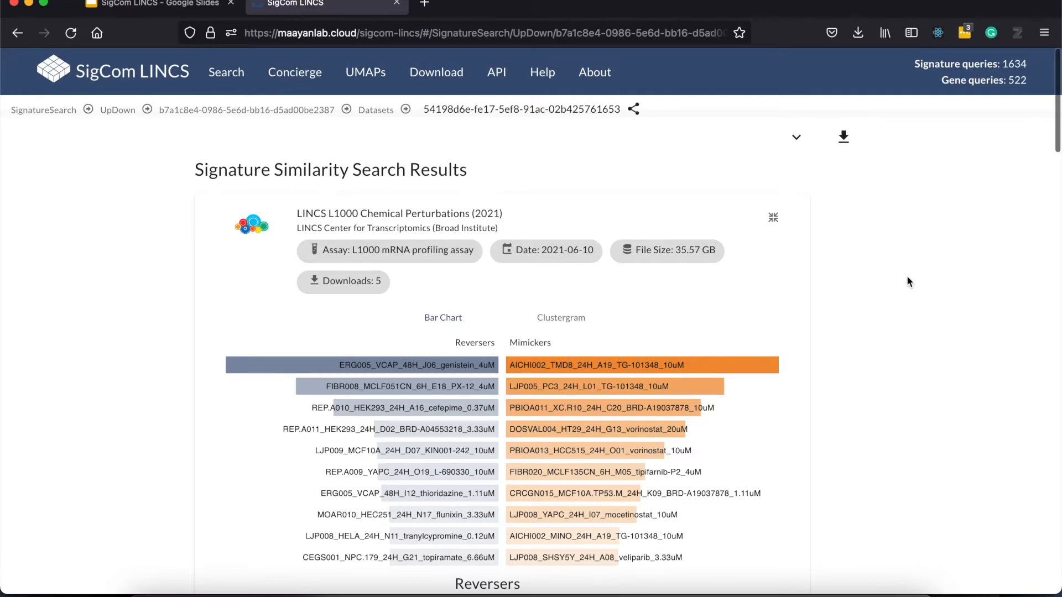
pyautogui.scroll(-3)
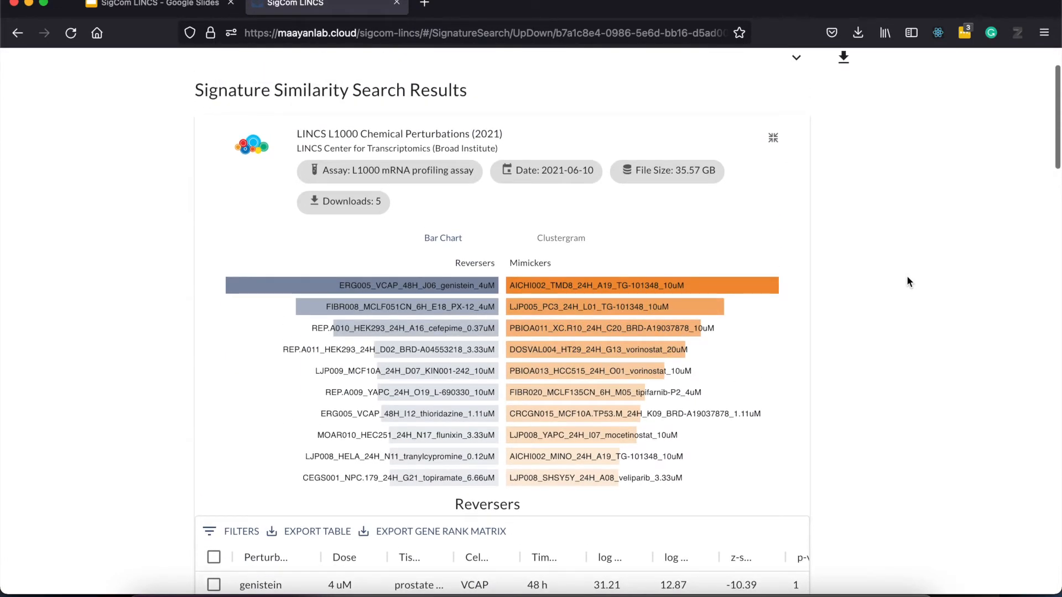
pyautogui.scroll(-3)
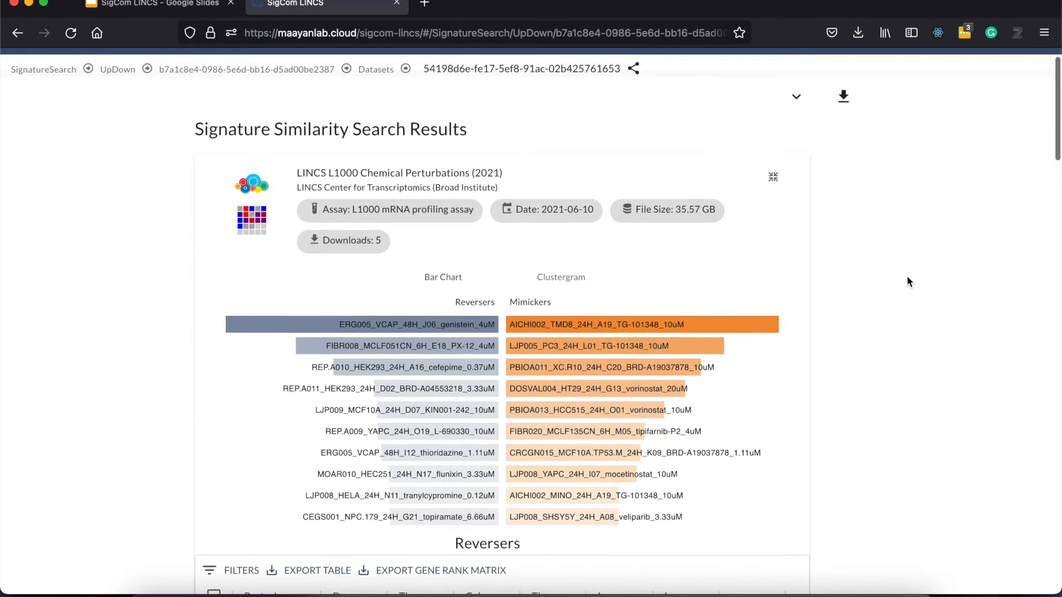
pyautogui.scroll(-3)
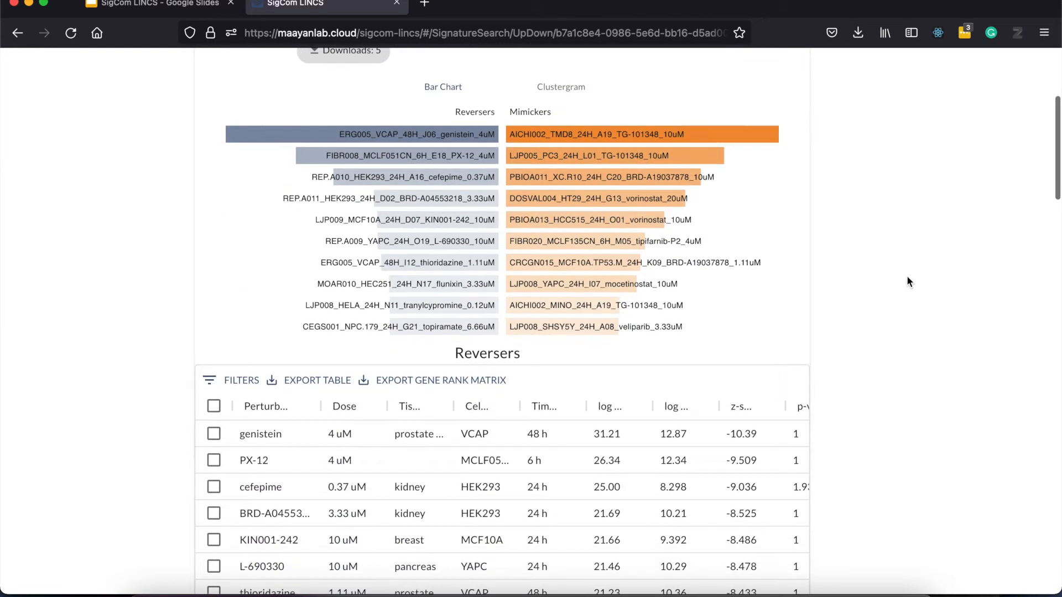
pyautogui.scroll(-3)
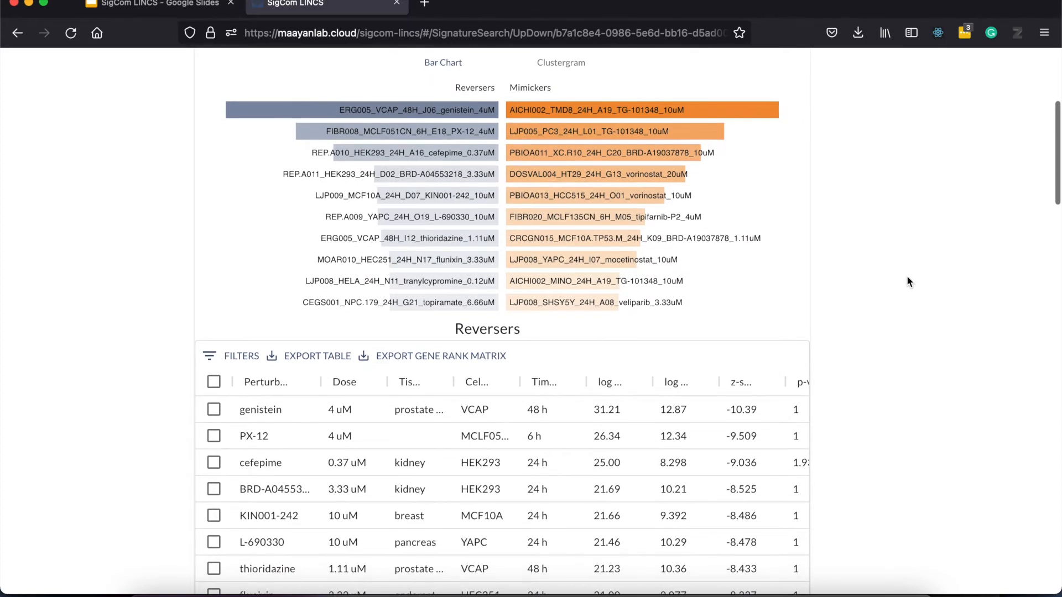
pyautogui.scroll(-3)
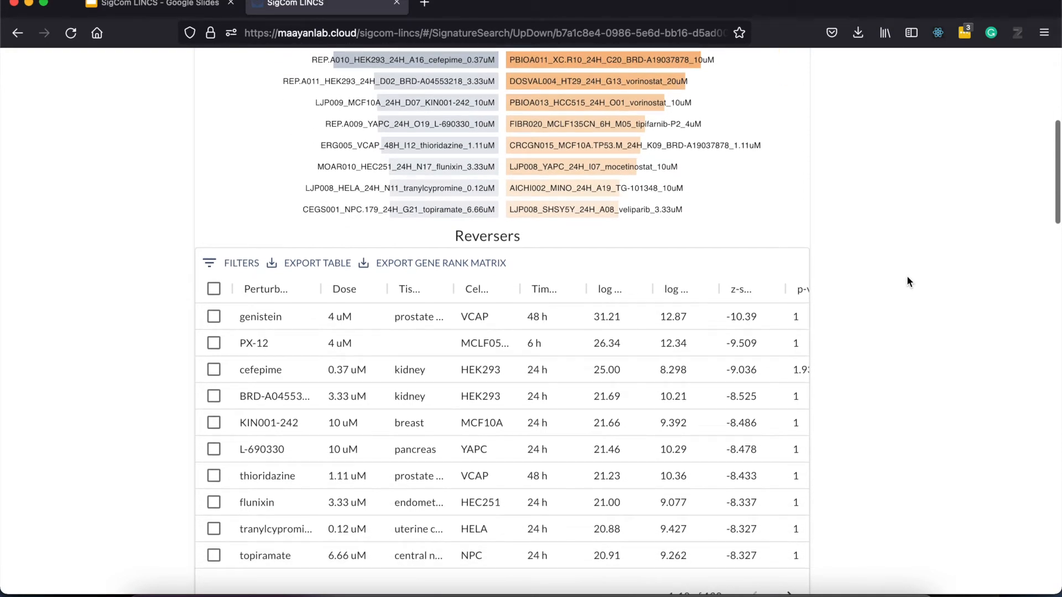
pyautogui.moveTo(411, 175)
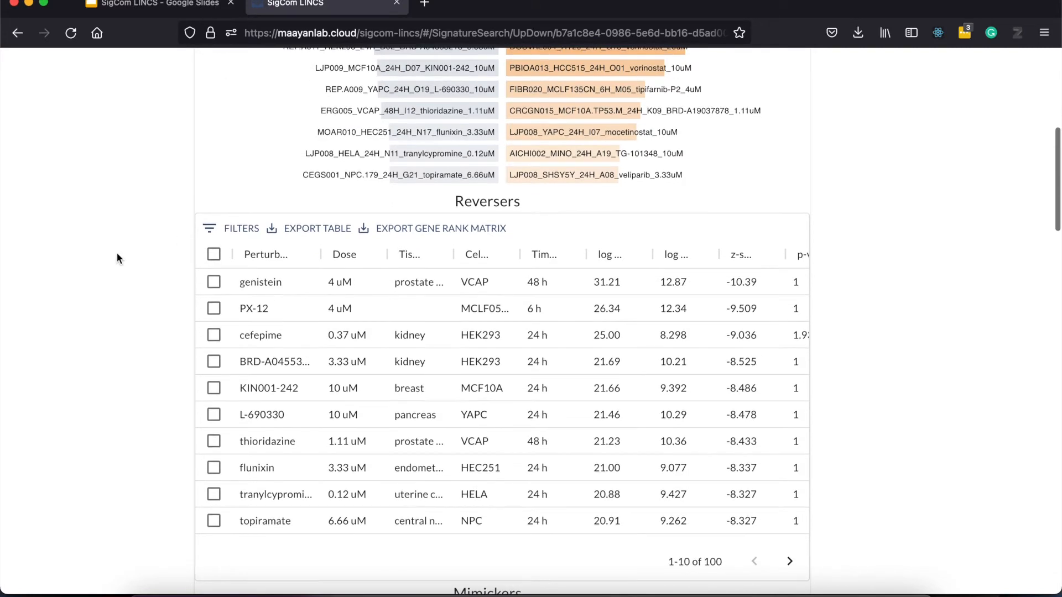
pyautogui.click(857, 32)
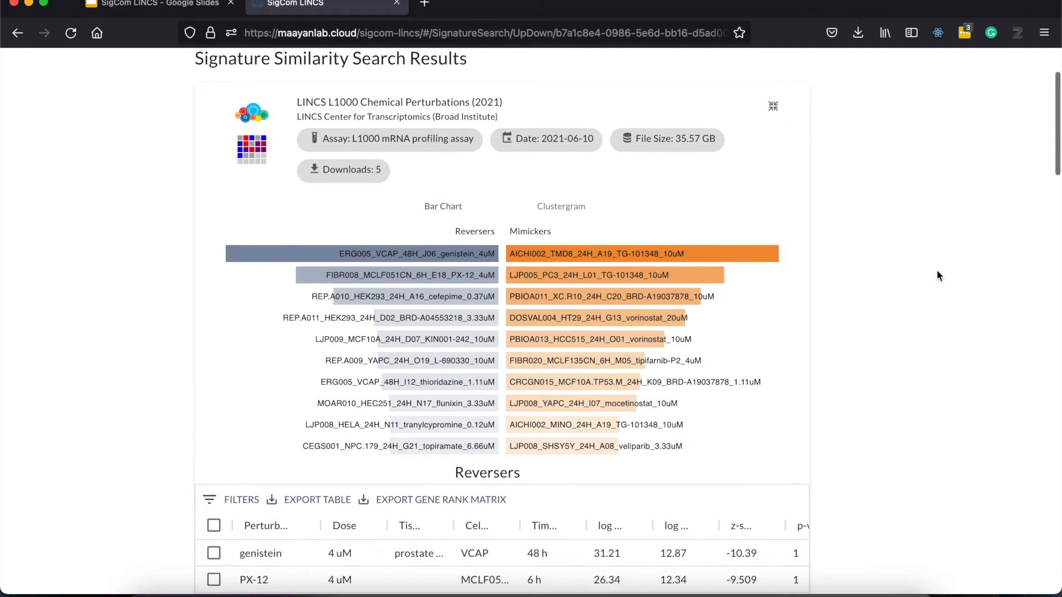
# Switch the top up- and down-regulating signatures view from bar chart to clustergram heatmap.
pyautogui.click(561, 207)
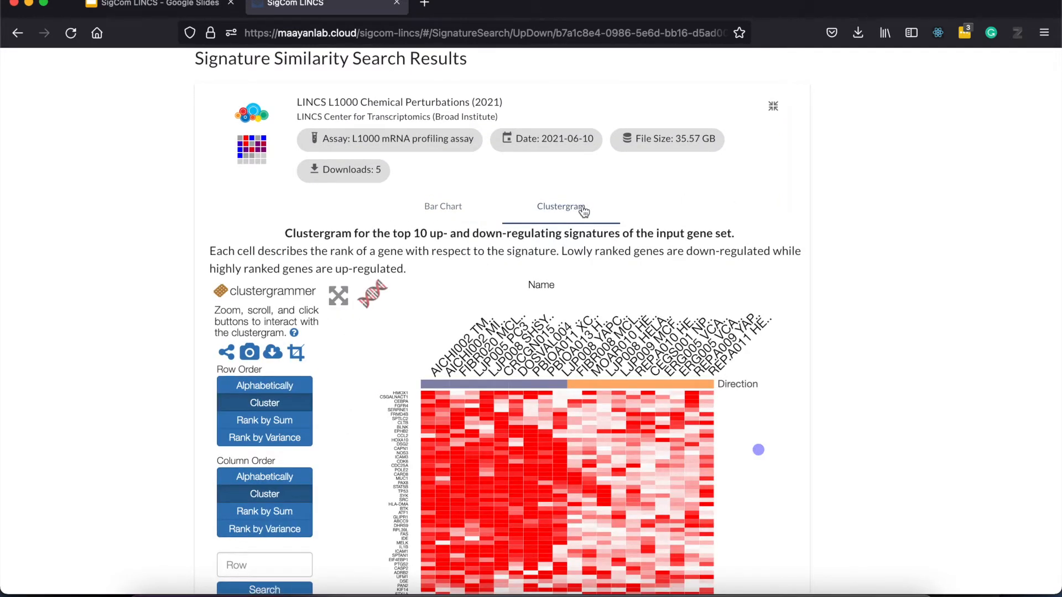
pyautogui.scroll(-3)
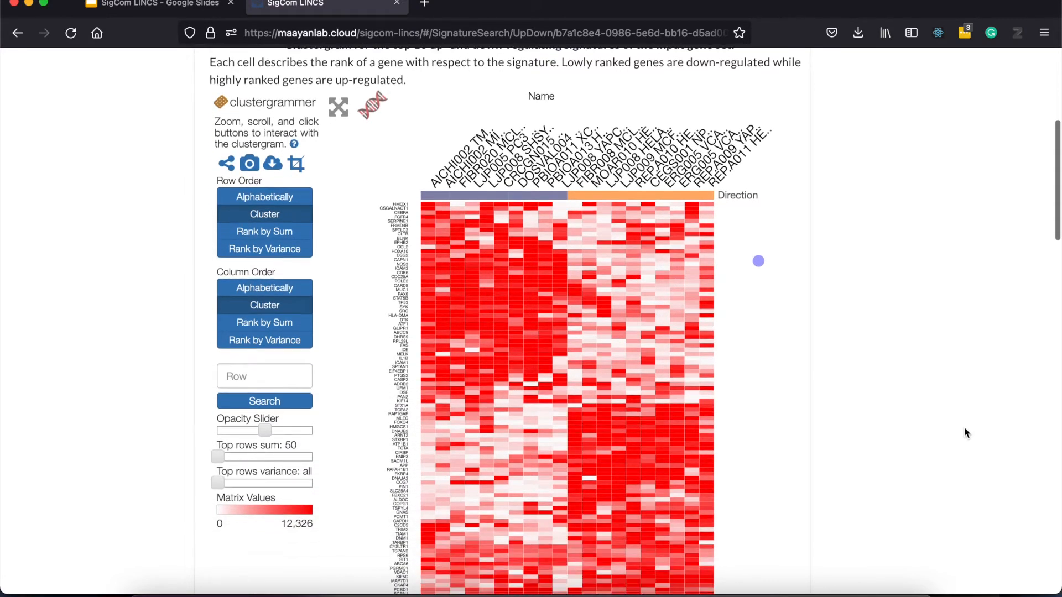
pyautogui.scroll(-3)
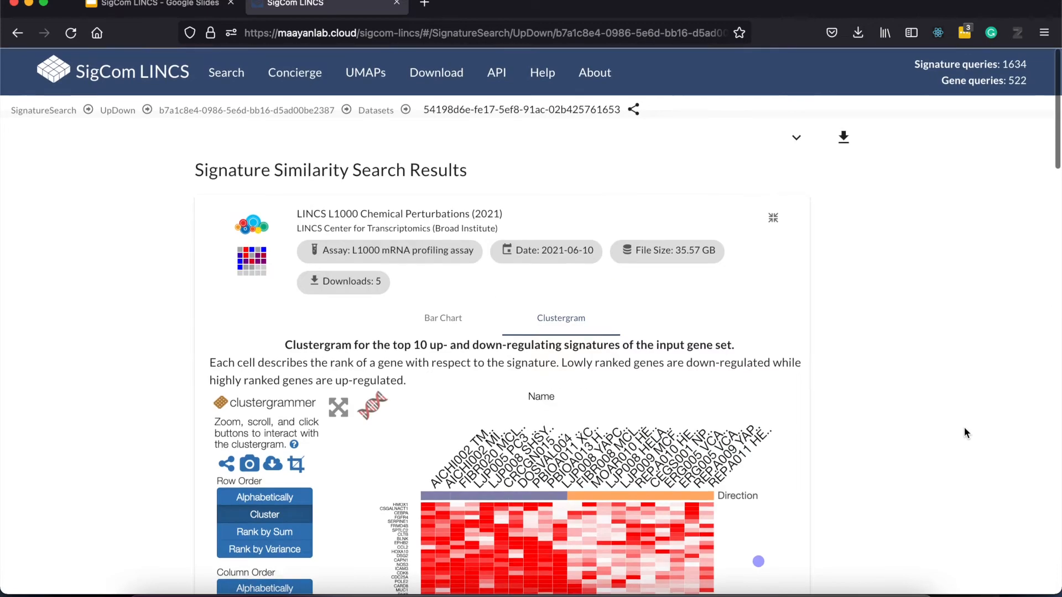
# From the Concierge, start a Gene Set search with a mixed list including ACE2, validated with the variant resolved to BRCA2.
pyautogui.click(633, 109)
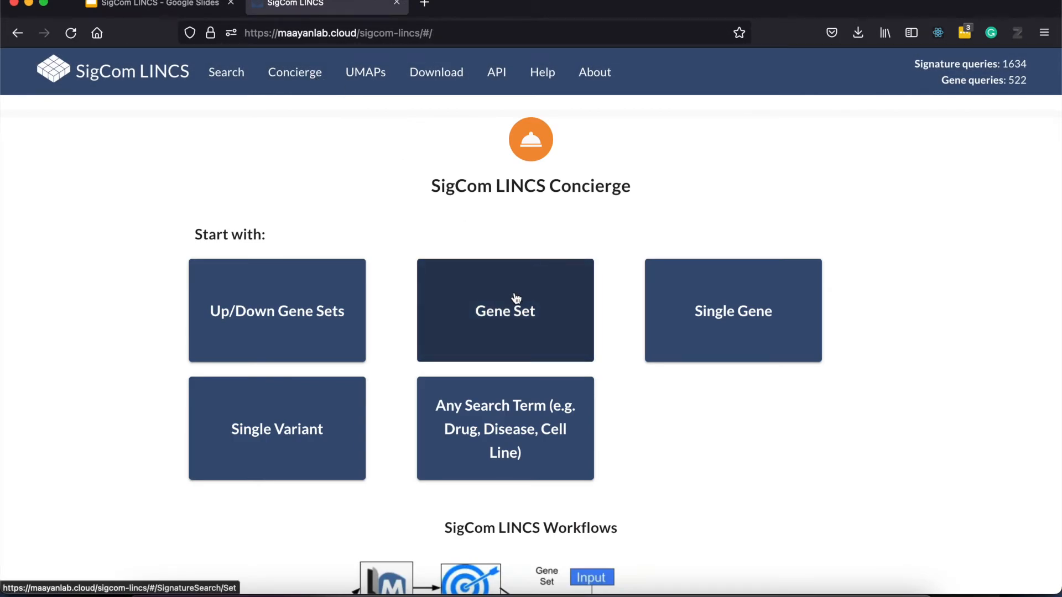
pyautogui.click(504, 310)
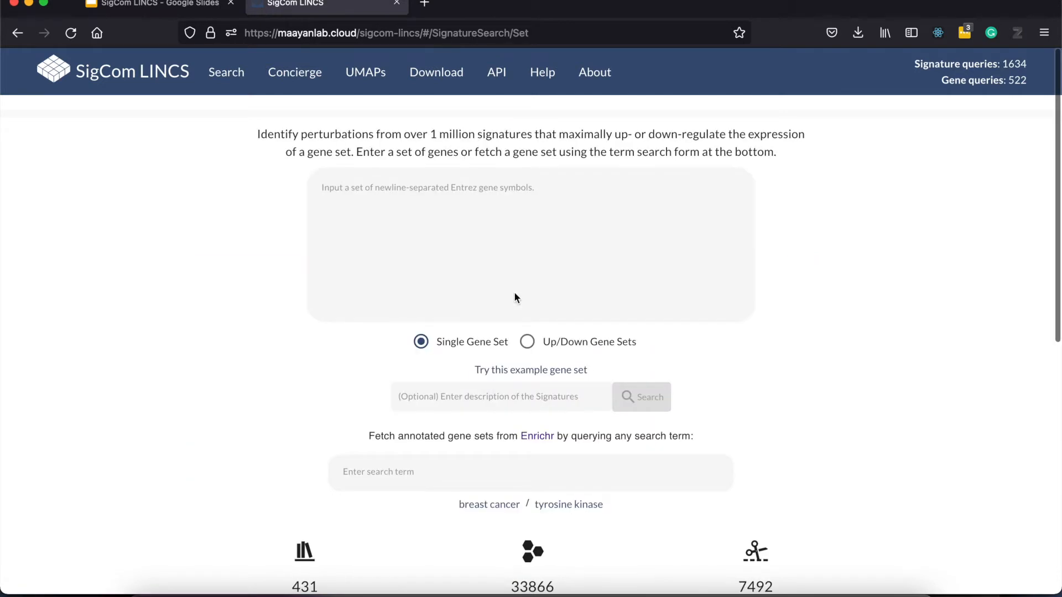
pyautogui.moveTo(885, 350)
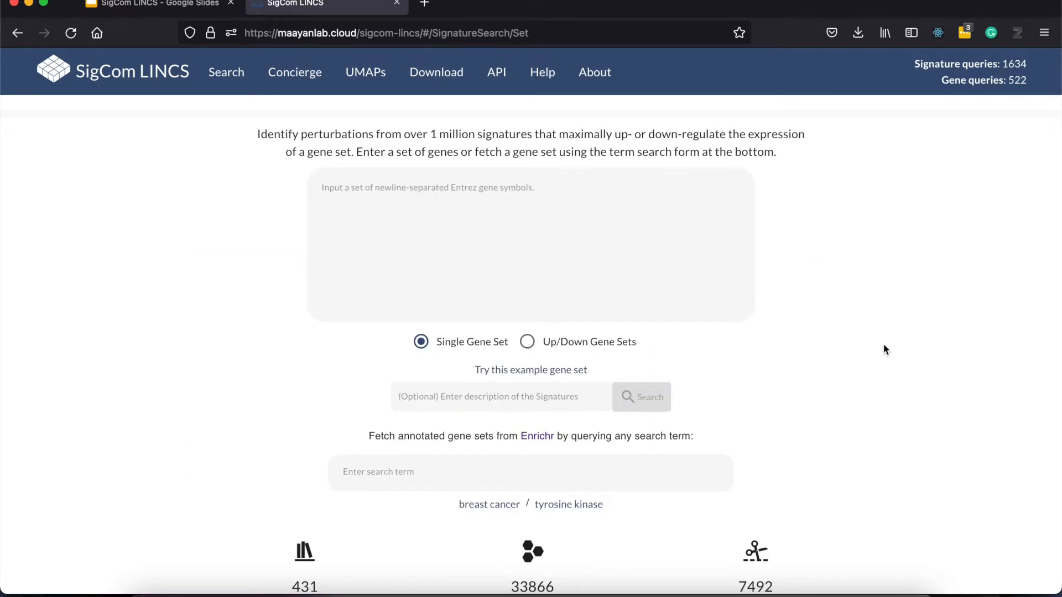
pyautogui.scroll(-3)
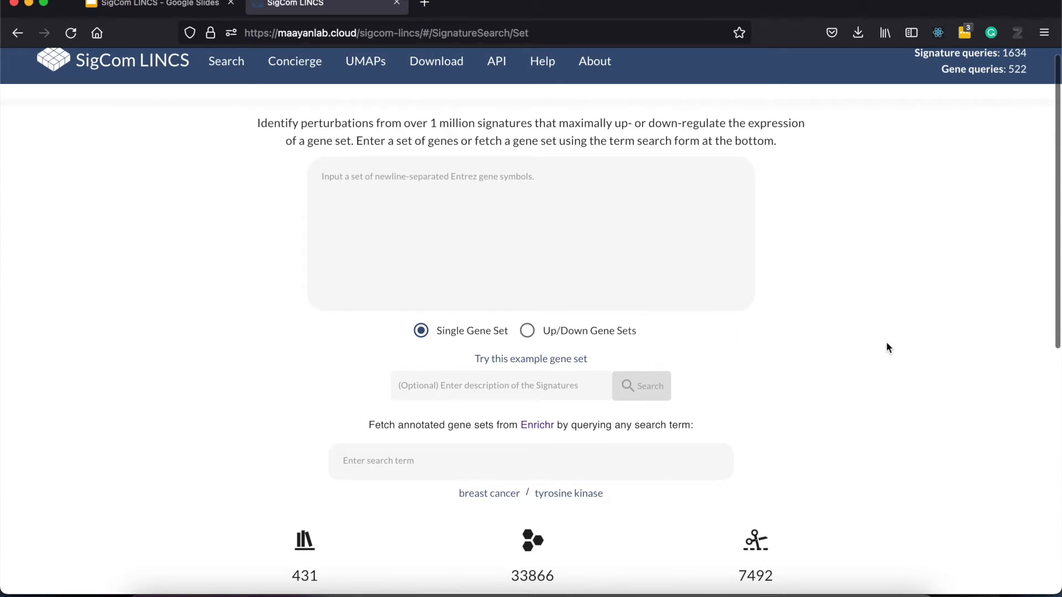
pyautogui.moveTo(667, 239)
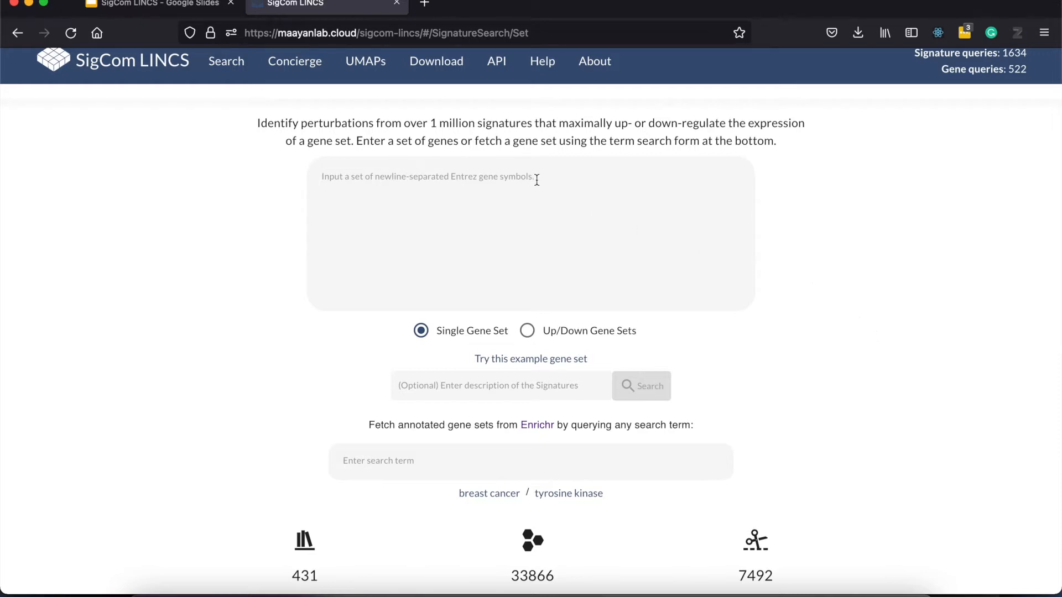
pyautogui.write('ACE2')
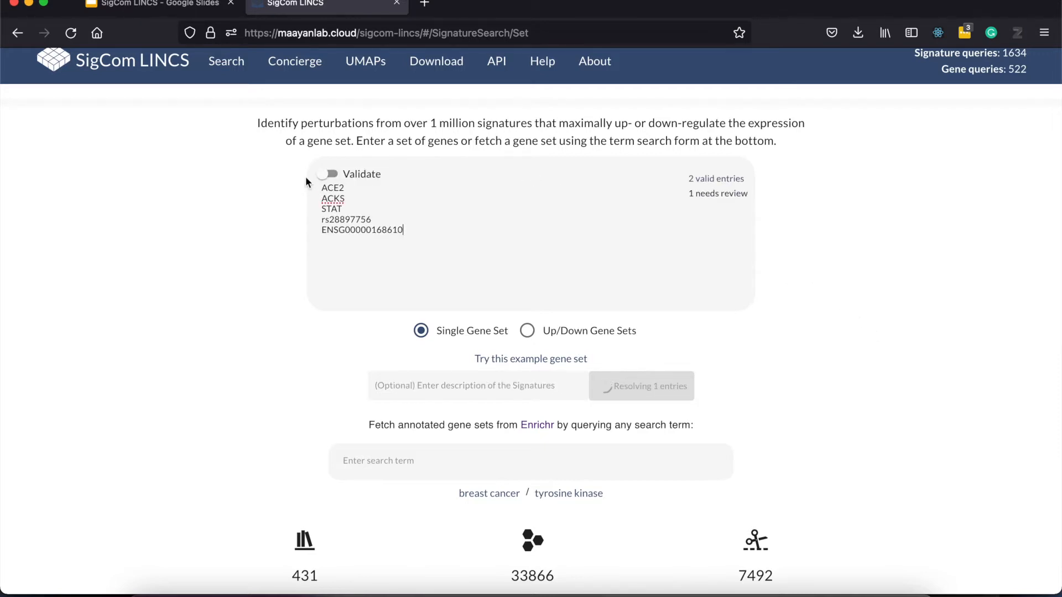
pyautogui.click(328, 174)
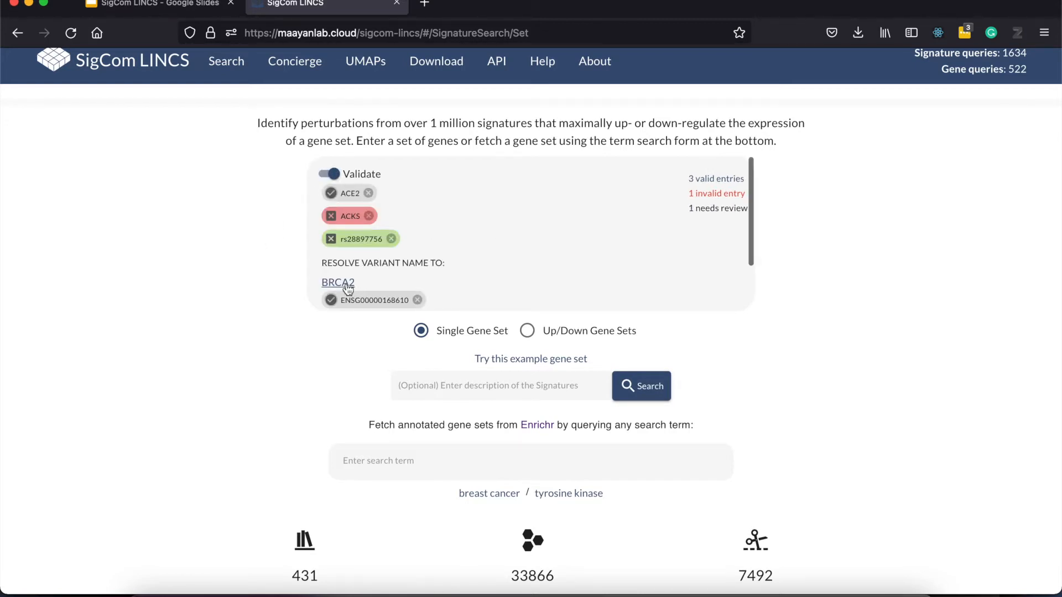
pyautogui.click(338, 282)
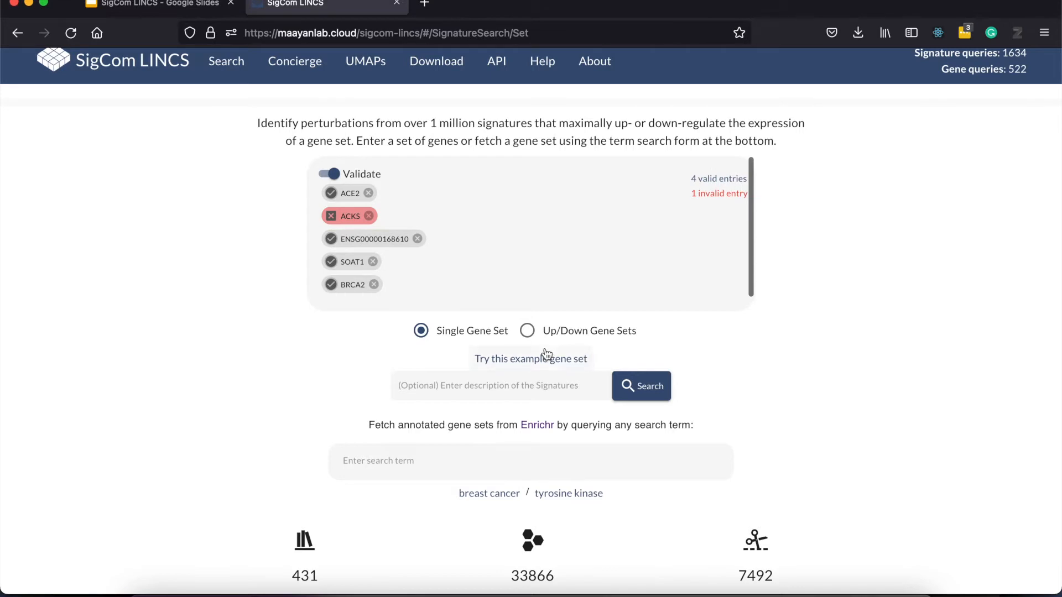
# Run the gene-set search and browse the down- and up-regulating signature cards across GEO, GTEx and L1000 libraries.
pyautogui.click(640, 386)
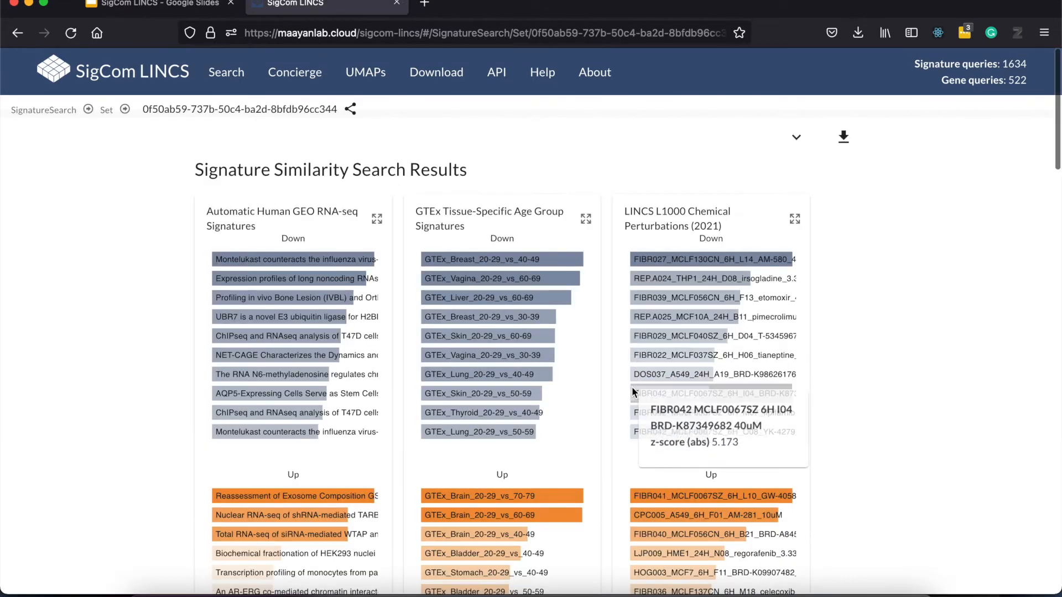
pyautogui.moveTo(611, 323)
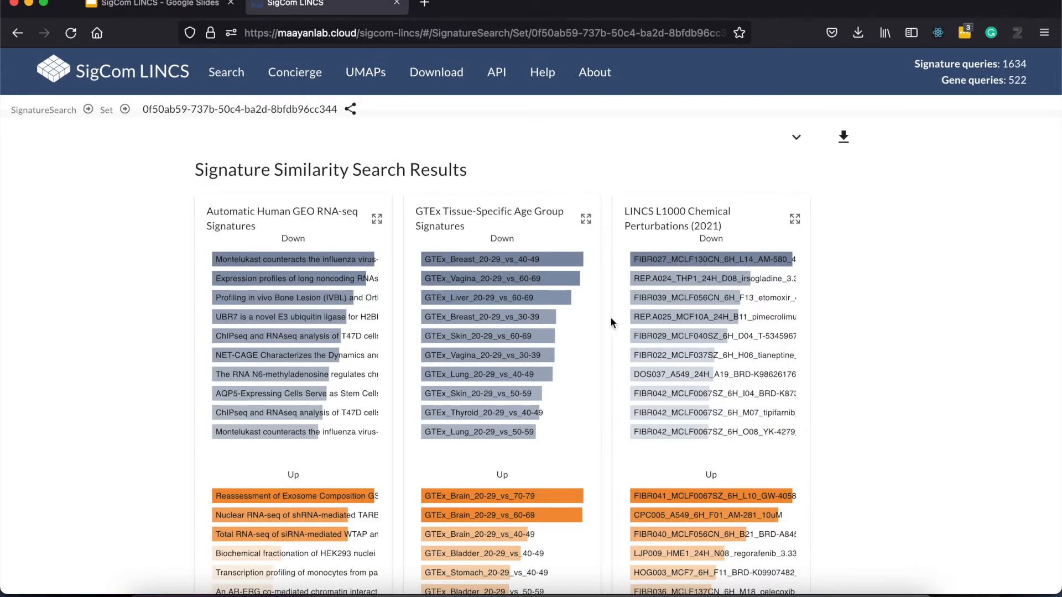
pyautogui.scroll(-3)
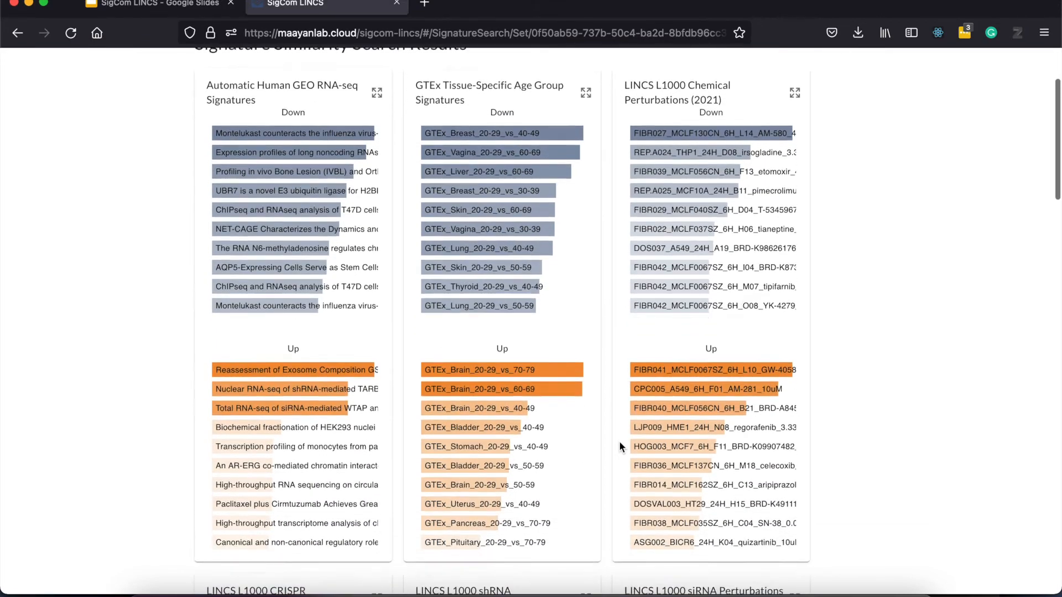
pyautogui.scroll(-3)
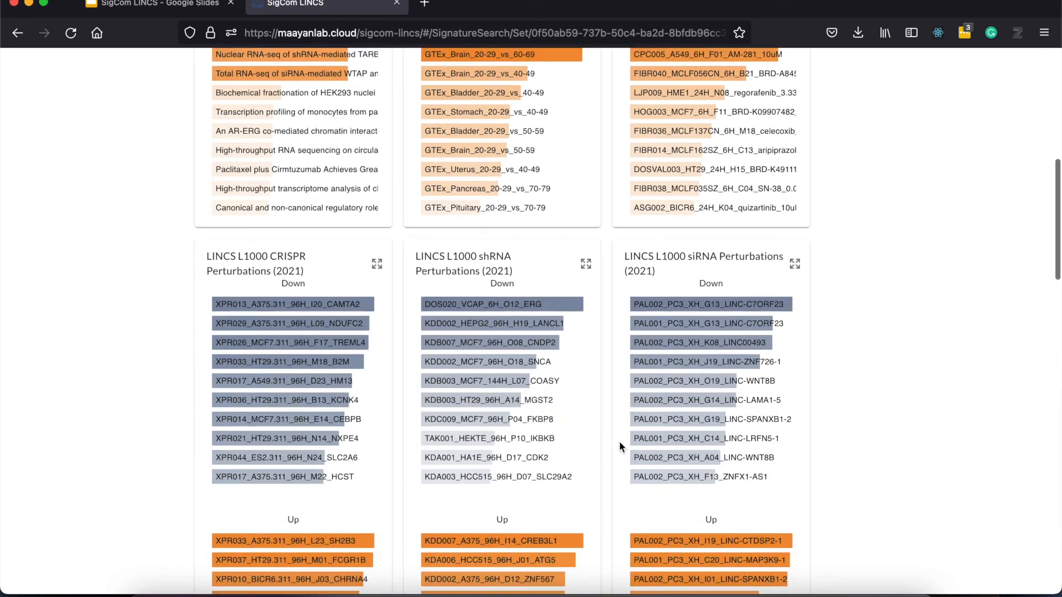
pyautogui.scroll(-3)
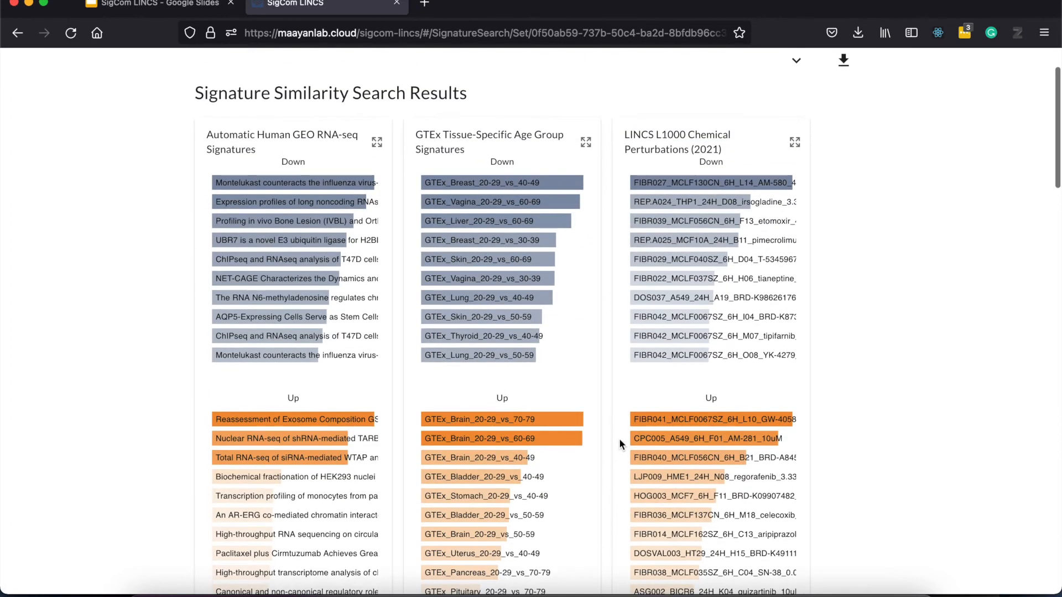
pyautogui.moveTo(876, 209)
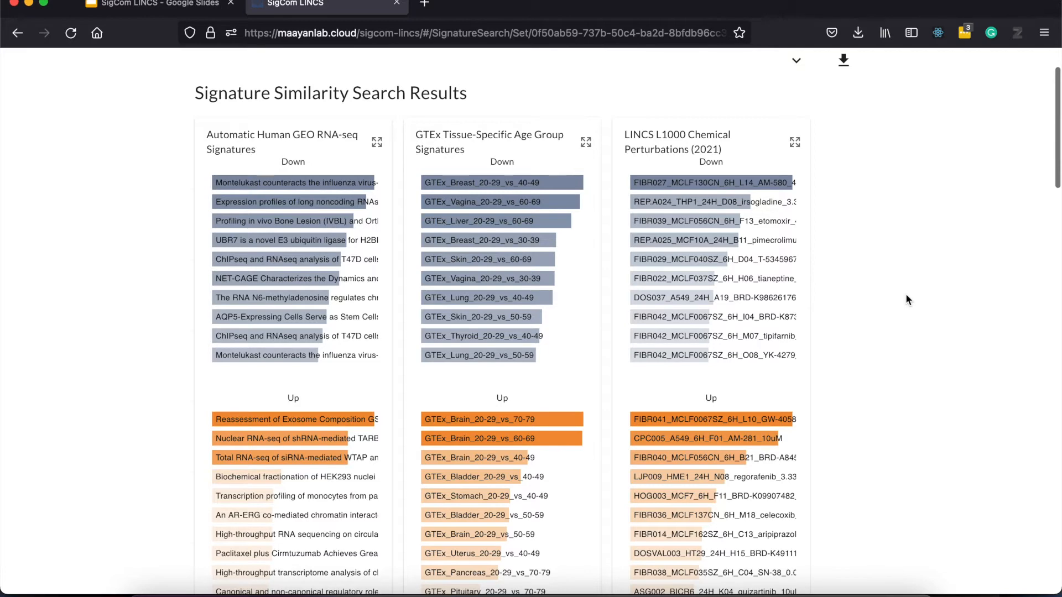
pyautogui.scroll(-3)
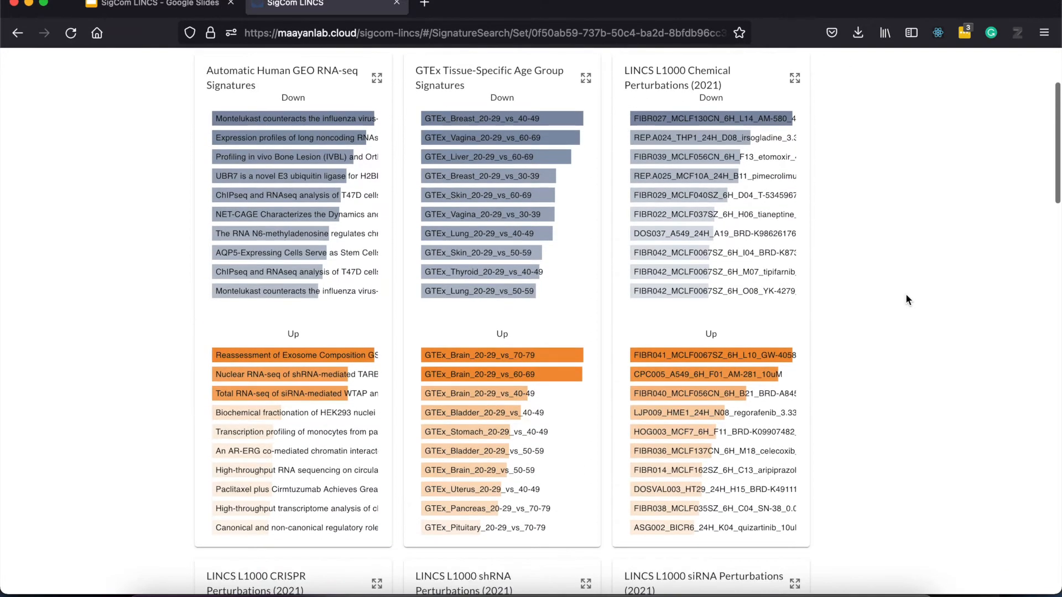
pyautogui.scroll(-3)
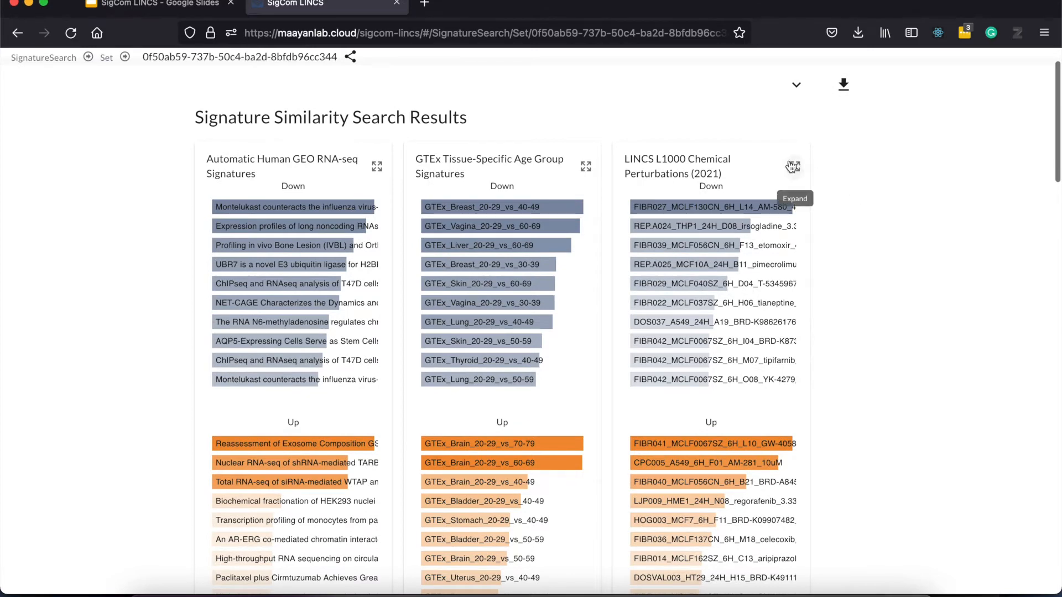
# Expand the LINCS L1000 Chemical Perturbations (2021) results and view their mimickers and reversers as a clustergram.
pyautogui.click(792, 167)
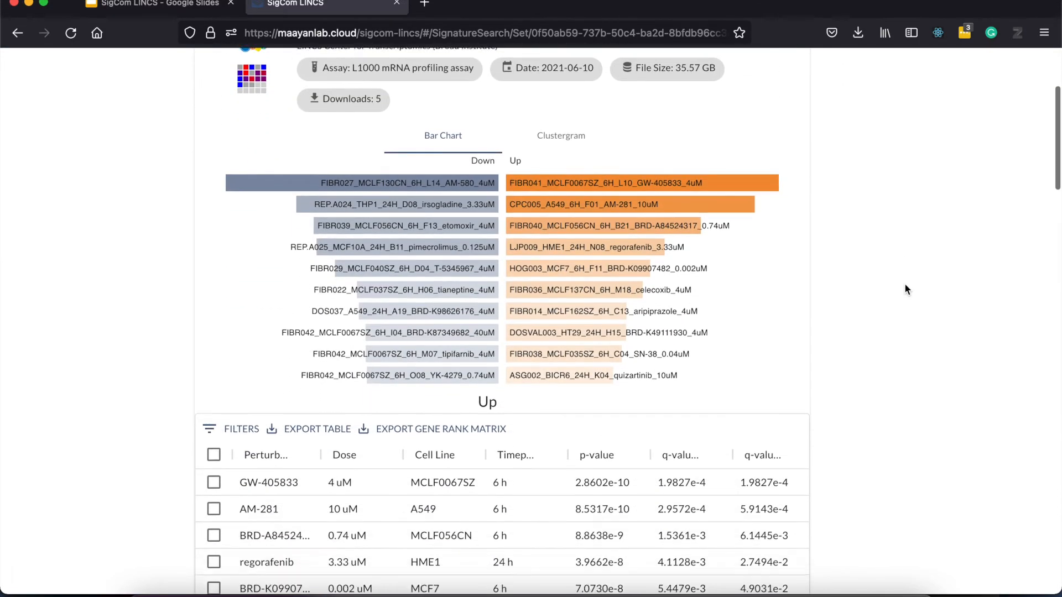
pyautogui.scroll(-3)
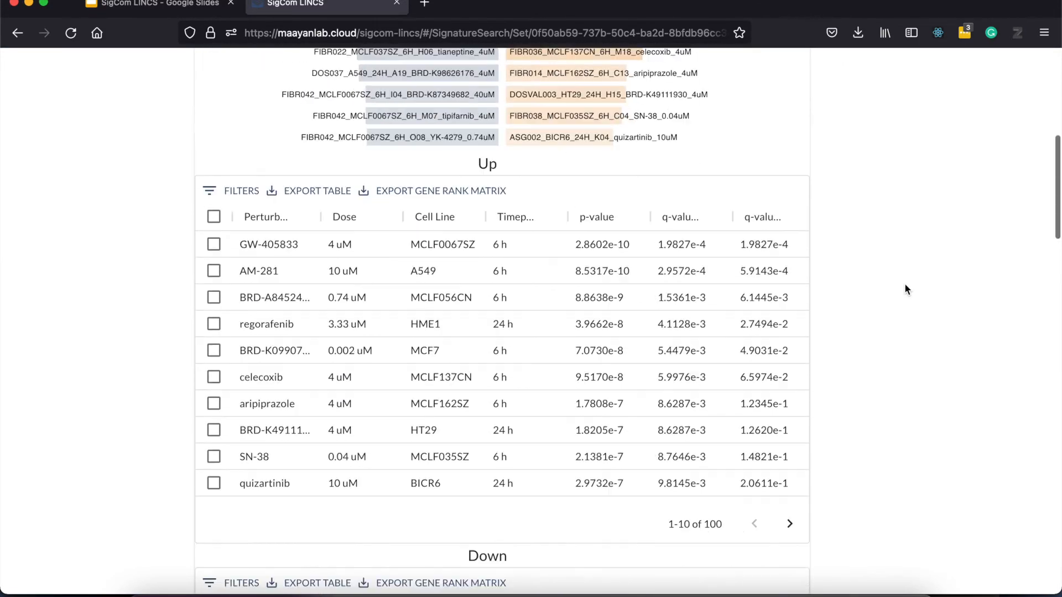
pyautogui.scroll(3)
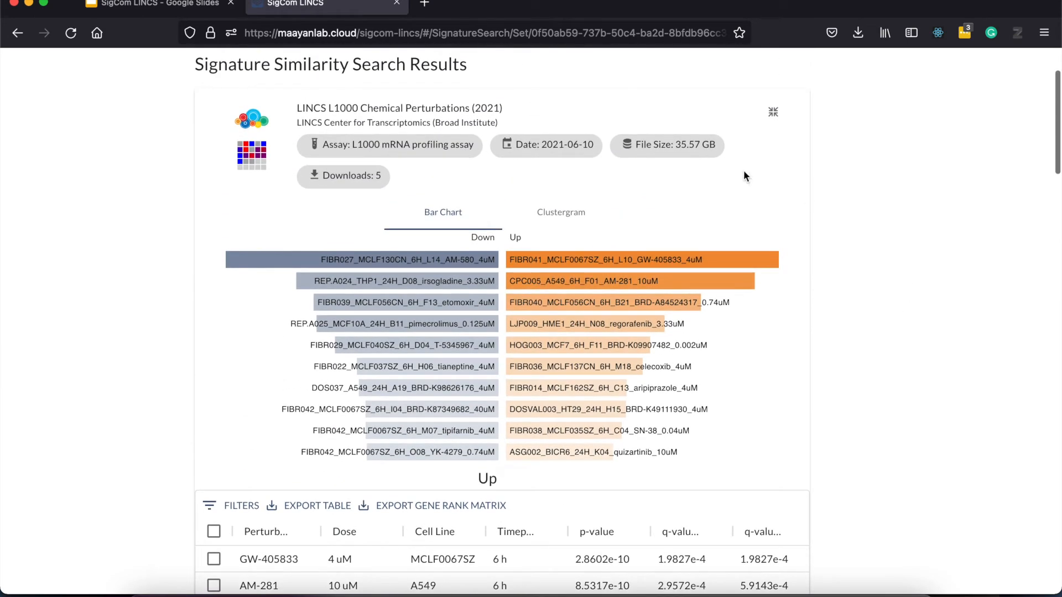
pyautogui.click(560, 212)
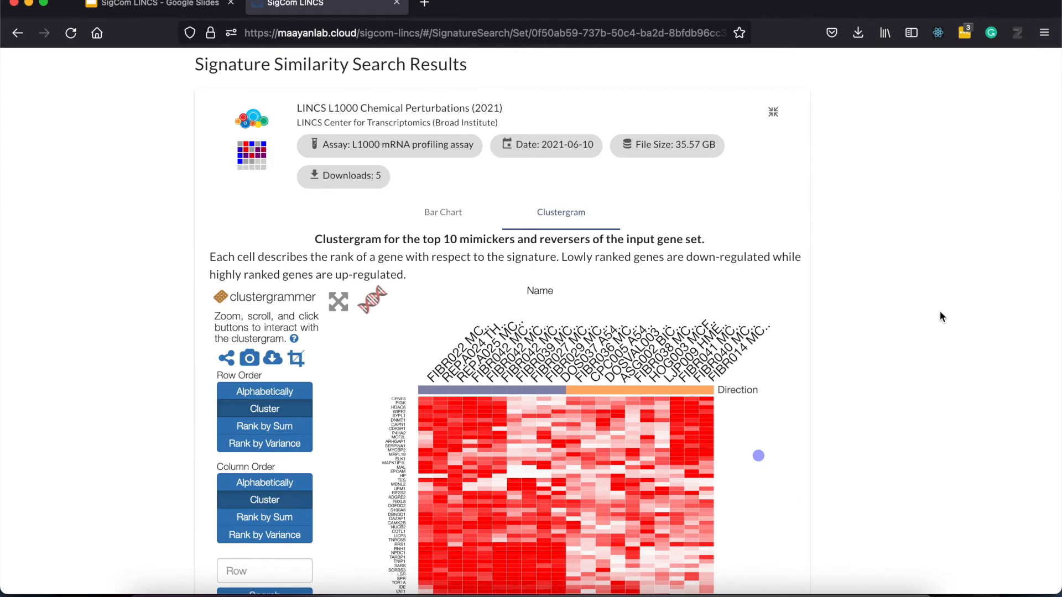
pyautogui.scroll(-3)
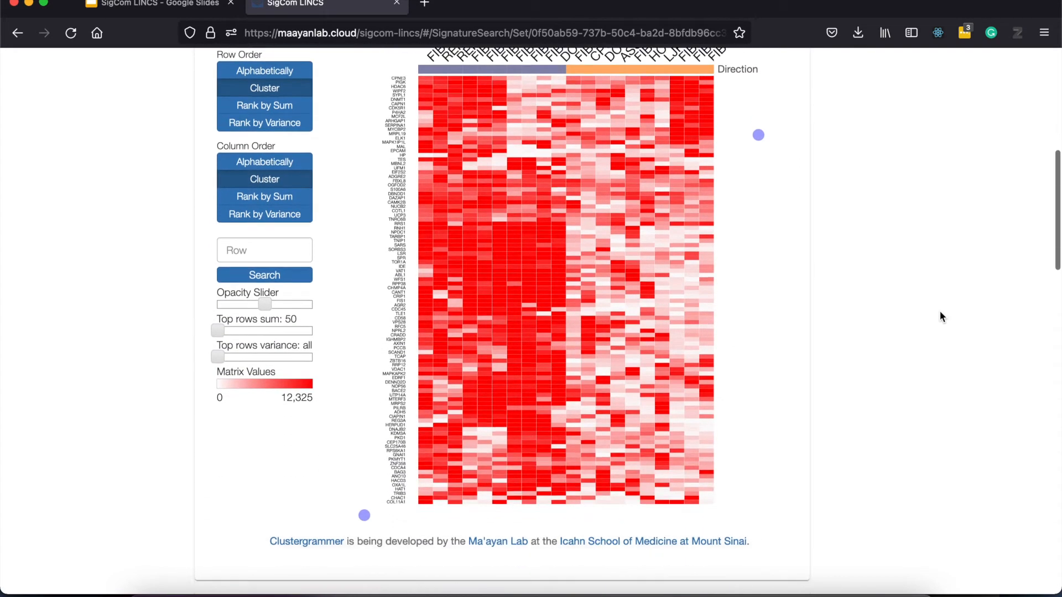
pyautogui.scroll(-3)
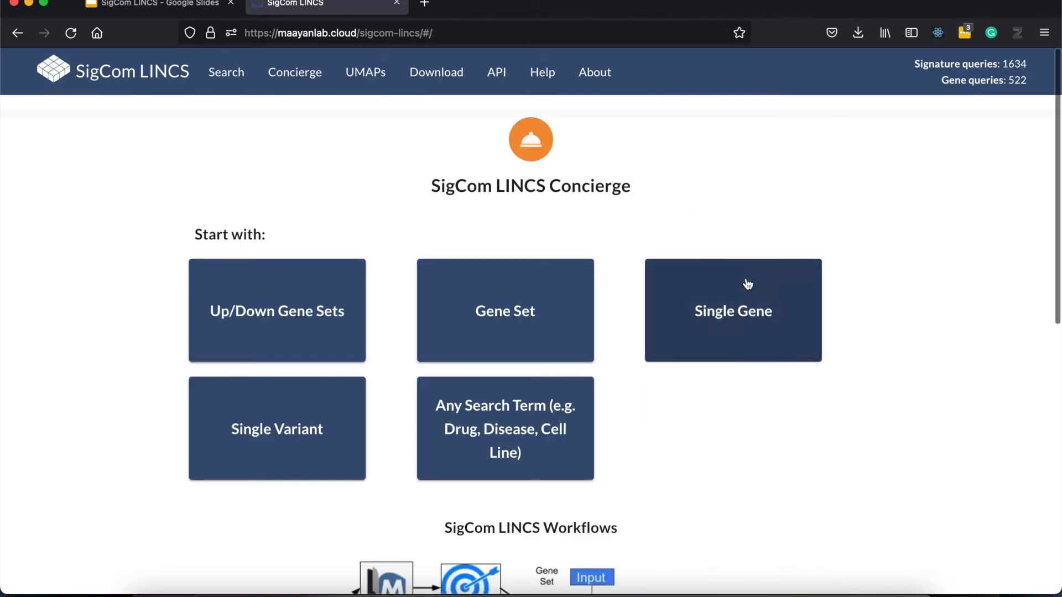
# Choose Single Variant on the Concierge to reveal its two follow-up workflows.
pyautogui.scroll(-3)
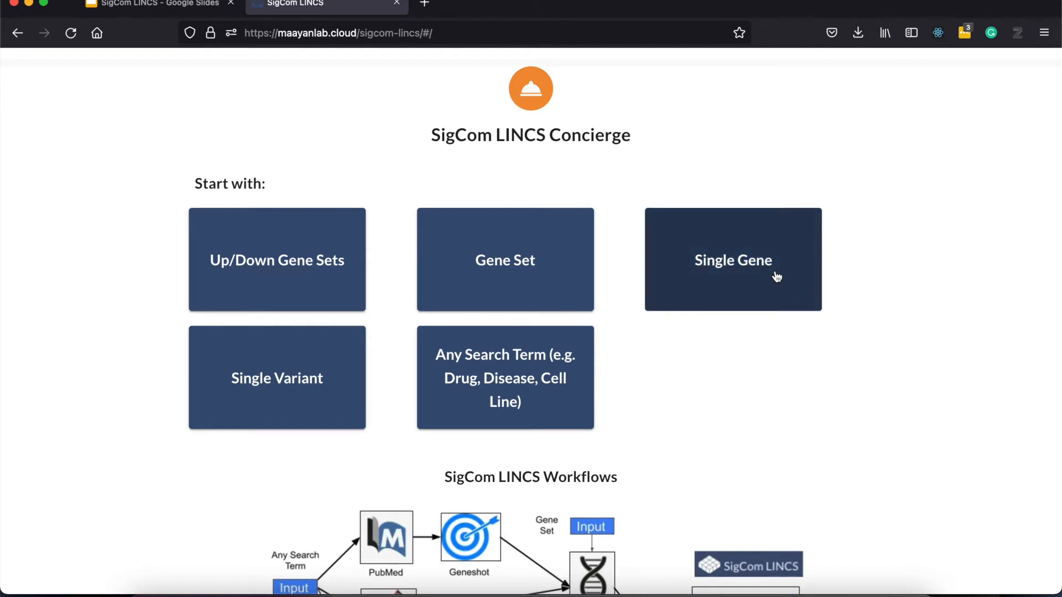
pyautogui.click(276, 378)
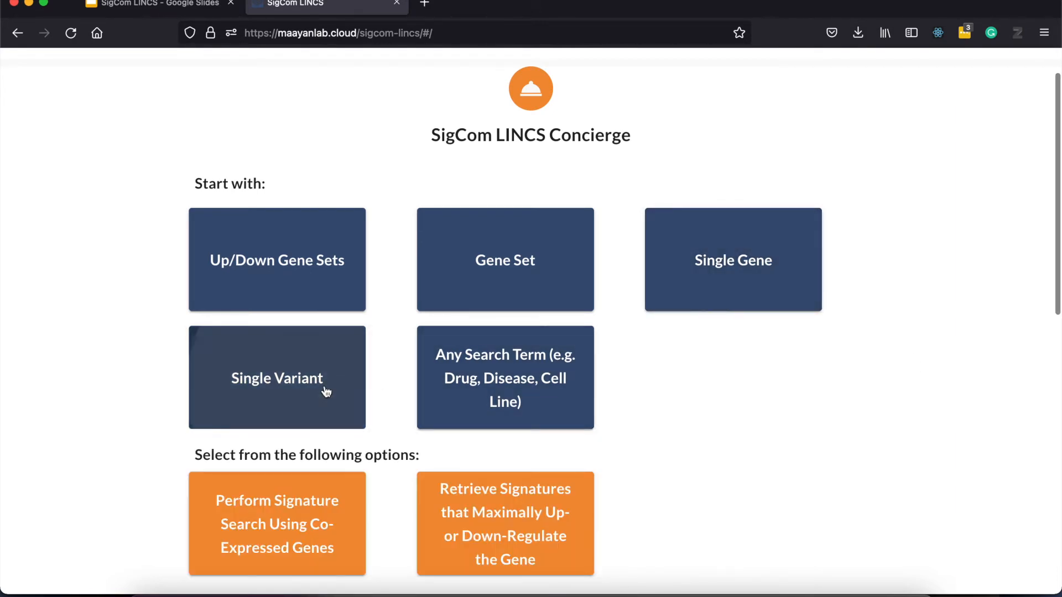
pyautogui.scroll(-3)
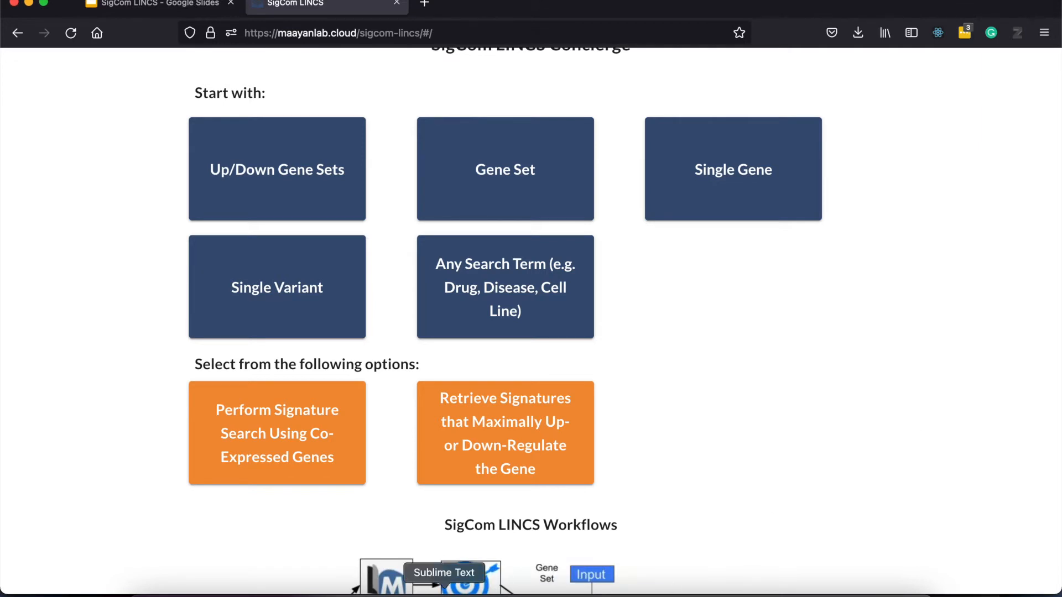
pyautogui.moveTo(306, 518)
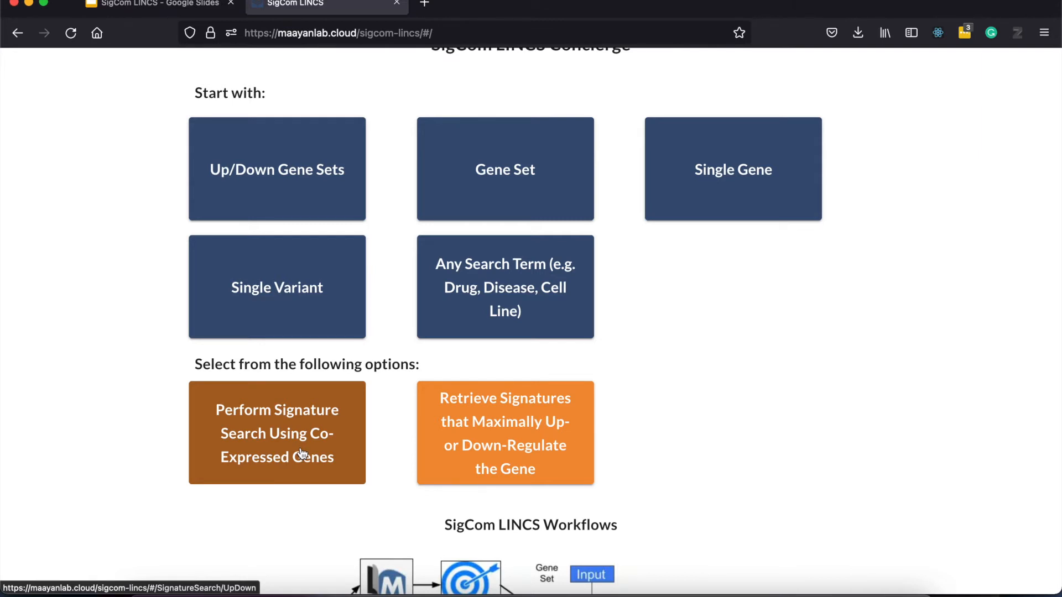
# In the co-expressed-gene signature search, query the example variant chr13:g.32944582T>C, resolving to BRCA2.
pyautogui.click(276, 434)
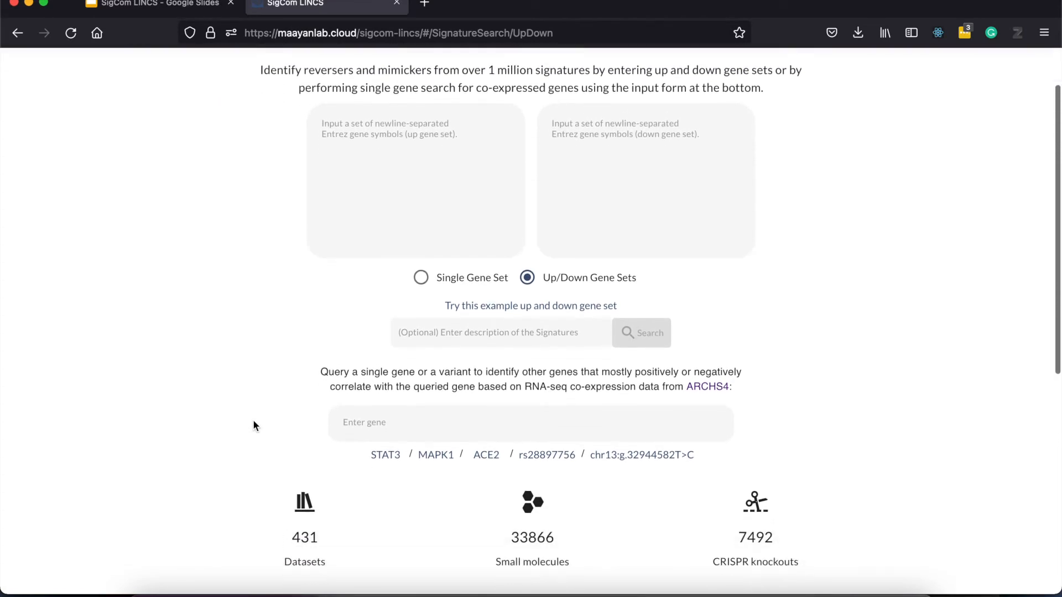
pyautogui.scroll(-3)
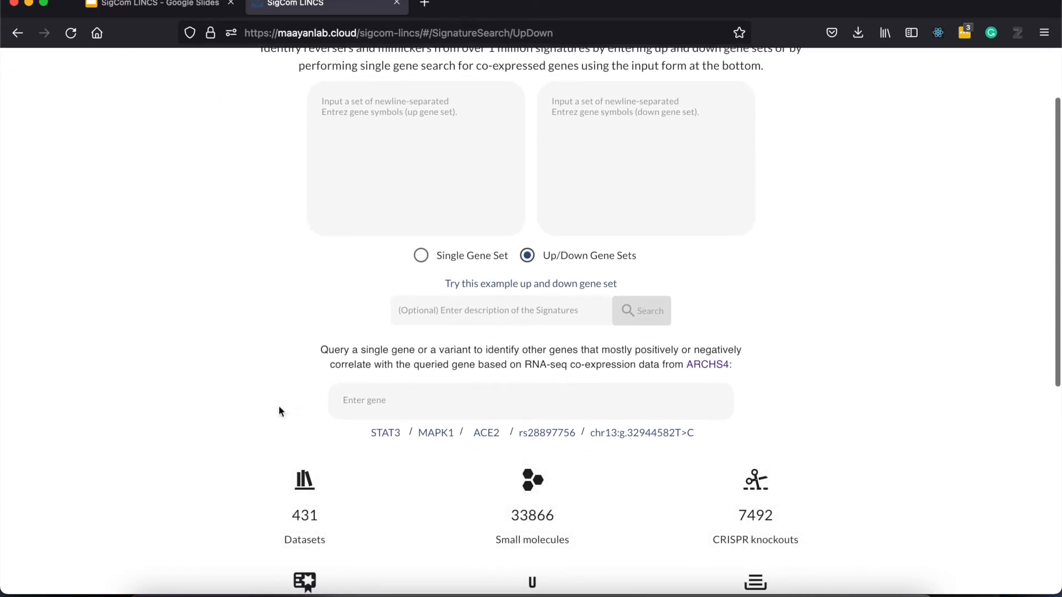
pyautogui.moveTo(385, 485)
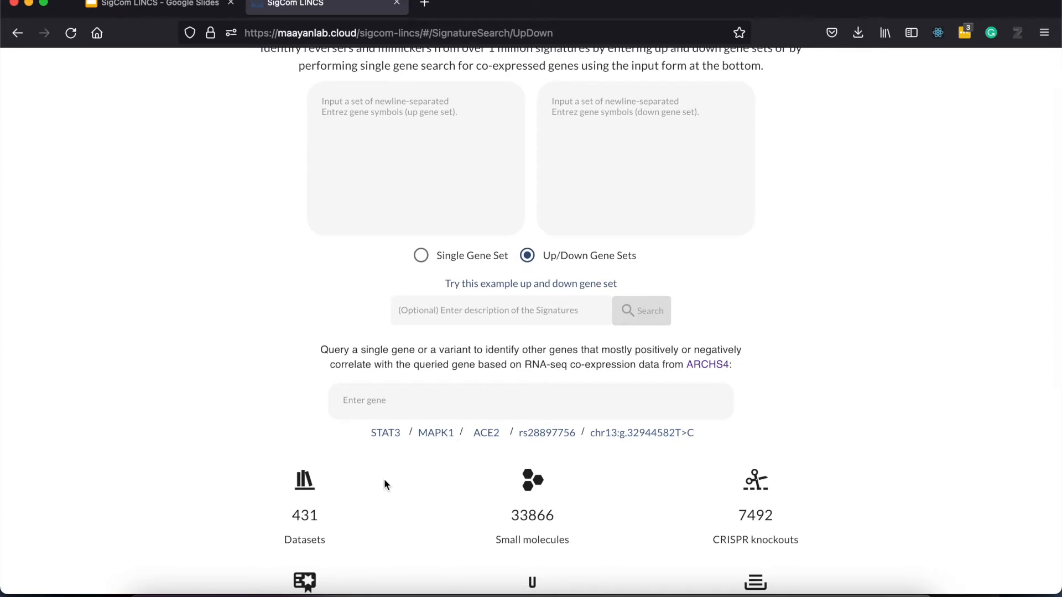
pyautogui.moveTo(458, 441)
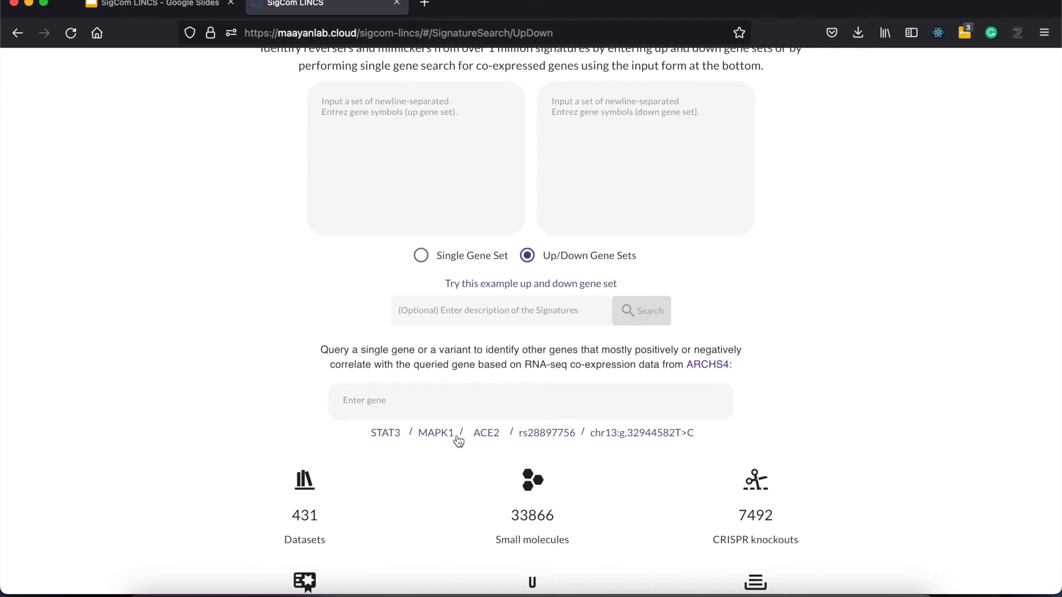
pyautogui.write('s')
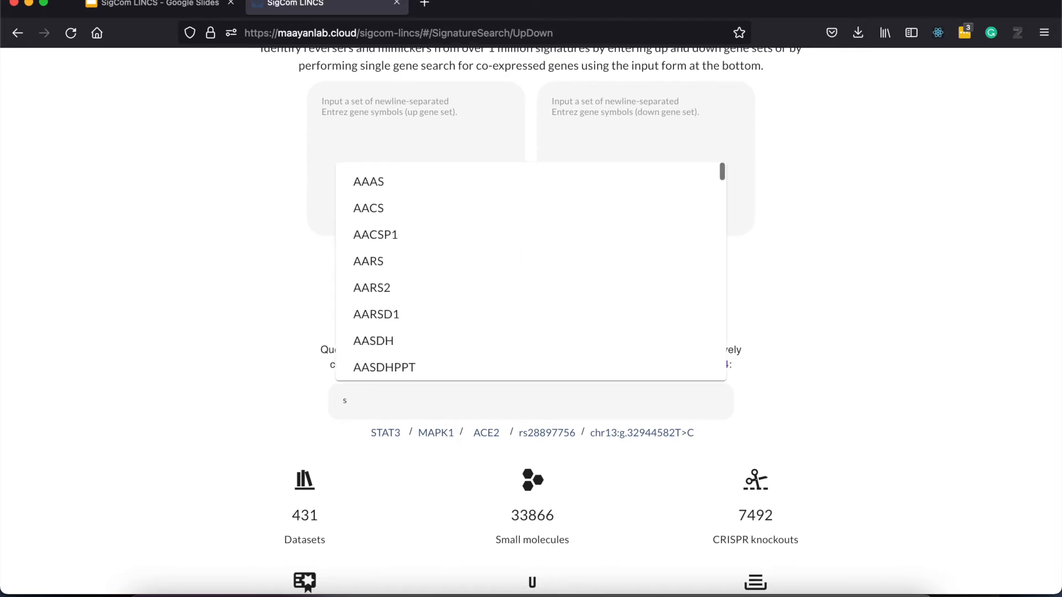
pyautogui.click(641, 432)
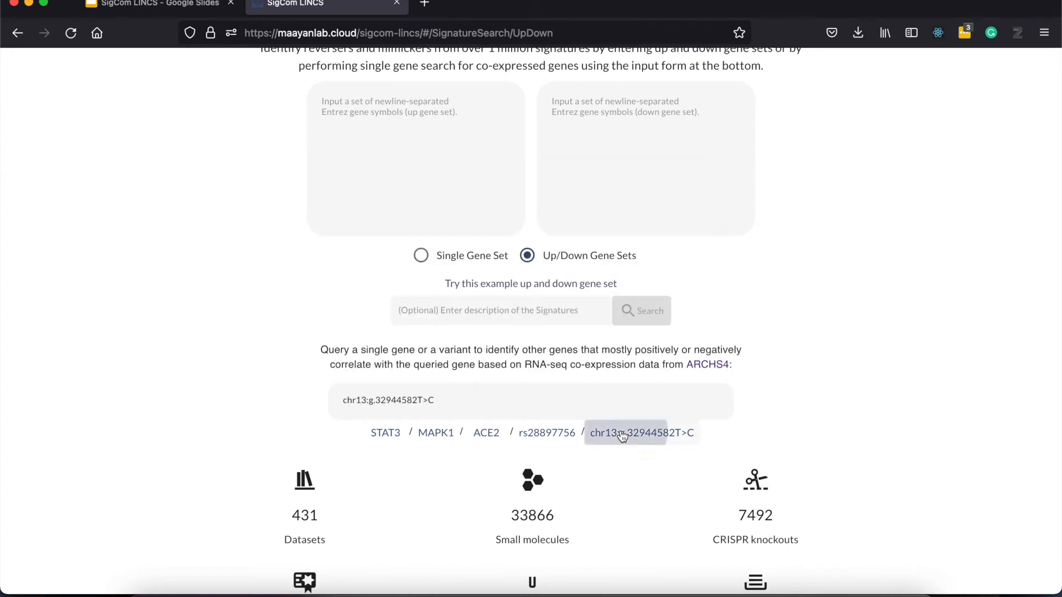
pyautogui.click(640, 433)
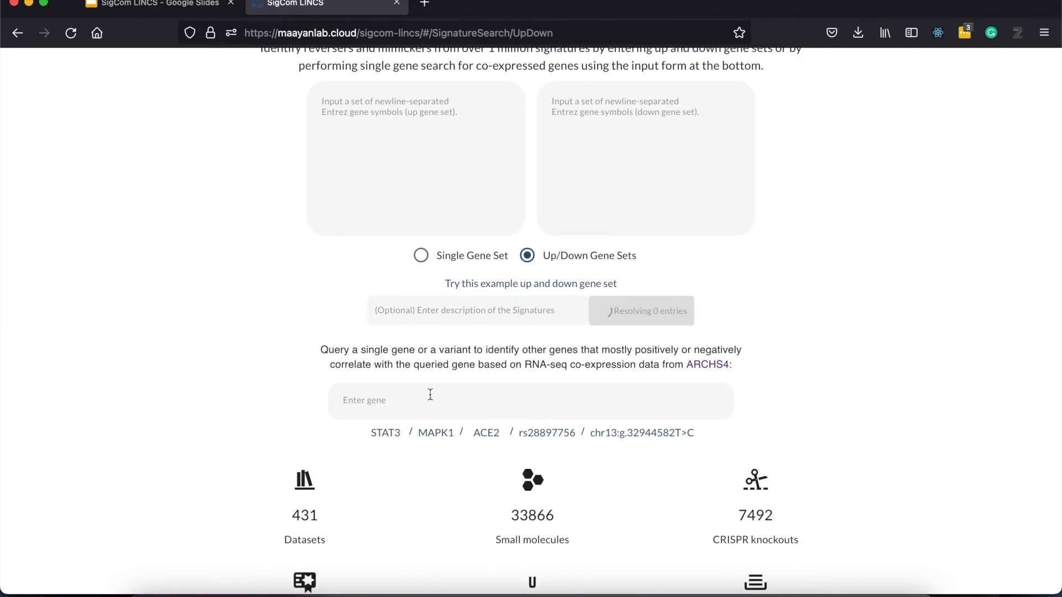
pyautogui.click(529, 284)
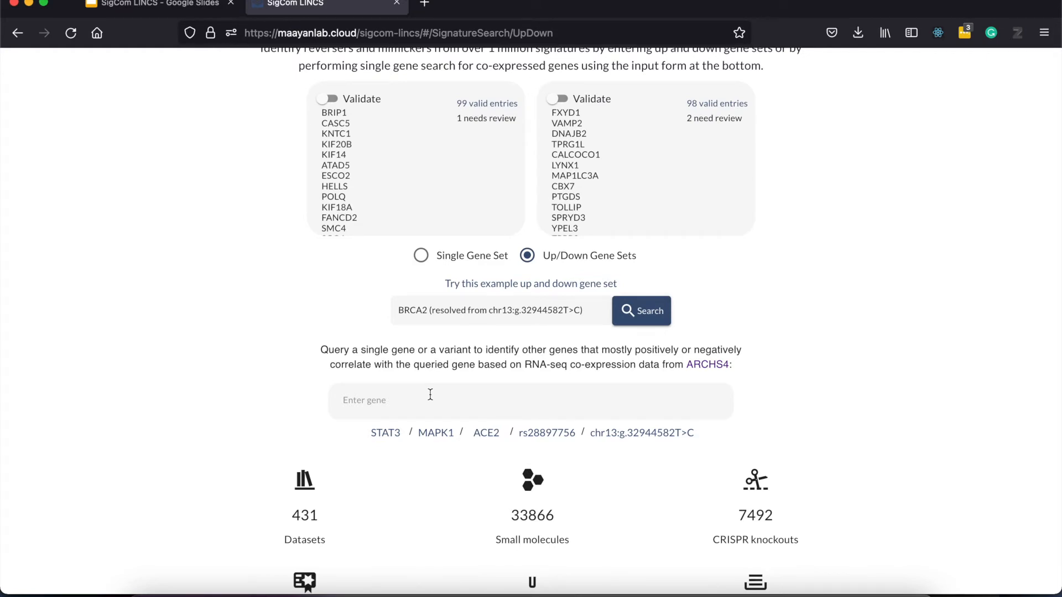
pyautogui.moveTo(282, 299)
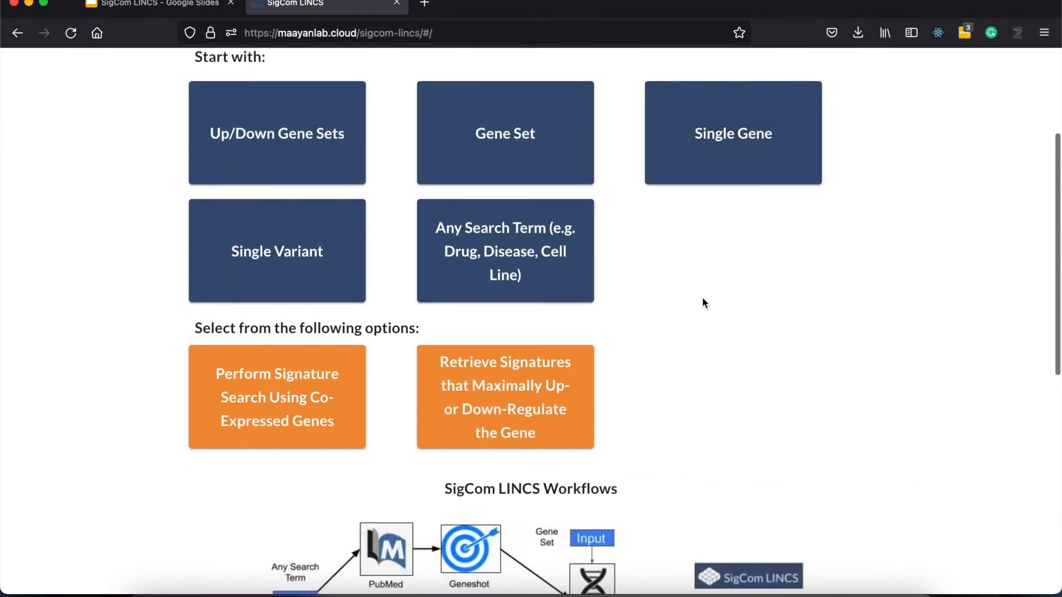
pyautogui.moveTo(504, 420)
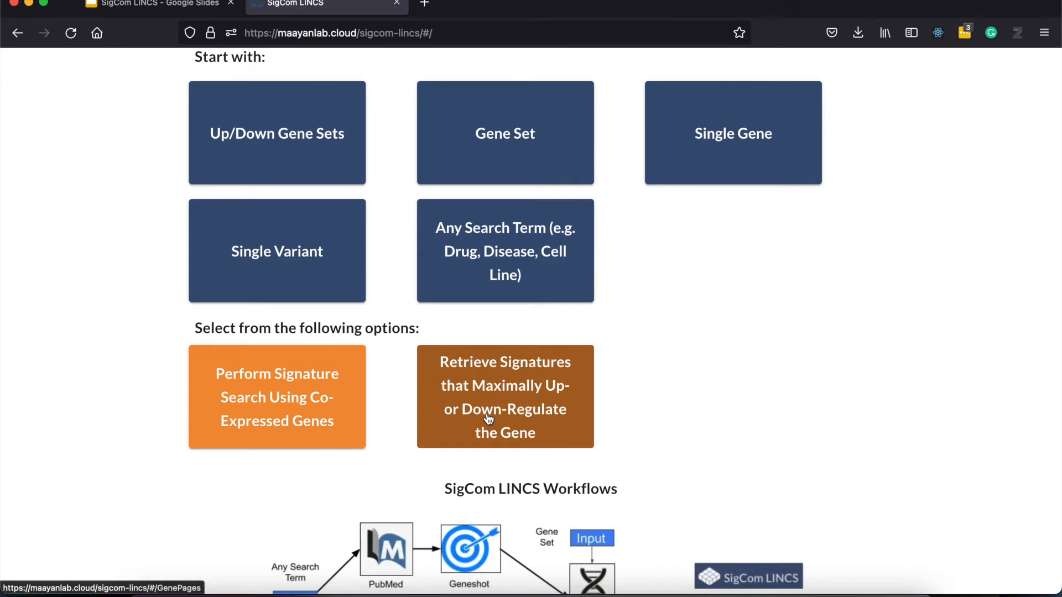
# From the Concierge, choose Retrieve Signatures that Maximally Up- or Down-Regulate the Gene.
pyautogui.click(504, 397)
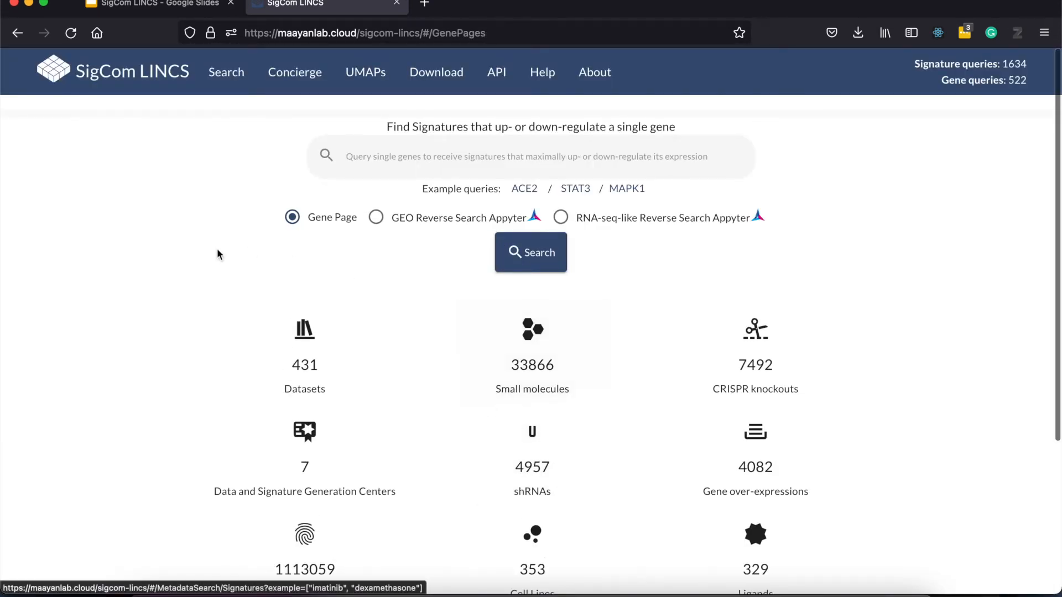
pyautogui.moveTo(189, 265)
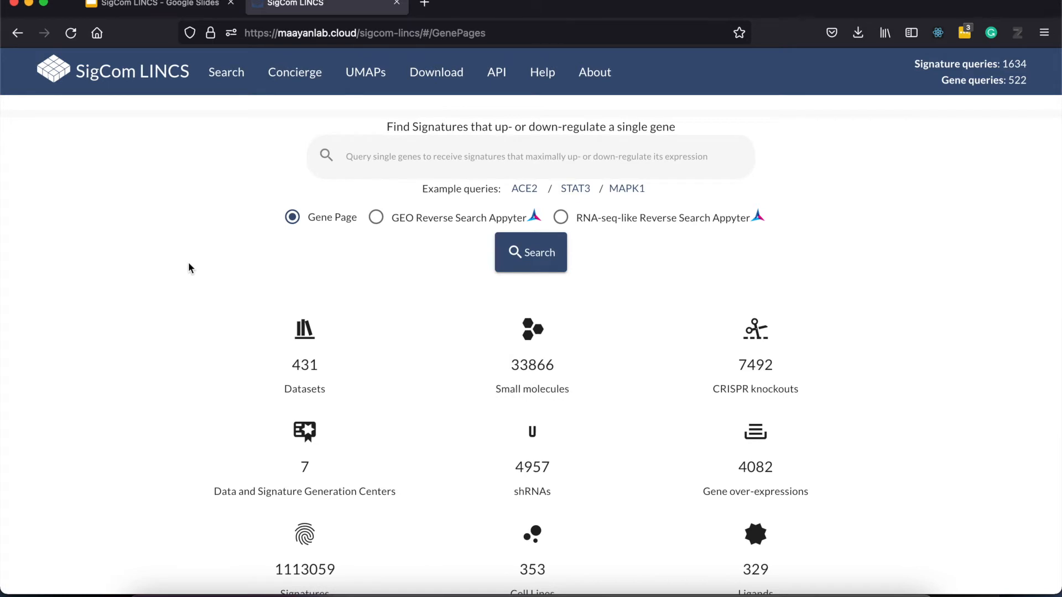
pyautogui.moveTo(407, 292)
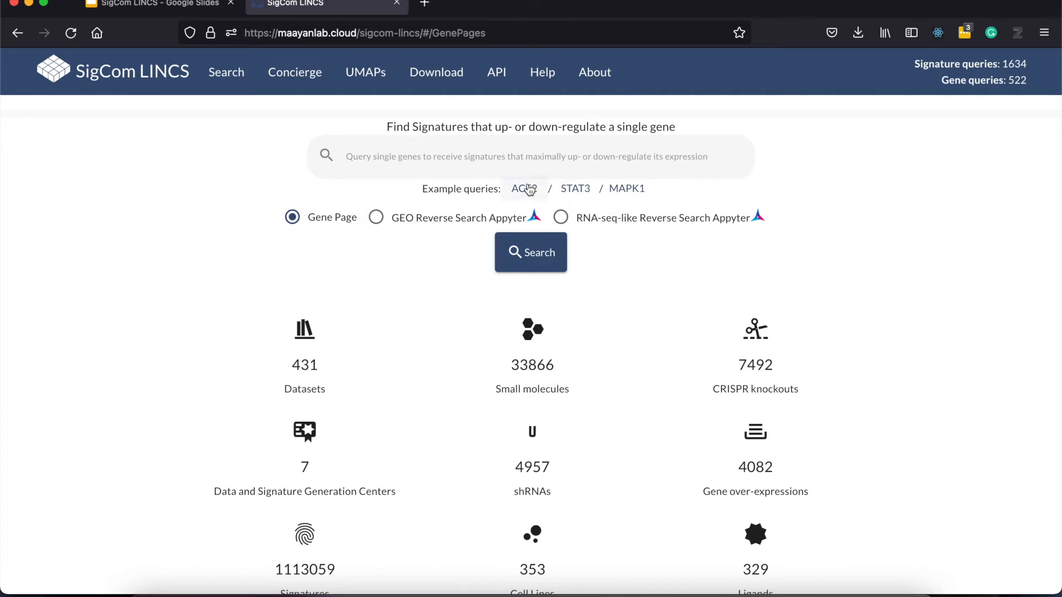
# Open the ACE2 example gene page and switch its up-regulating signatures to LINCS L1000 CRISPR KO Consensus Signatures.
pyautogui.click(523, 188)
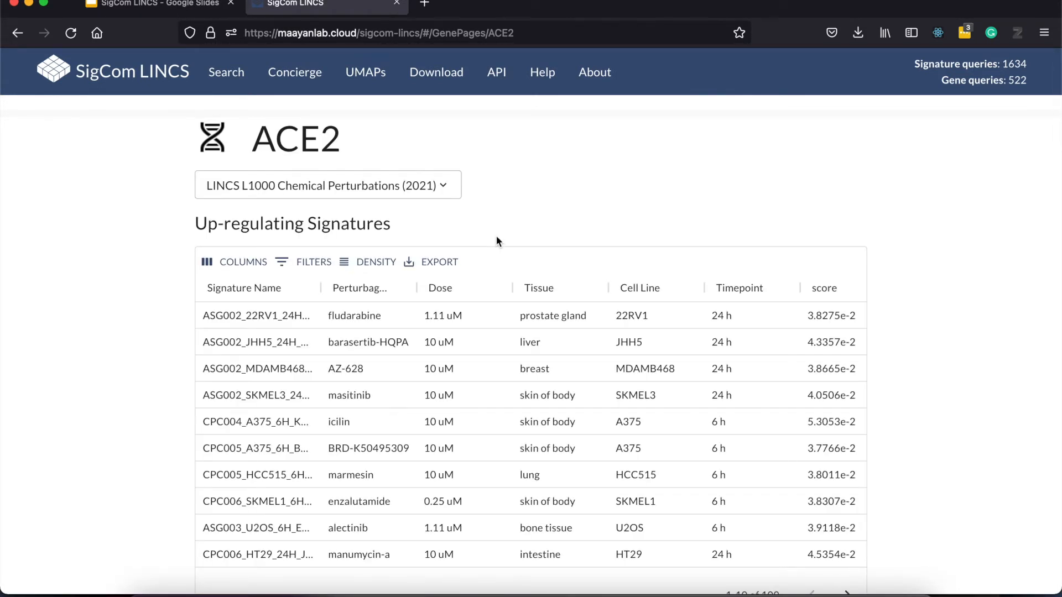
pyautogui.moveTo(107, 321)
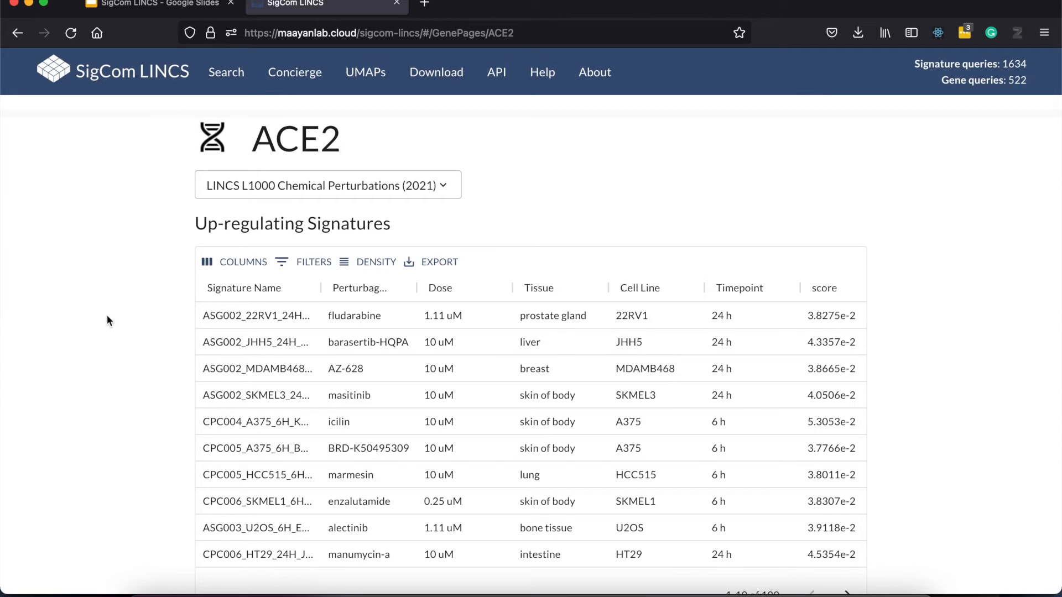
pyautogui.scroll(-3)
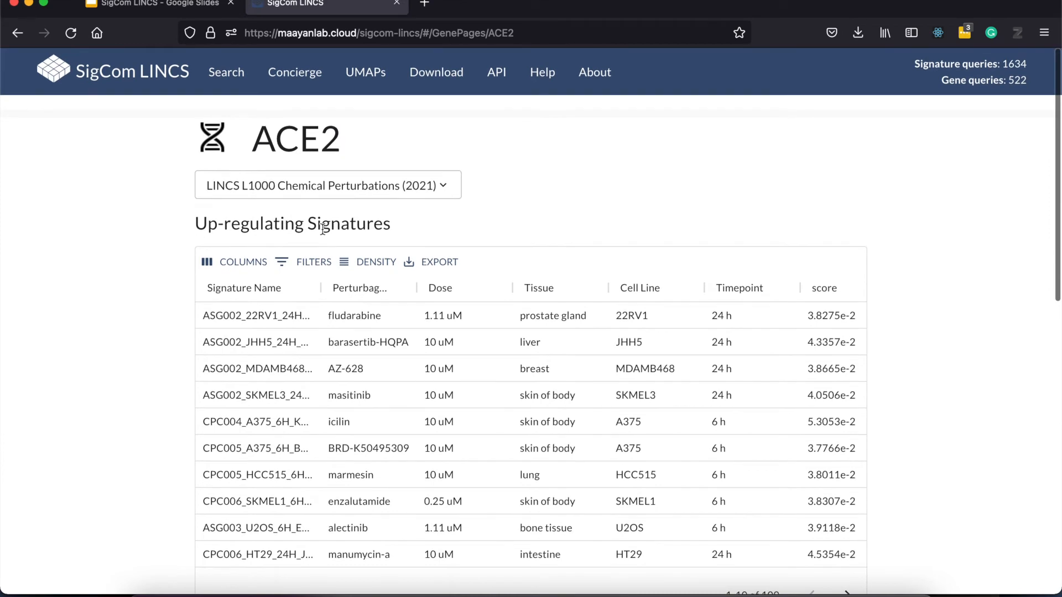
pyautogui.scroll(-3)
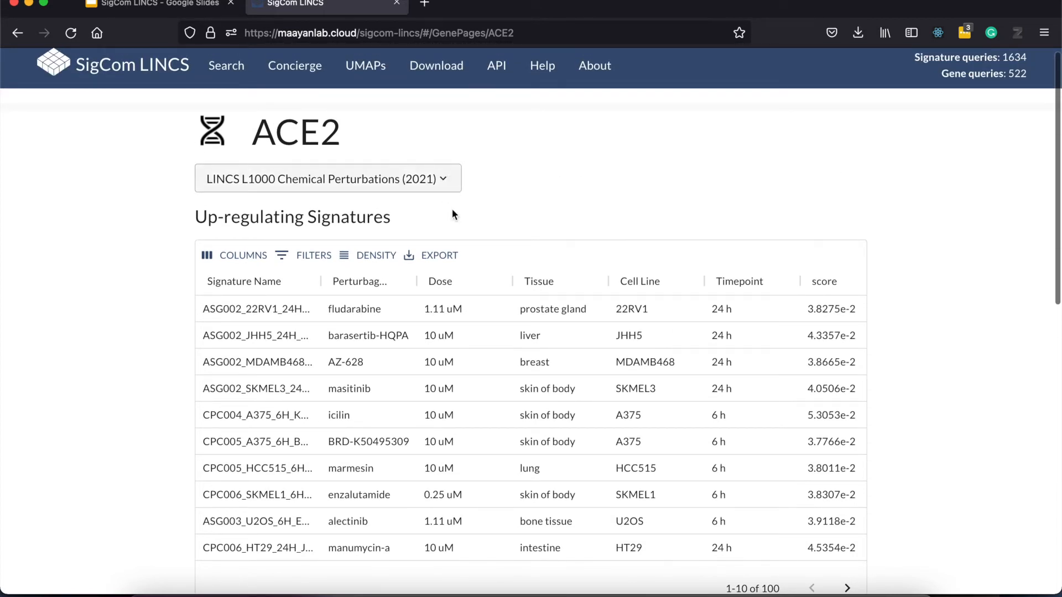
pyautogui.click(439, 255)
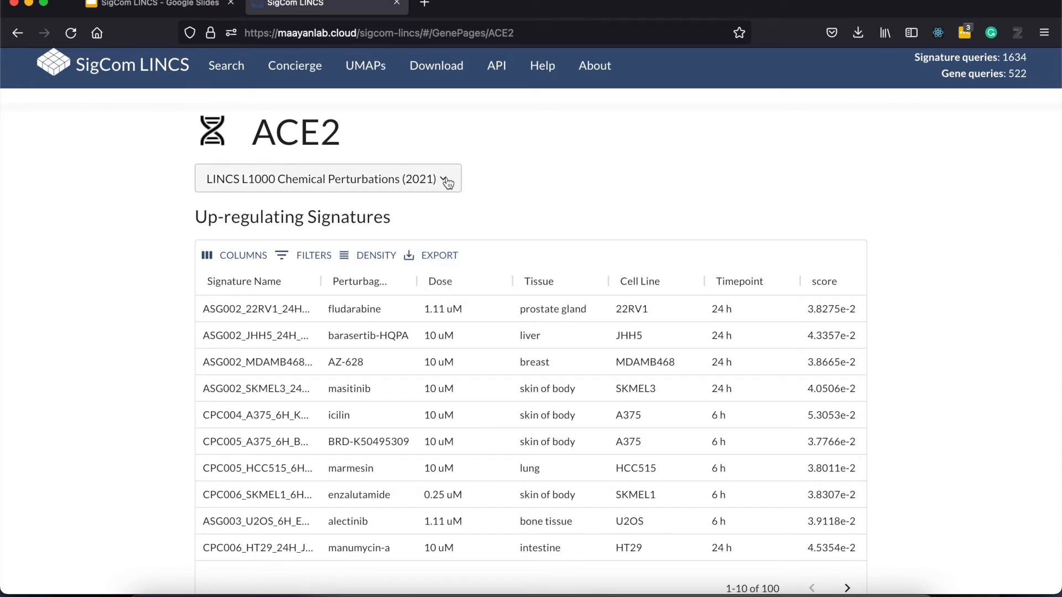
pyautogui.click(327, 179)
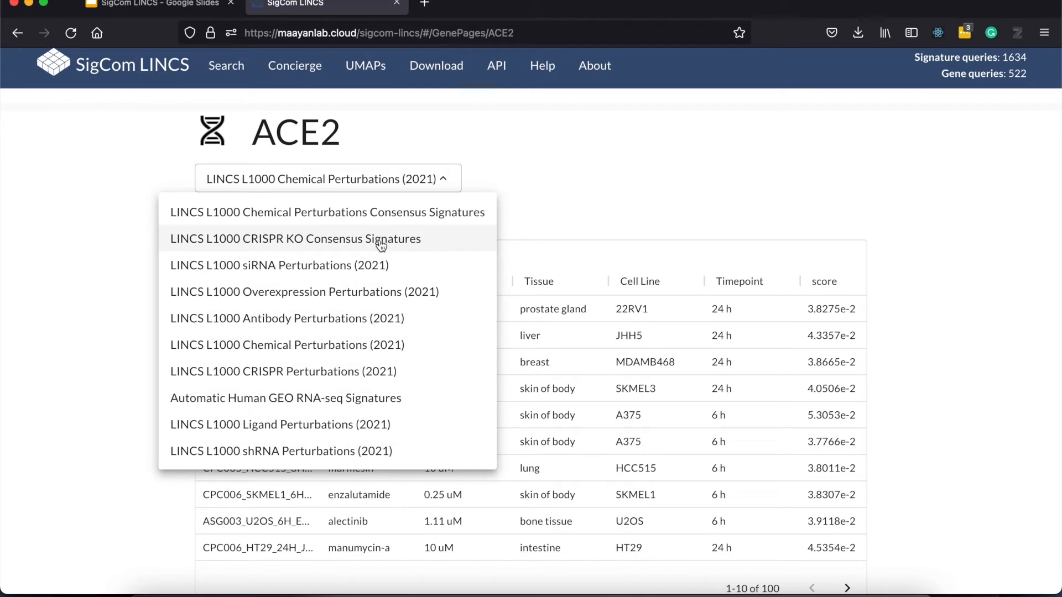
pyautogui.click(295, 239)
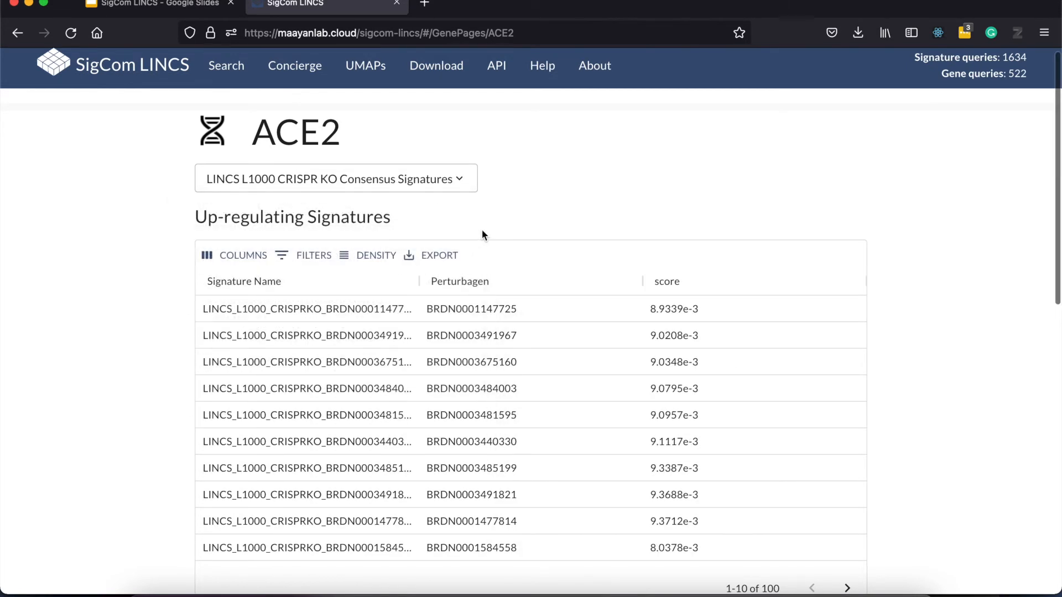
pyautogui.moveTo(458, 187)
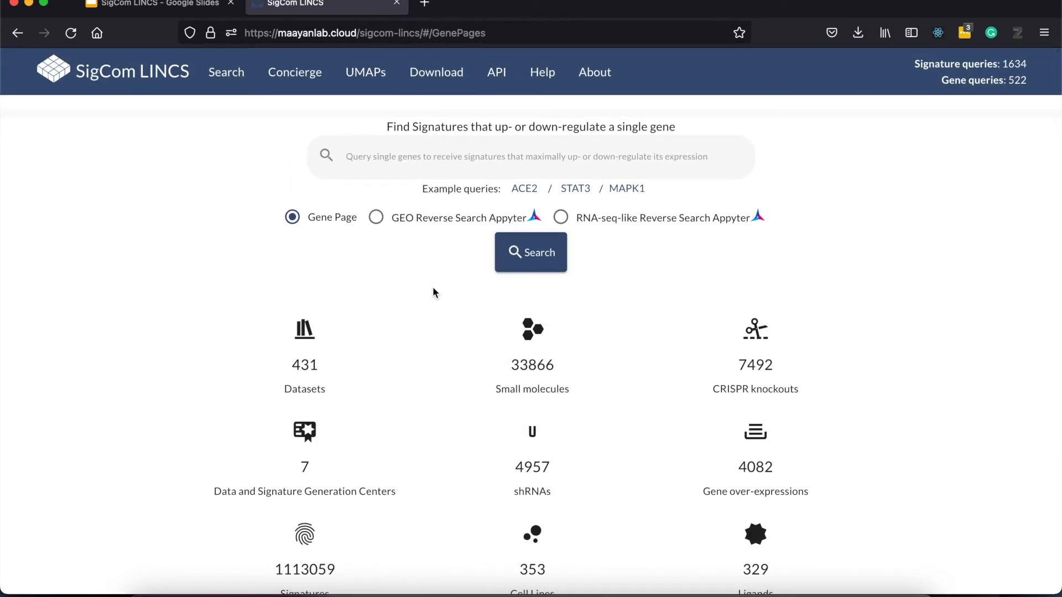
pyautogui.moveTo(518, 259)
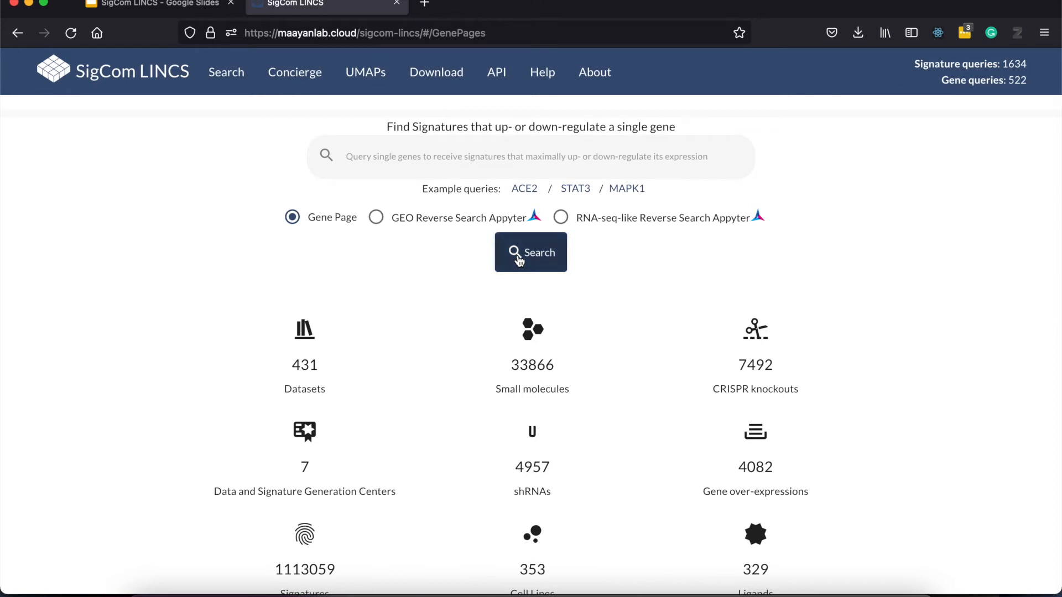
pyautogui.moveTo(493, 230)
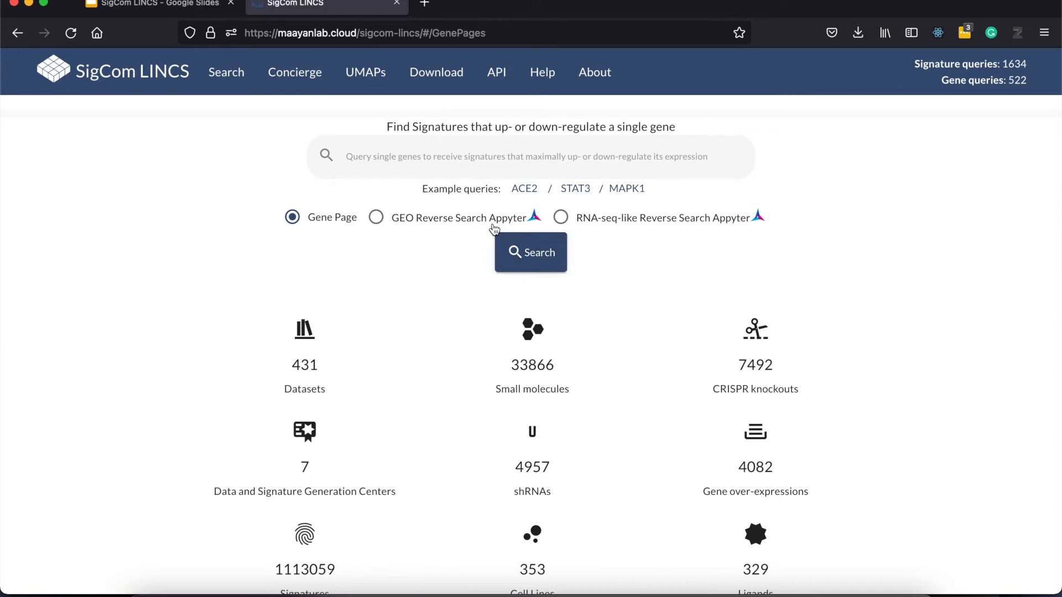
pyautogui.moveTo(475, 224)
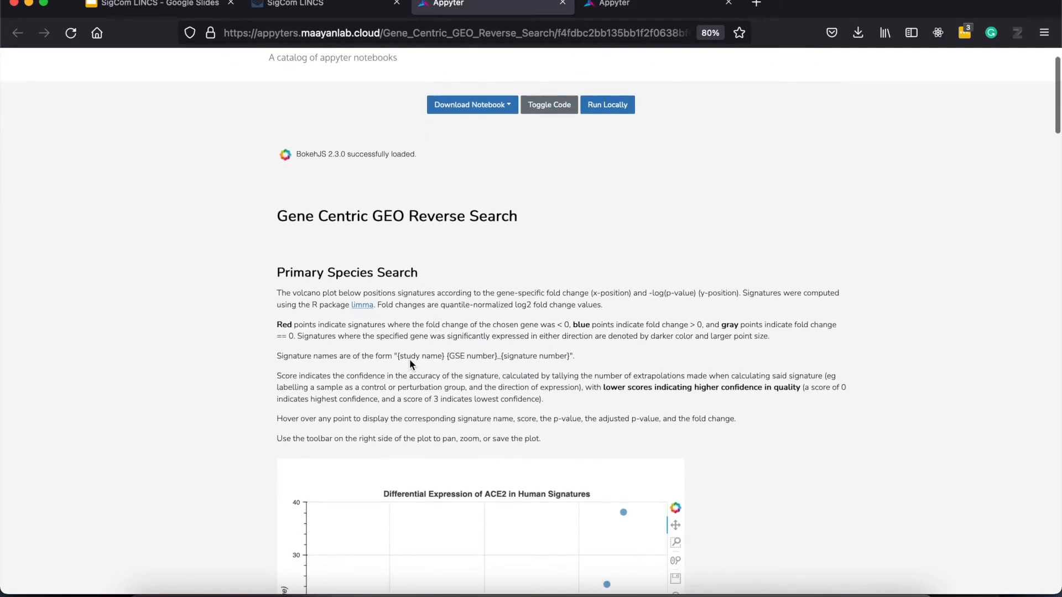
# Scroll through the Gene Centric GEO Reverse Search volcano plot and top ACE2 up-regulating signatures.
pyautogui.scroll(-3)
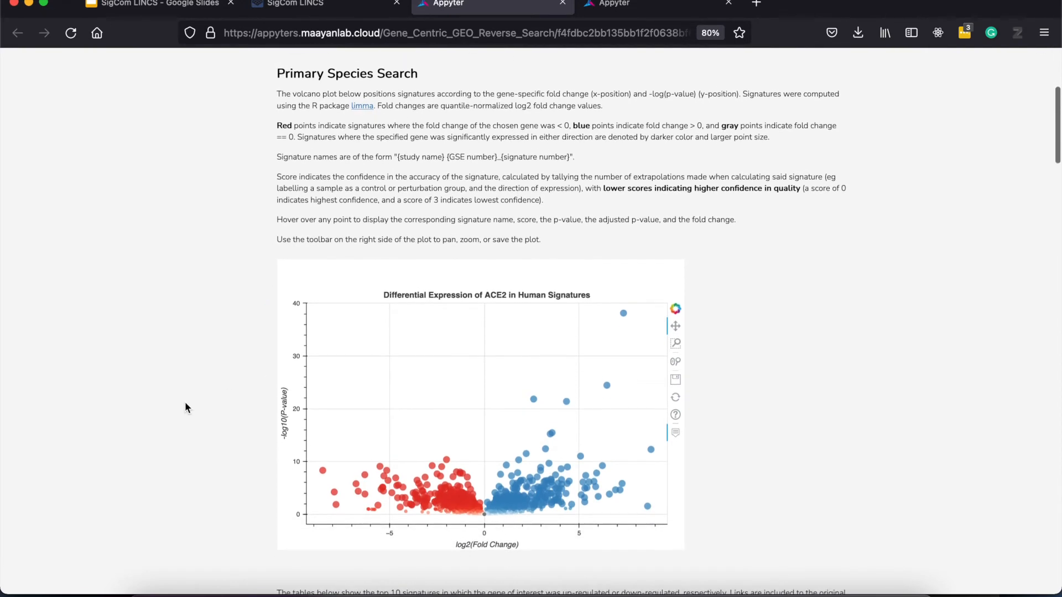
pyautogui.scroll(-3)
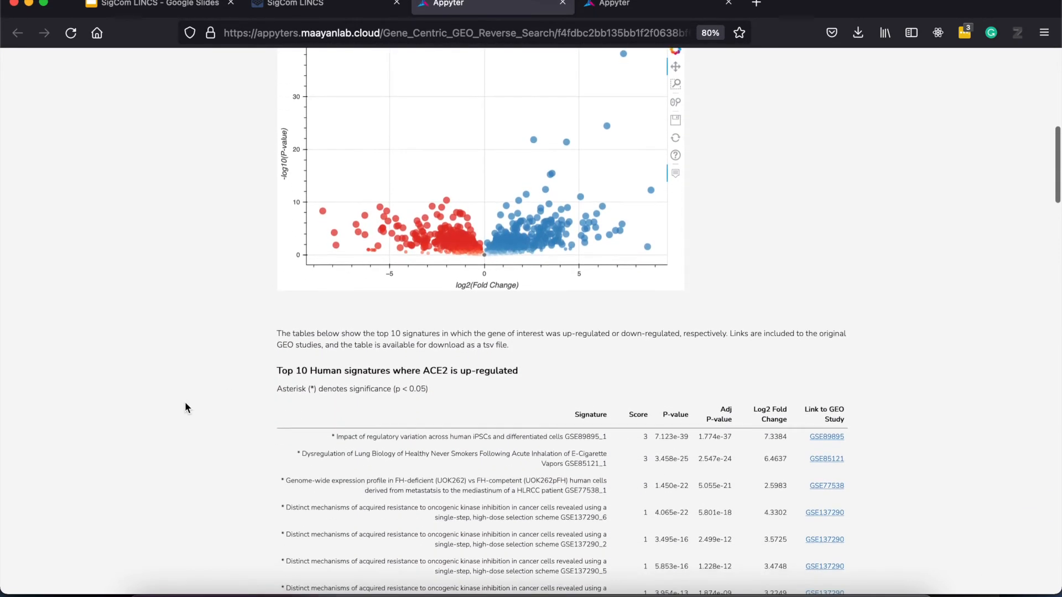
pyautogui.scroll(-3)
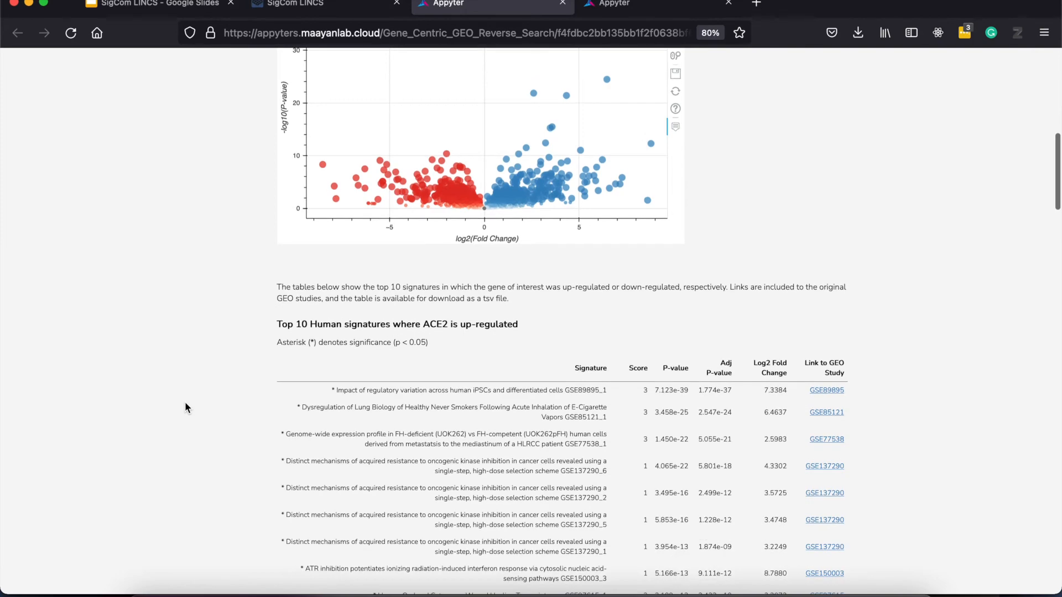
pyautogui.scroll(-3)
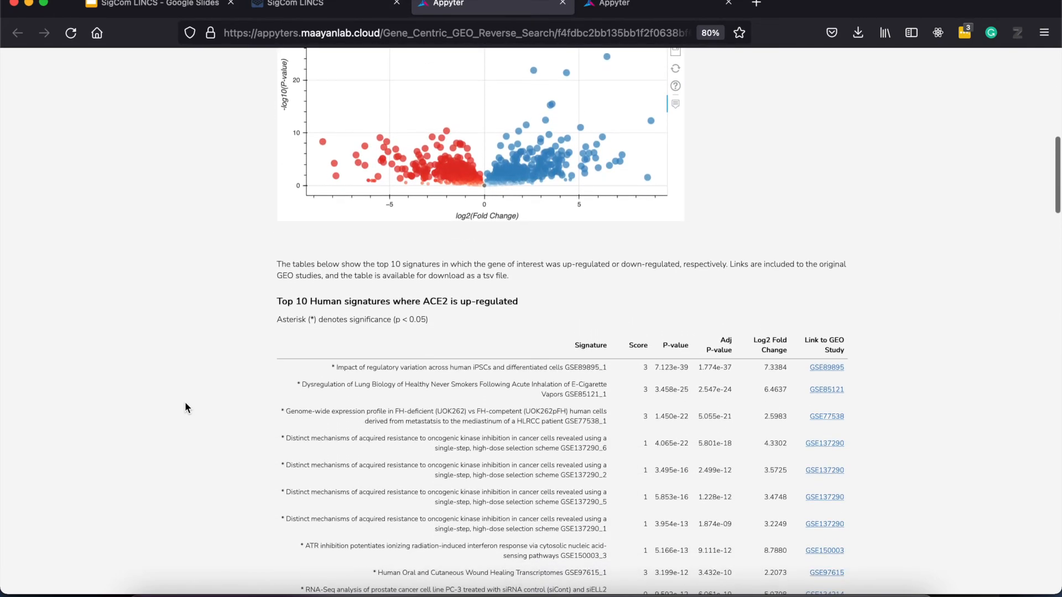
pyautogui.scroll(-3)
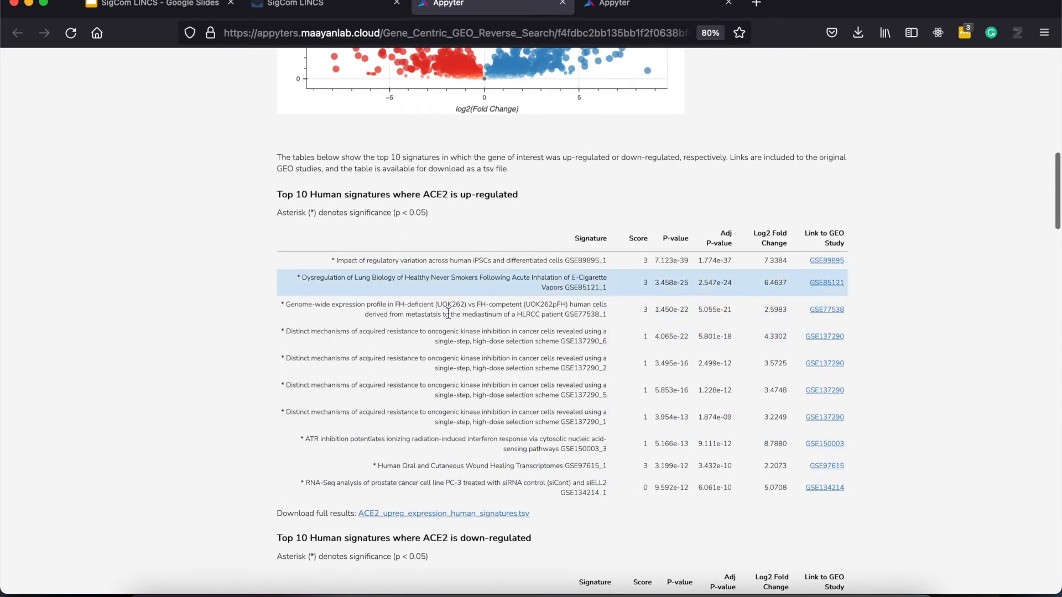
pyautogui.moveTo(500, 466)
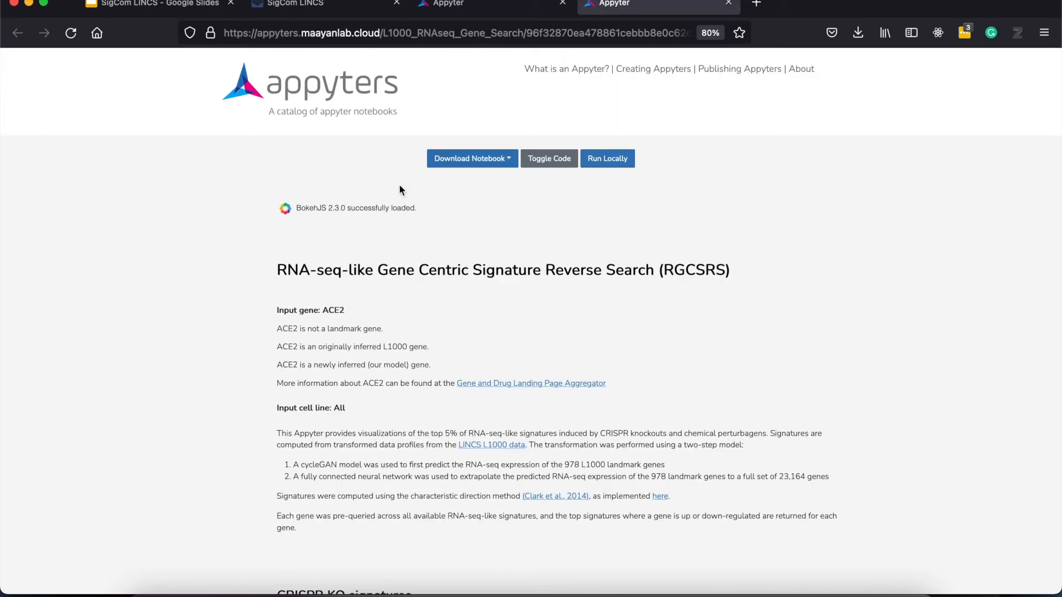
# Scroll through the CRISPR KO volcano plot and the top ACE2 up- and down-regulating signature tables.
pyautogui.scroll(-3)
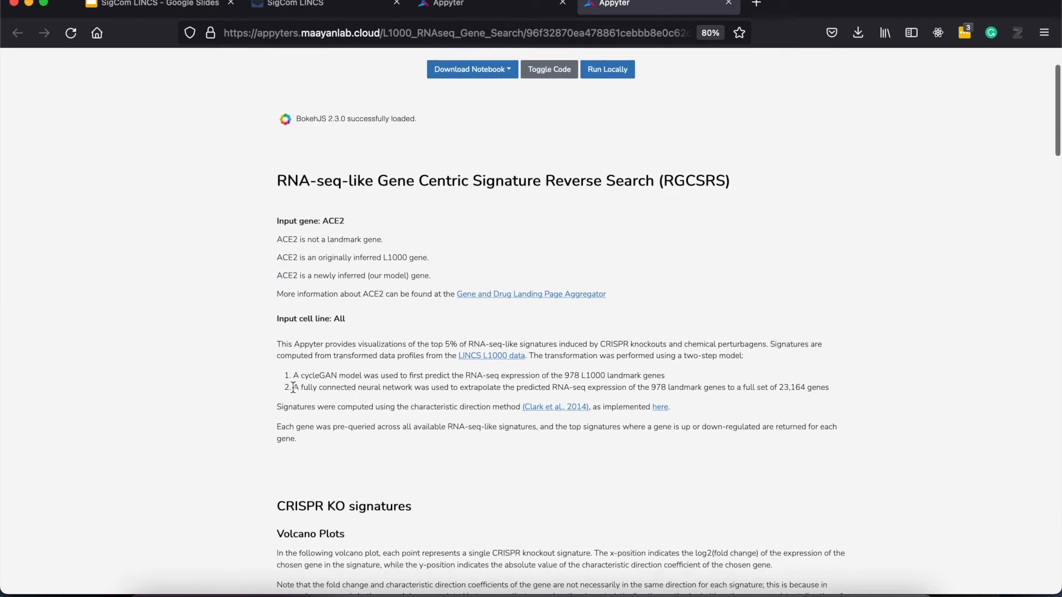
pyautogui.scroll(-3)
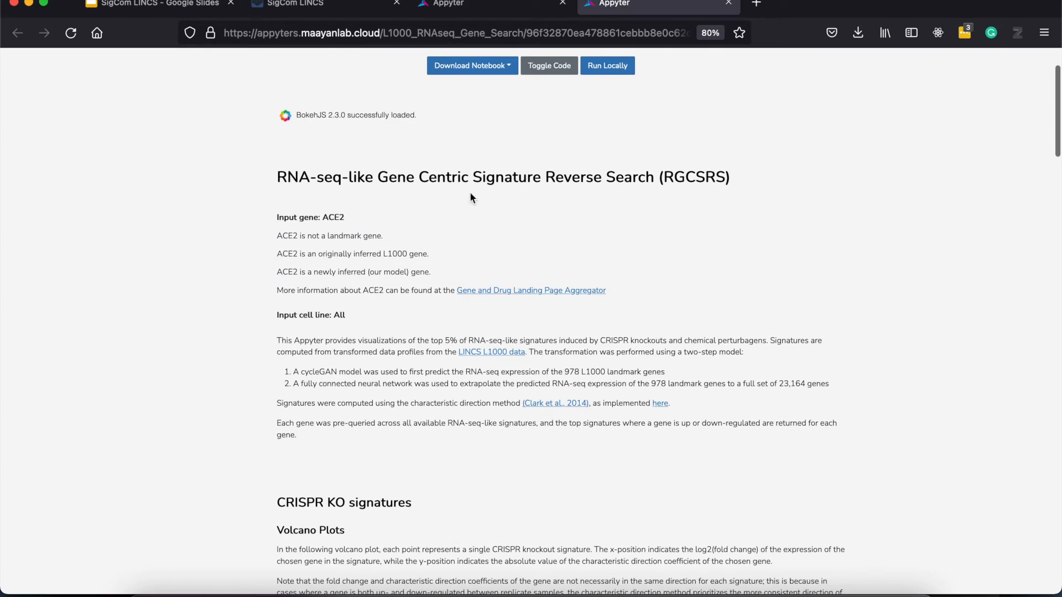
pyautogui.scroll(-3)
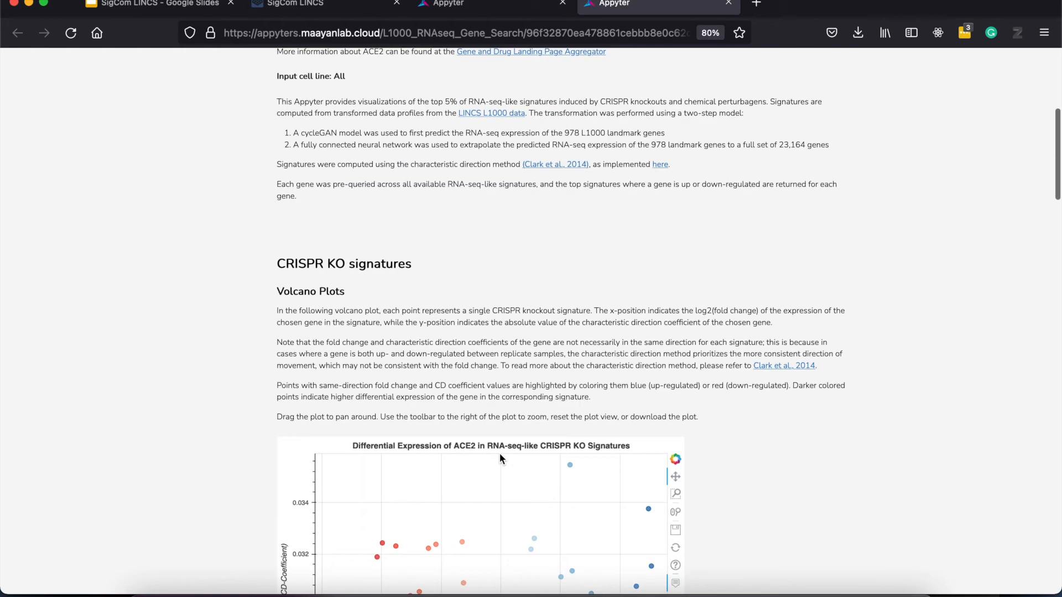
pyautogui.scroll(-3)
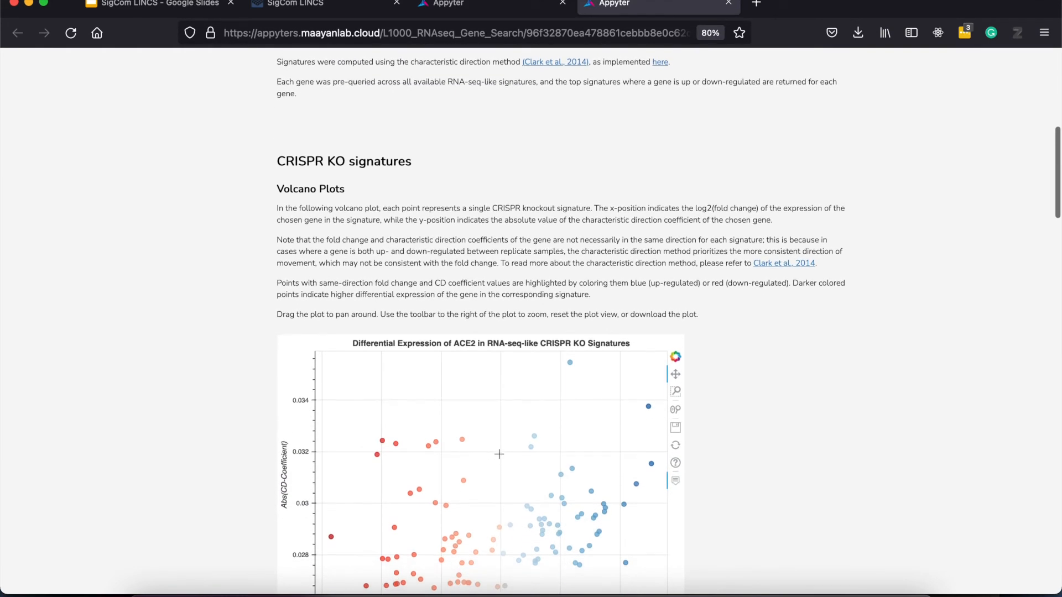
pyautogui.scroll(3)
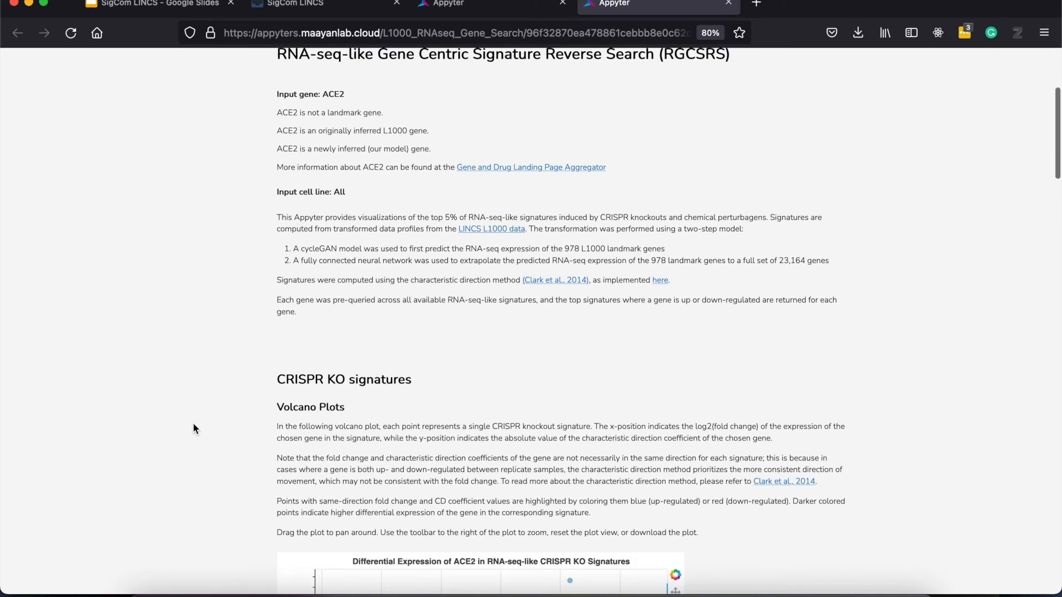
pyautogui.scroll(-3)
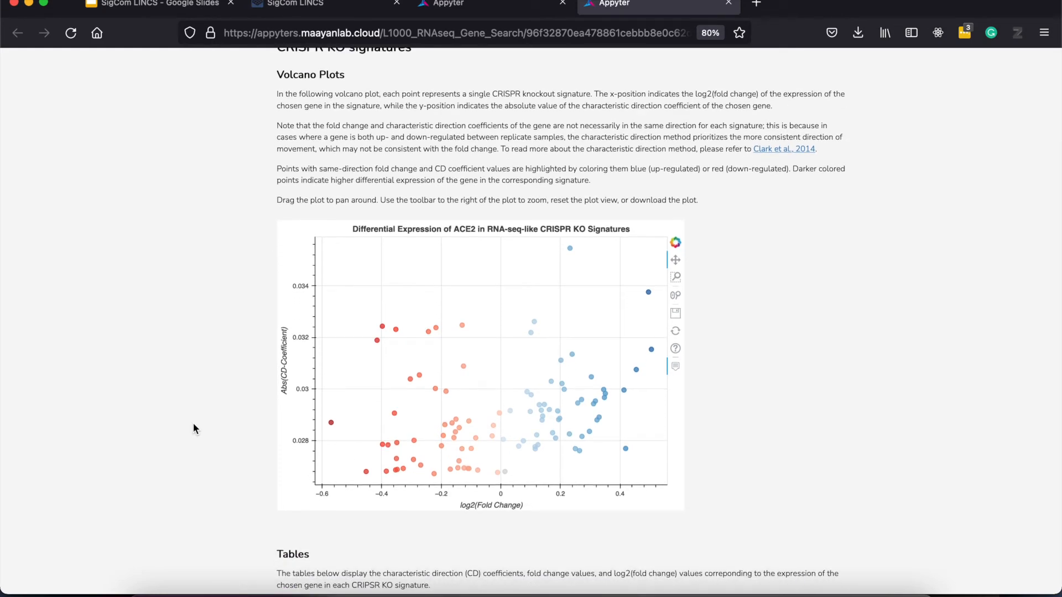
pyautogui.scroll(-3)
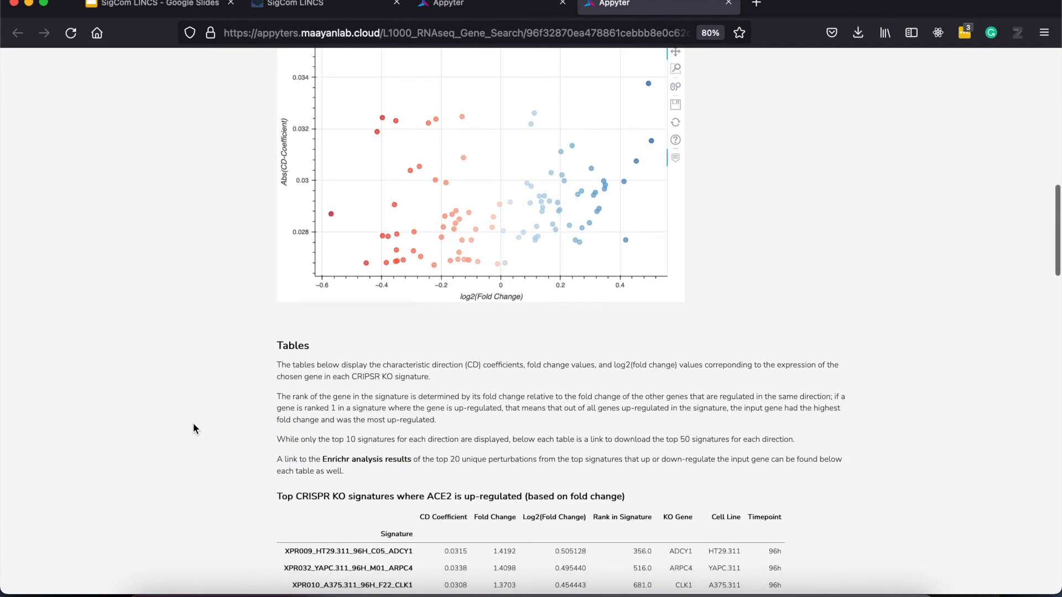
pyautogui.scroll(-3)
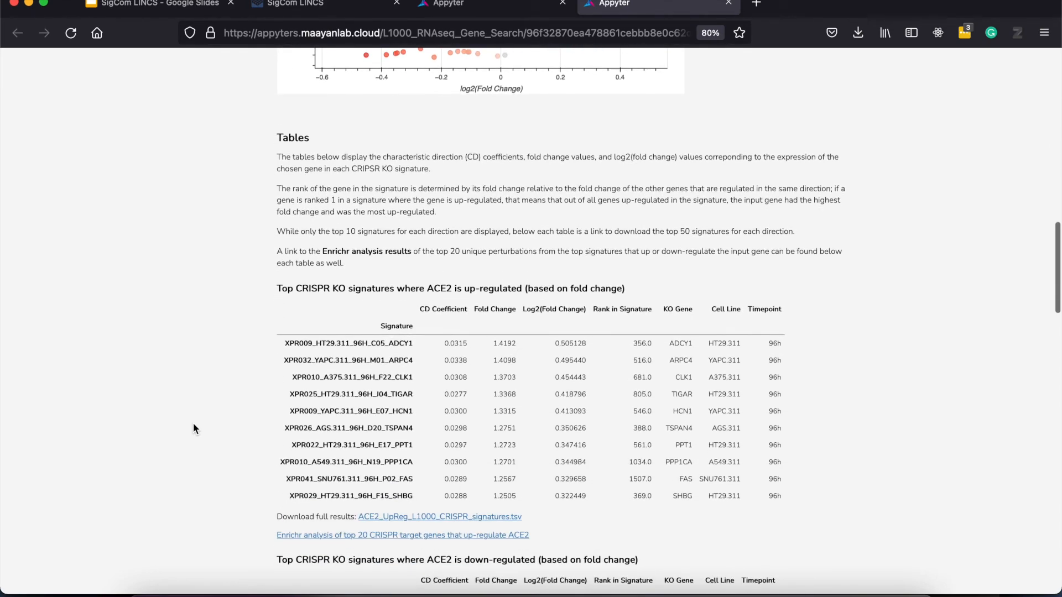
pyautogui.scroll(-3)
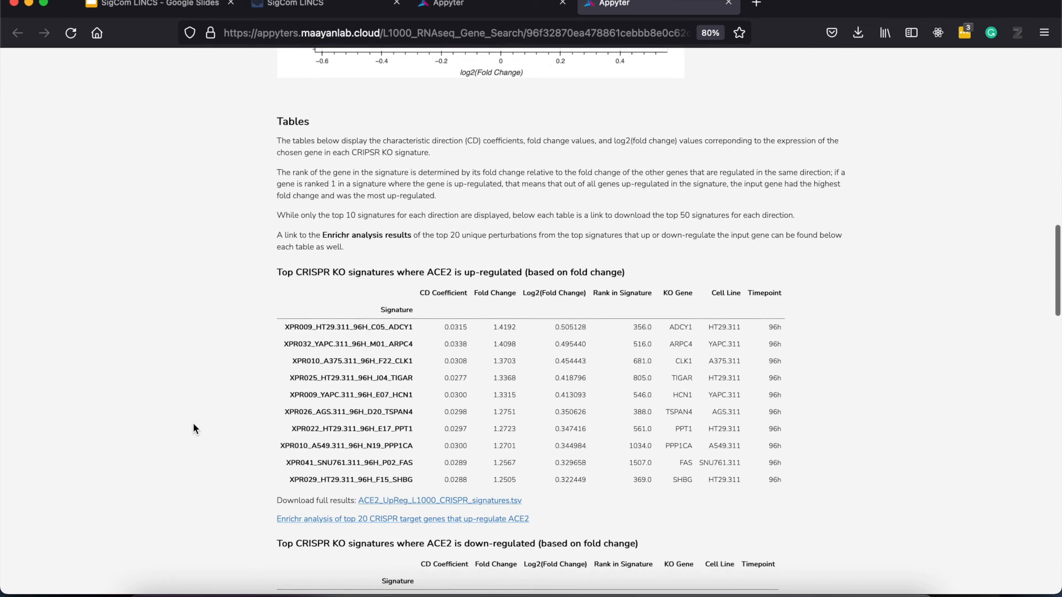
pyautogui.scroll(-3)
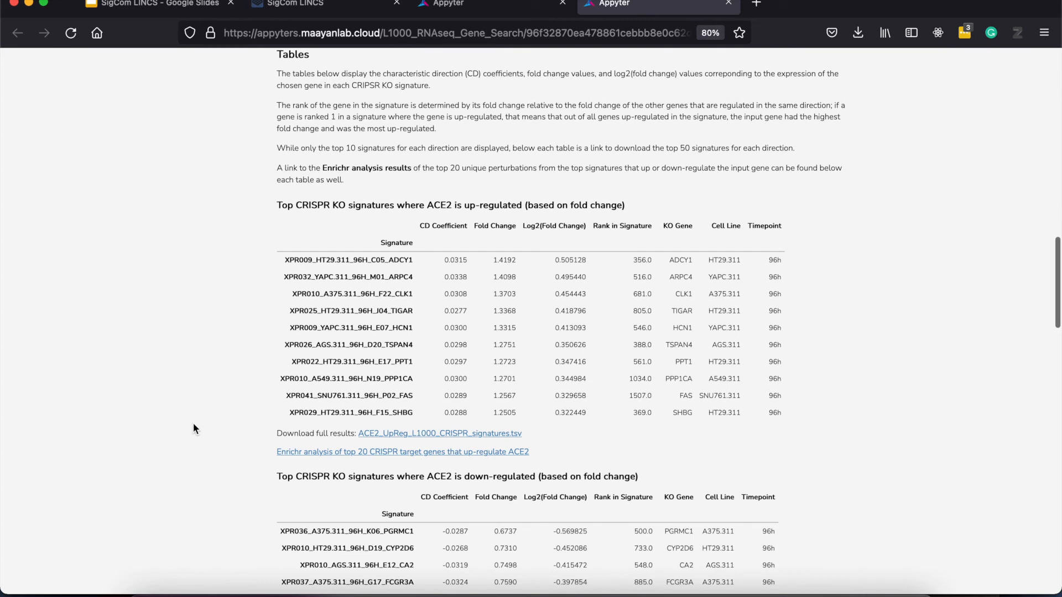
pyautogui.moveTo(201, 394)
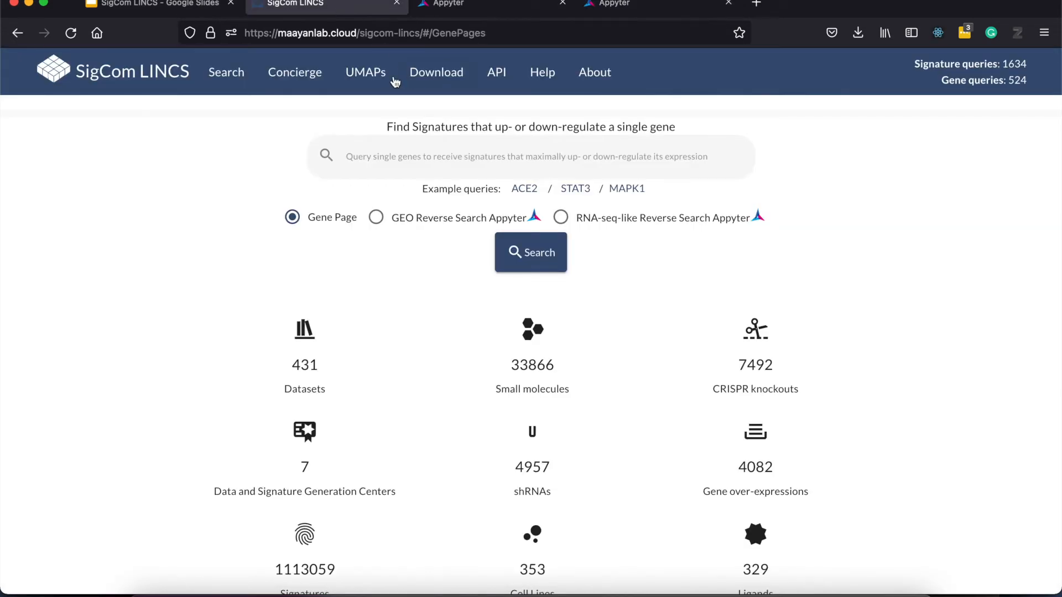
# Run a metadata Signature Search for dexamethasone and MCF7 and view the dataset filters.
pyautogui.click(294, 73)
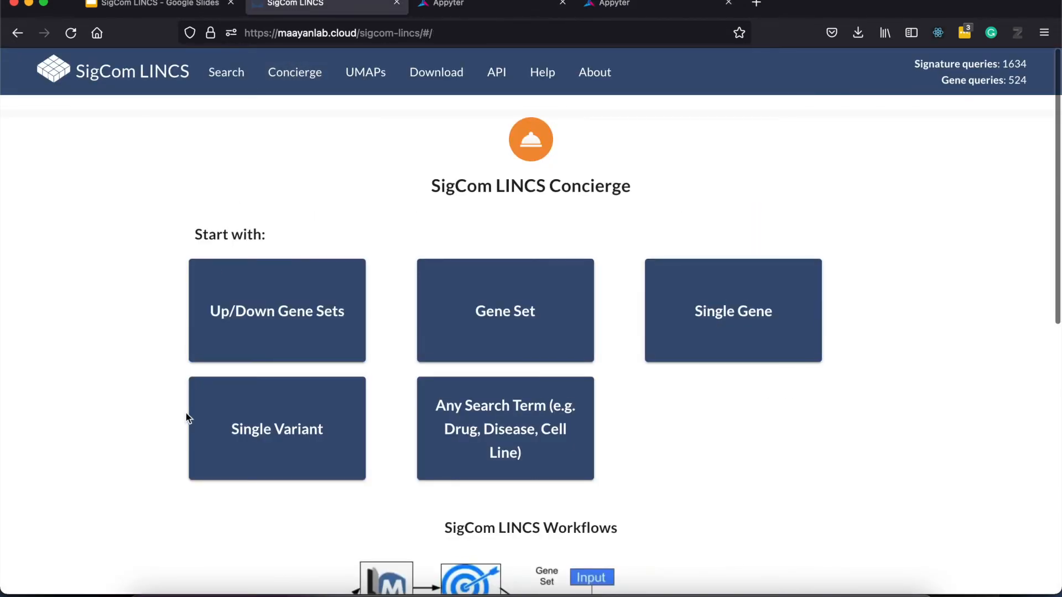
pyautogui.scroll(-3)
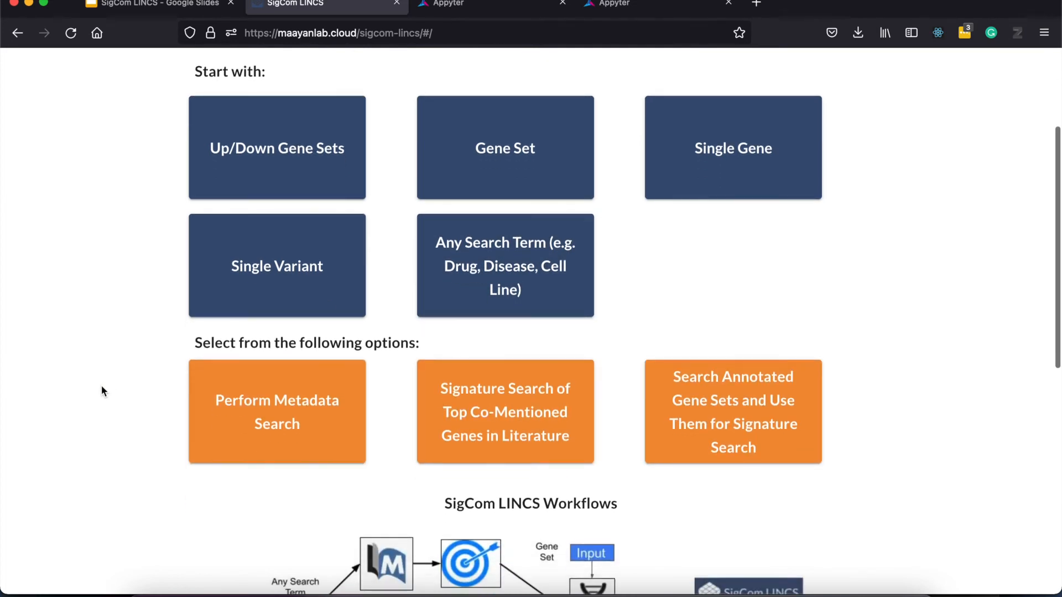
pyautogui.click(277, 412)
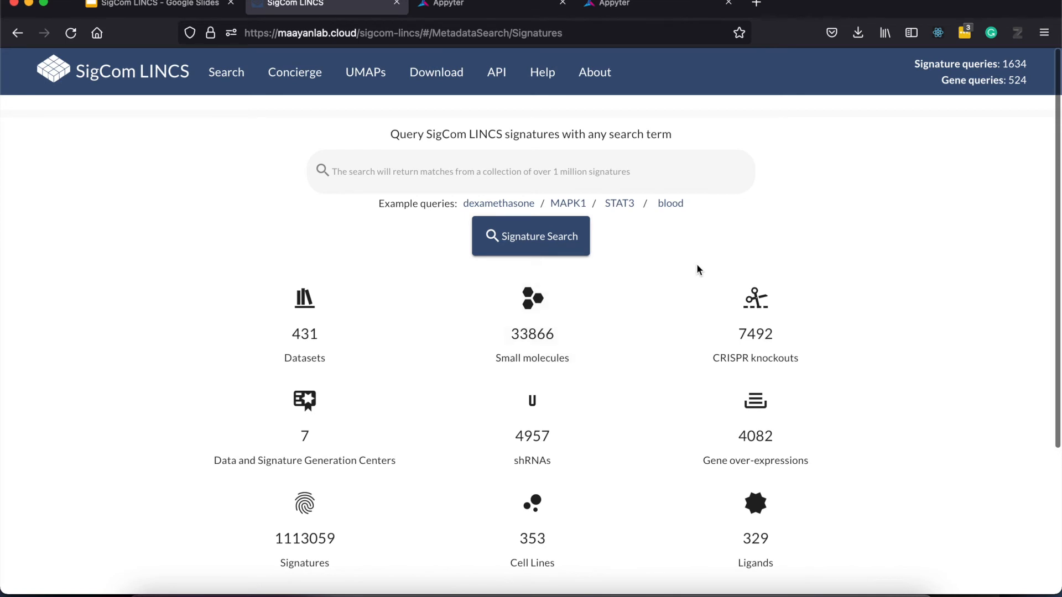
pyautogui.moveTo(580, 185)
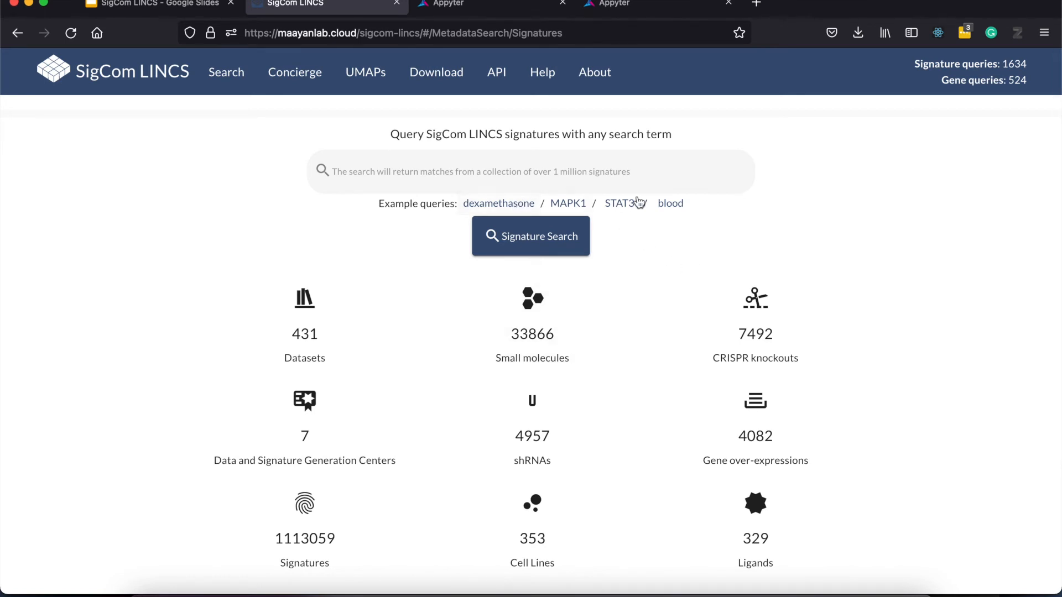
pyautogui.moveTo(551, 197)
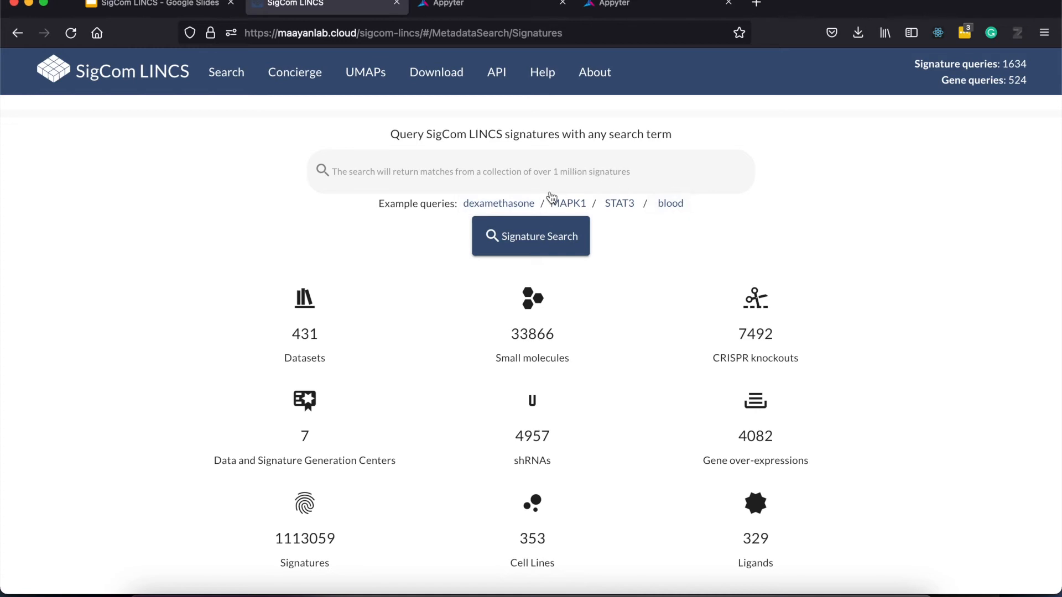
pyautogui.moveTo(508, 202)
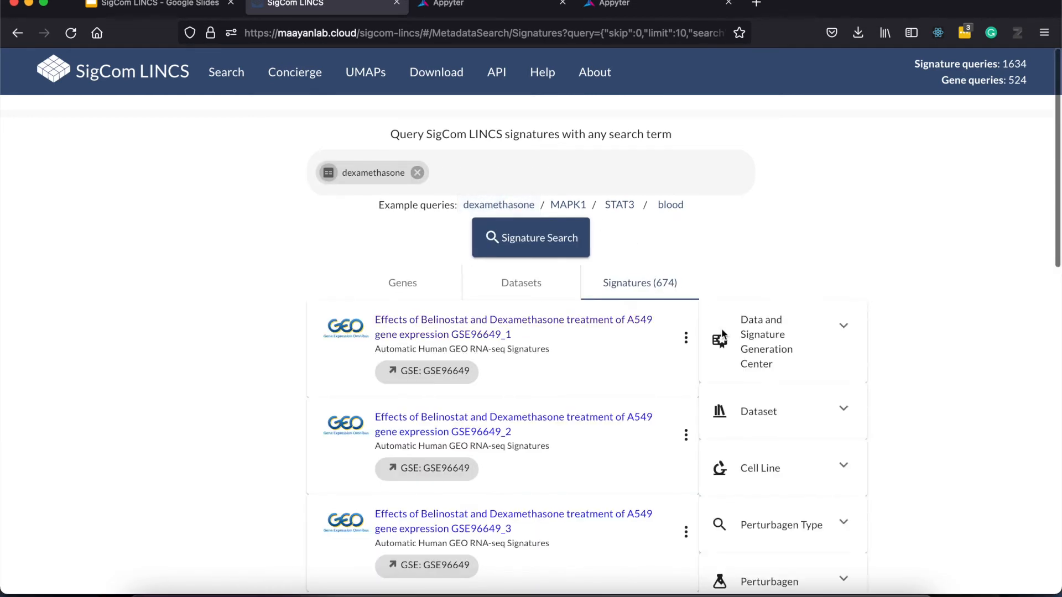
pyautogui.scroll(-3)
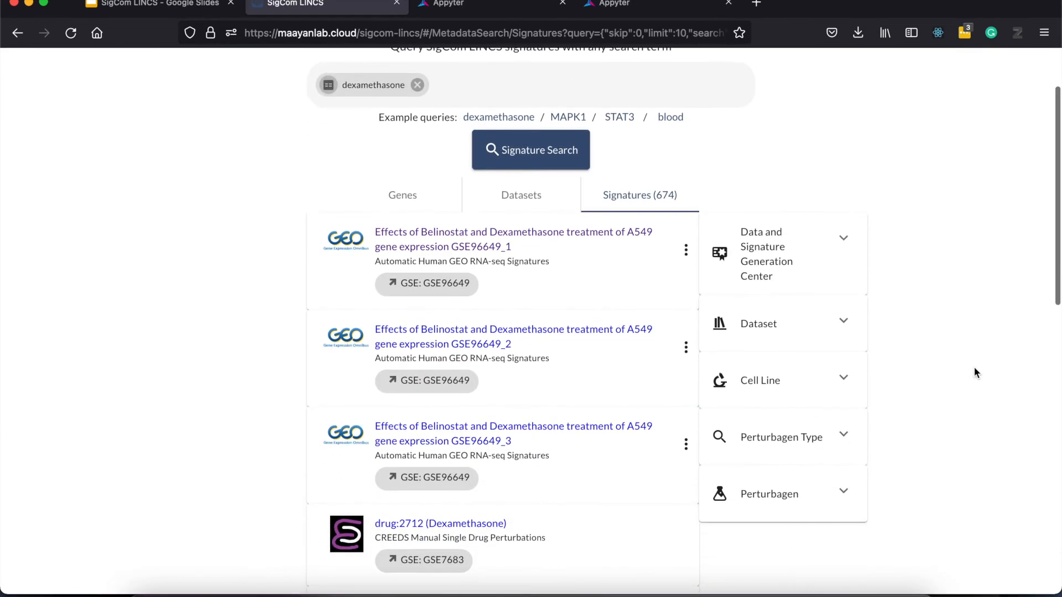
pyautogui.click(758, 323)
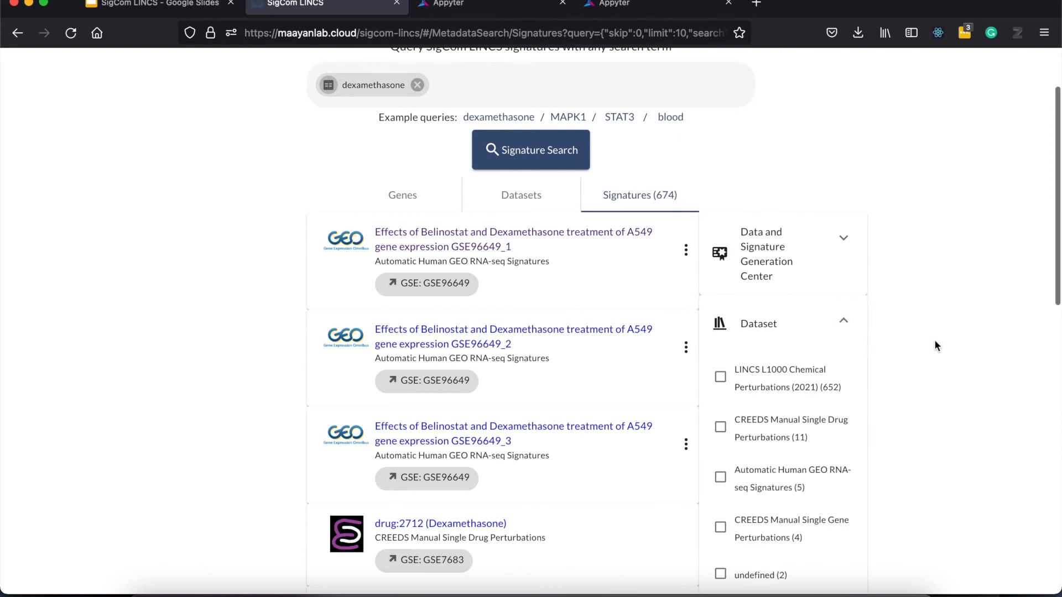
# Review the 58 matching L1000 signatures and the first result's download and Enrichr actions.
pyautogui.scroll(-3)
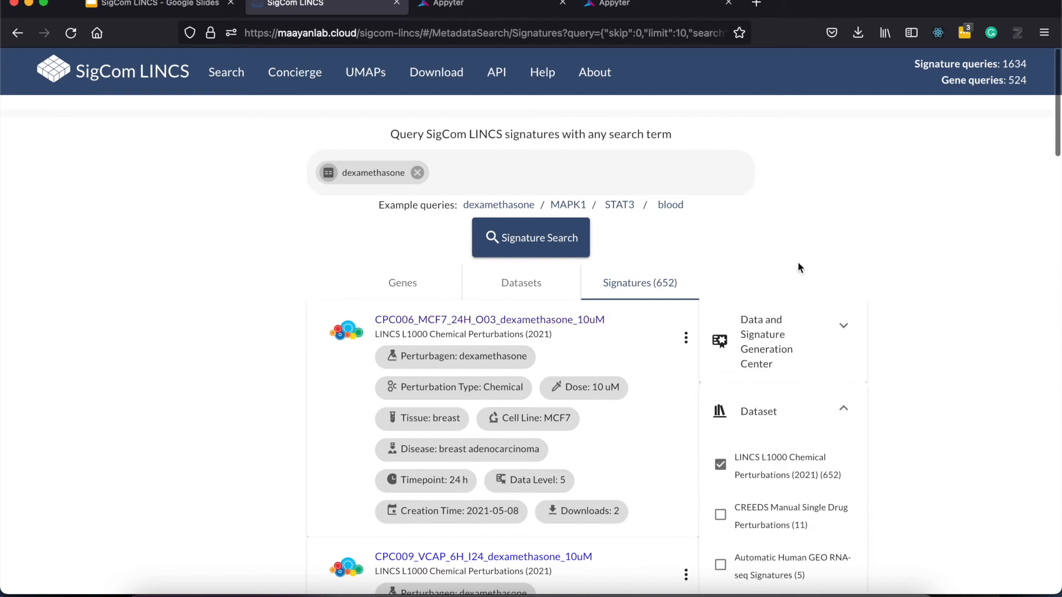
pyautogui.scroll(-3)
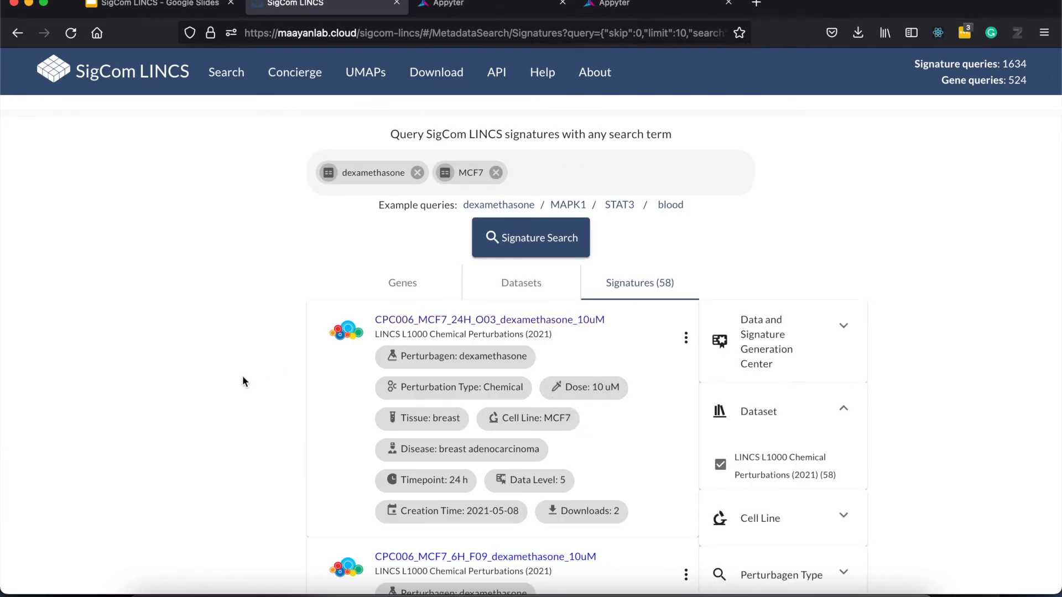
pyautogui.click(686, 339)
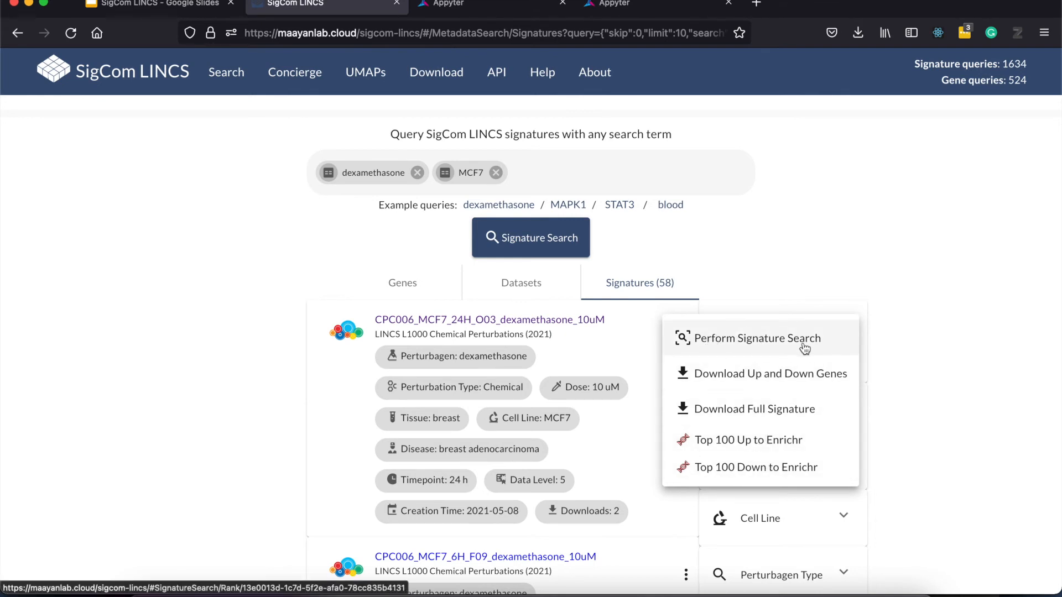
pyautogui.moveTo(782, 355)
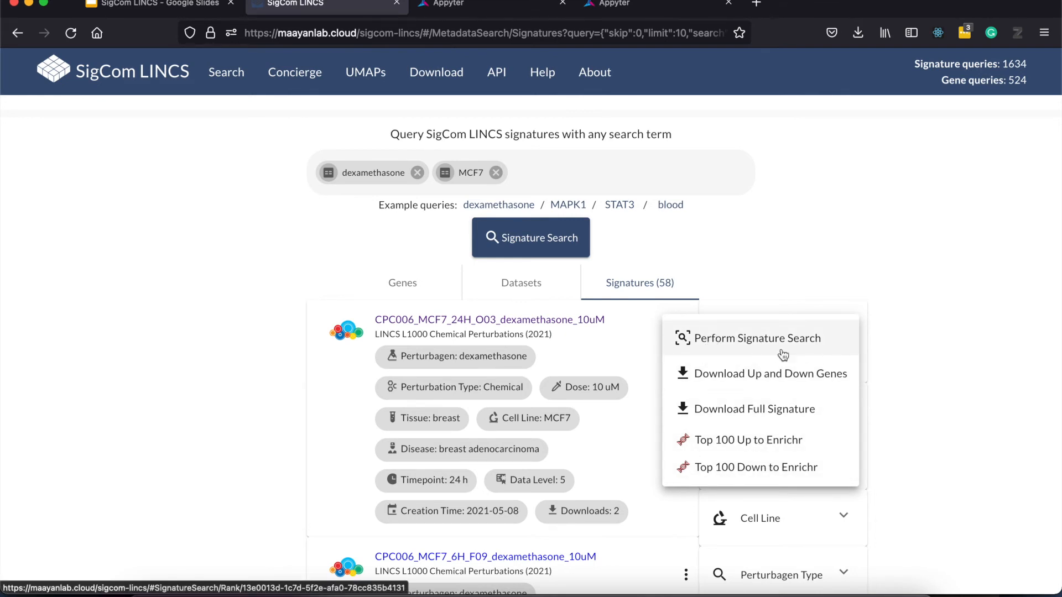
pyautogui.moveTo(774, 358)
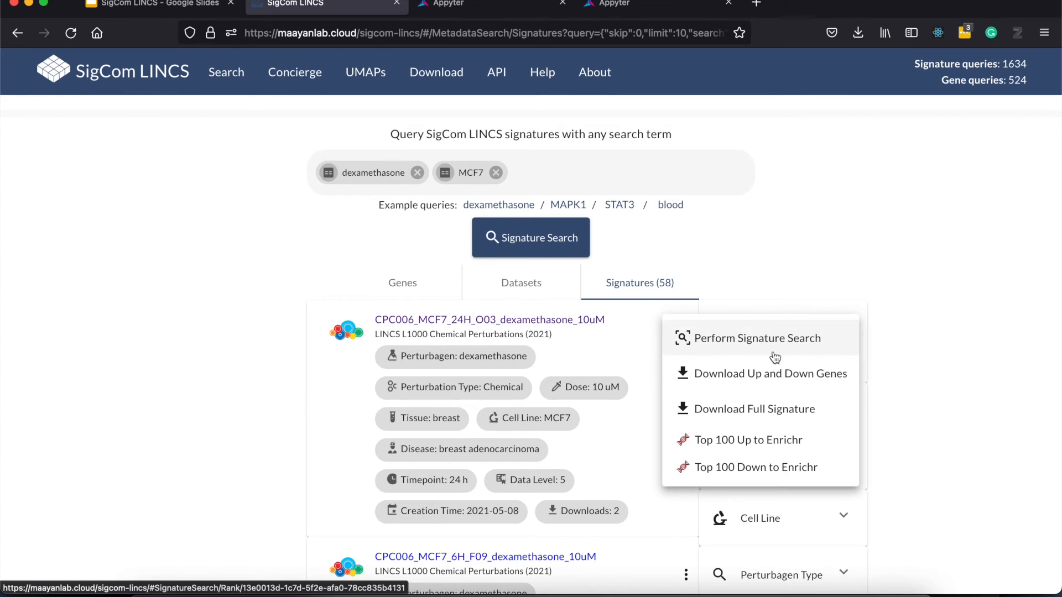
pyautogui.moveTo(797, 350)
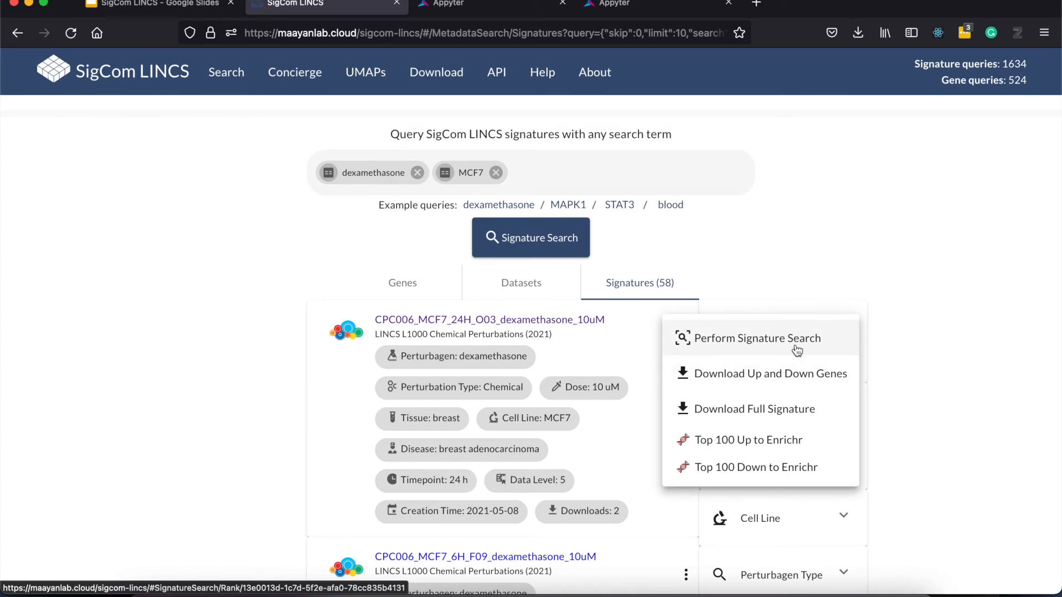
pyautogui.moveTo(737, 384)
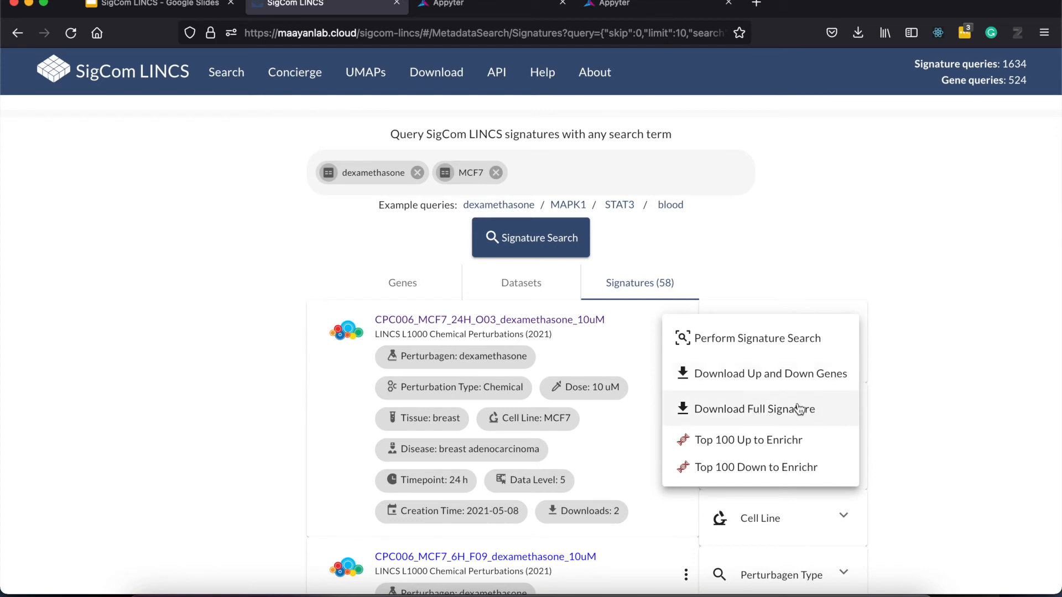
pyautogui.moveTo(803, 474)
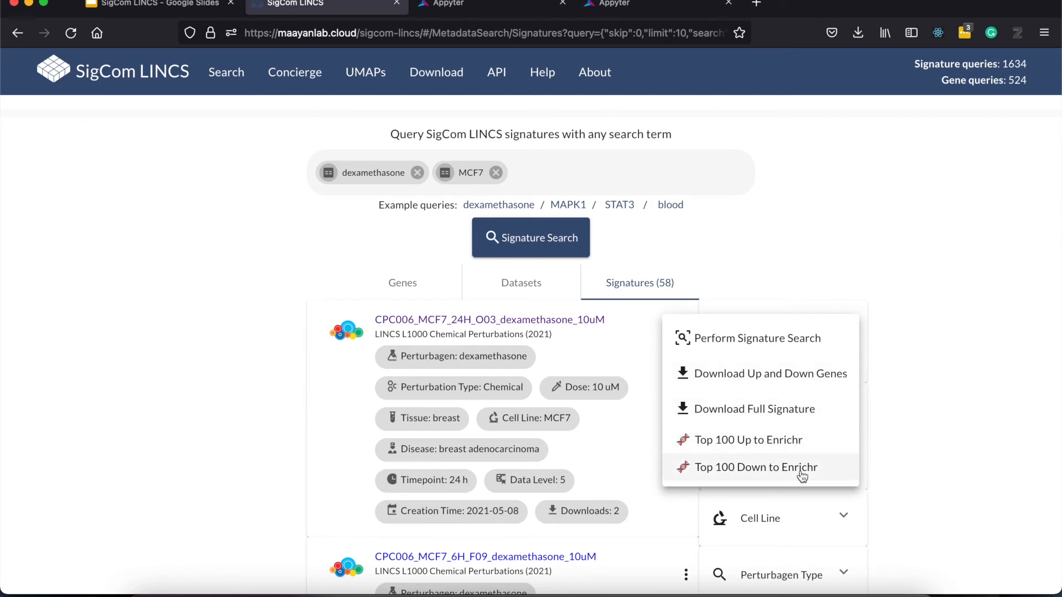
pyautogui.moveTo(885, 320)
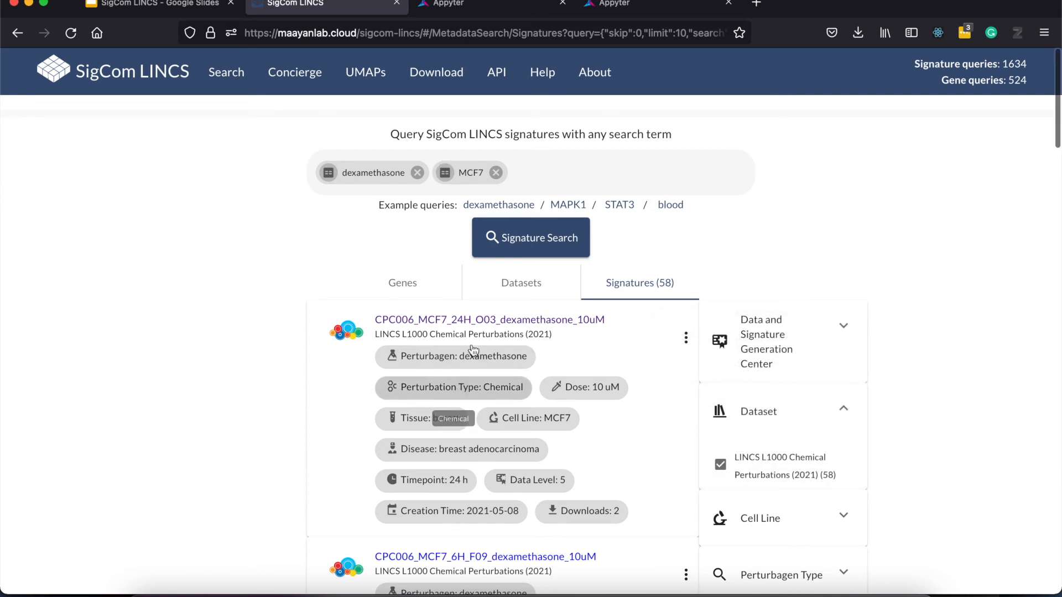
# Return to the SigCom LINCS Concierge start page with its workflow option tiles.
pyautogui.click(490, 319)
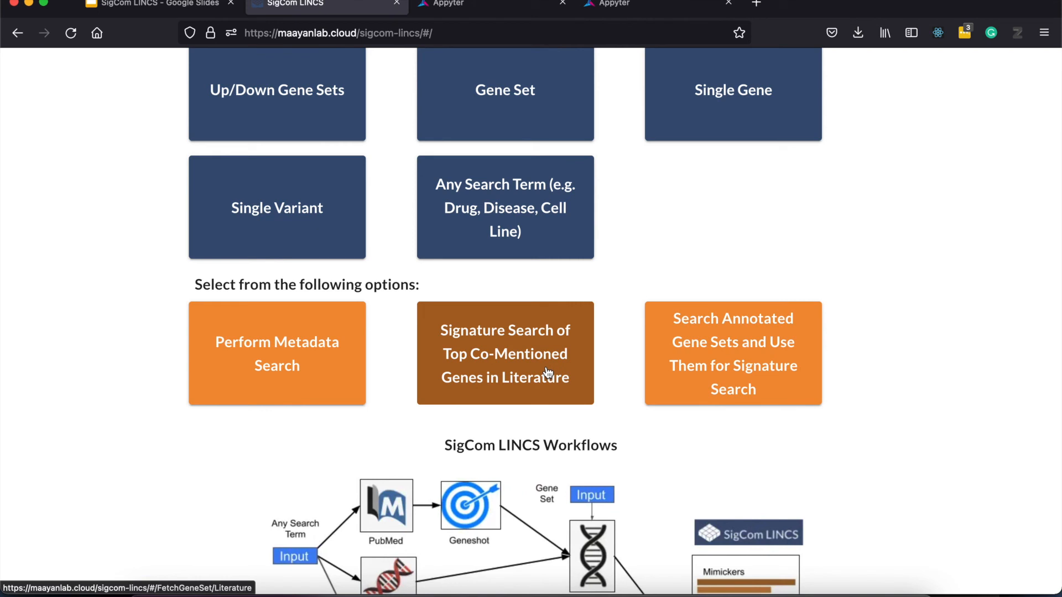
pyautogui.moveTo(559, 389)
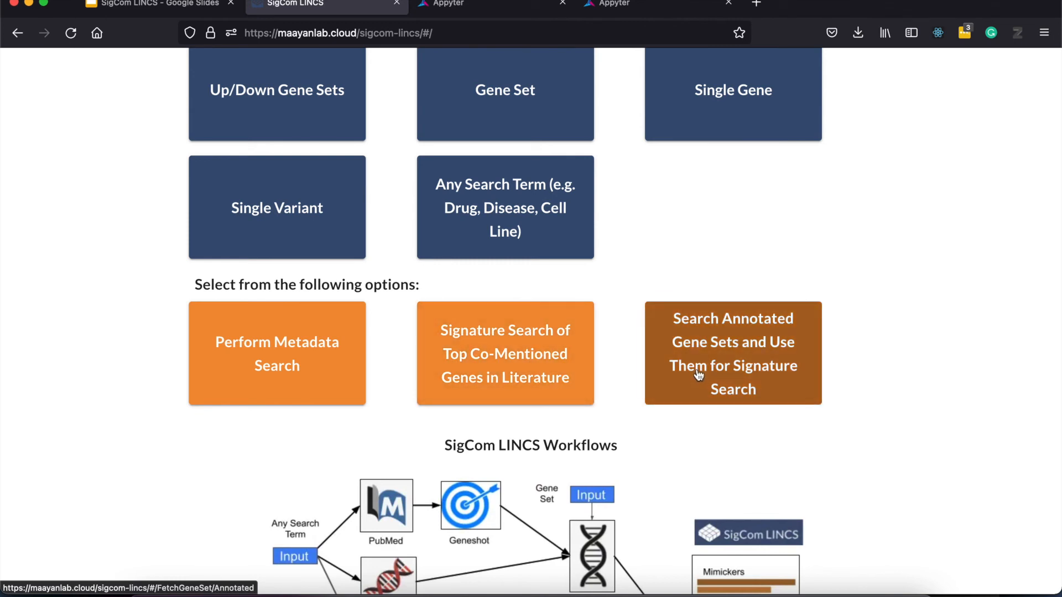
pyautogui.moveTo(633, 340)
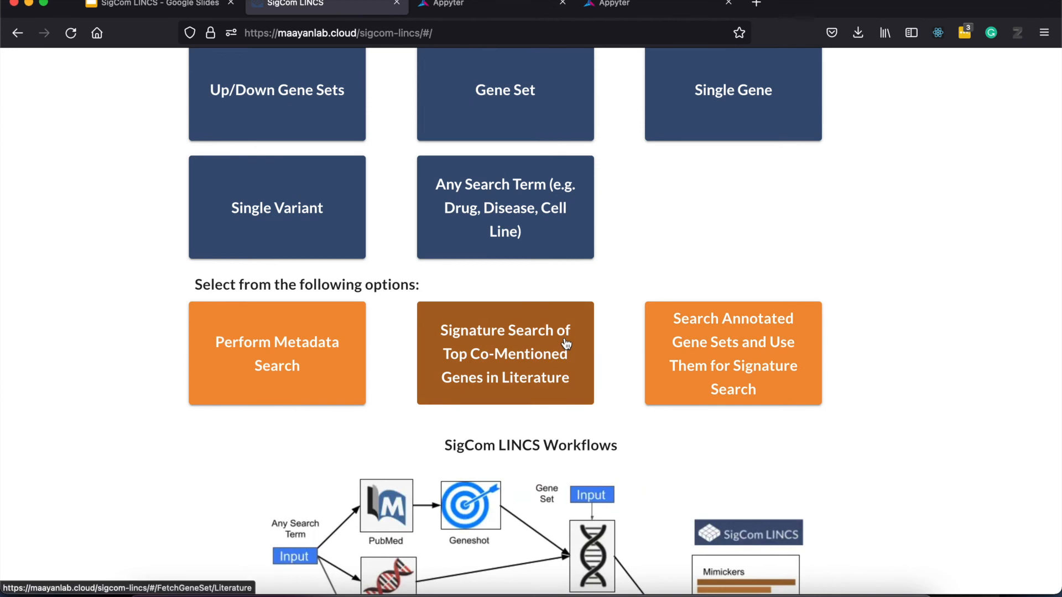
# Search signatures for the annotated gene set negative regulation of wound healing (GO:0061045) from the wound healing example.
pyautogui.click(504, 354)
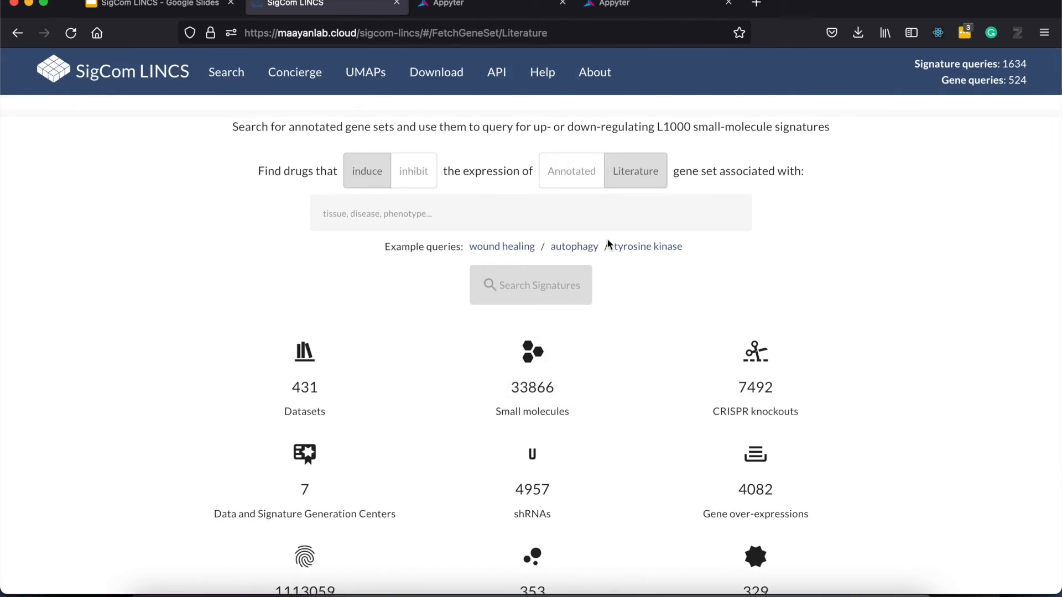
pyautogui.click(634, 171)
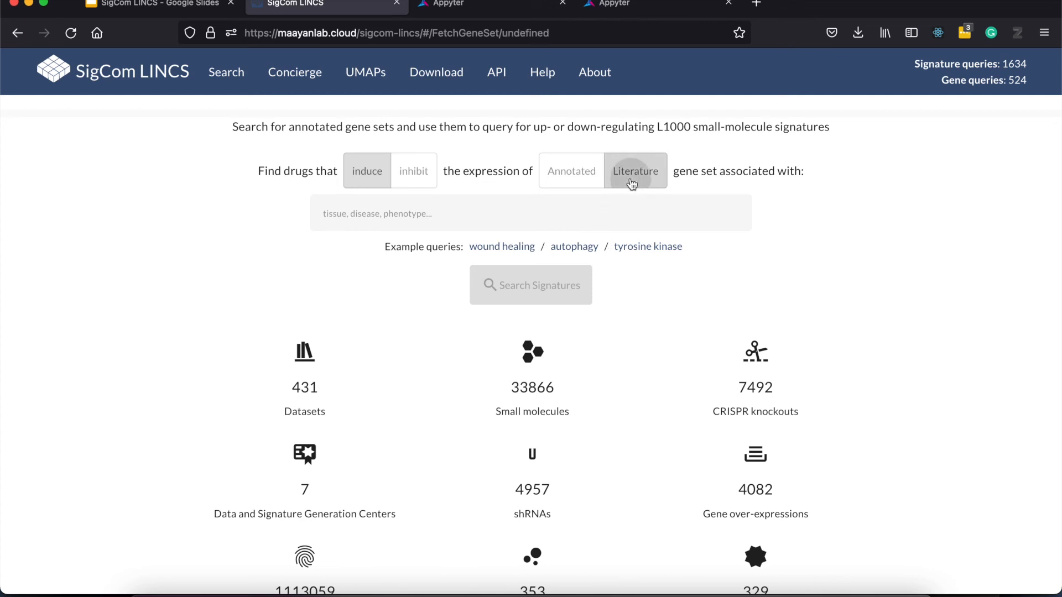
pyautogui.click(571, 170)
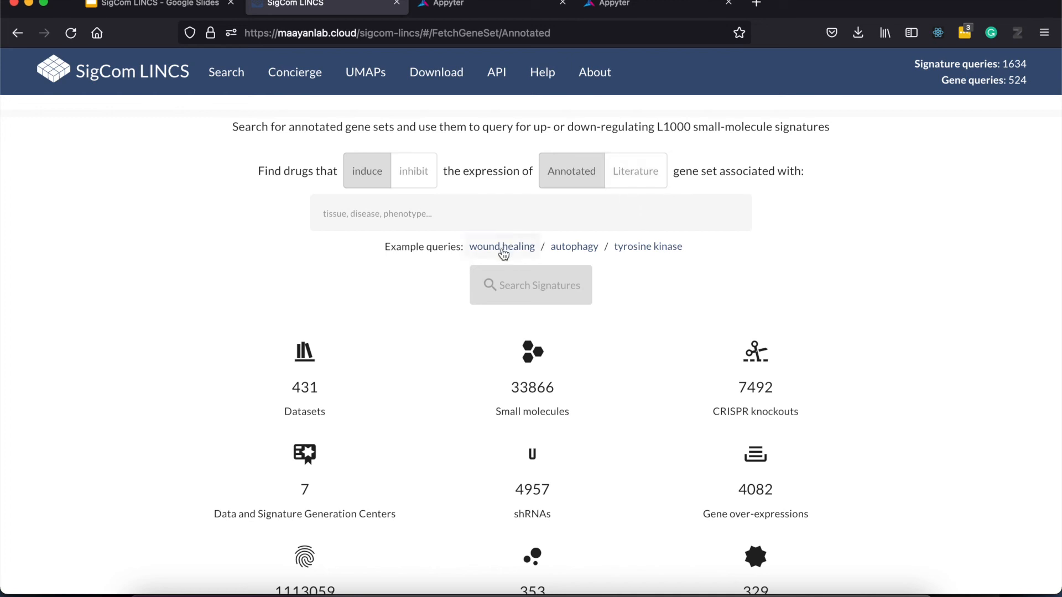
pyautogui.click(501, 245)
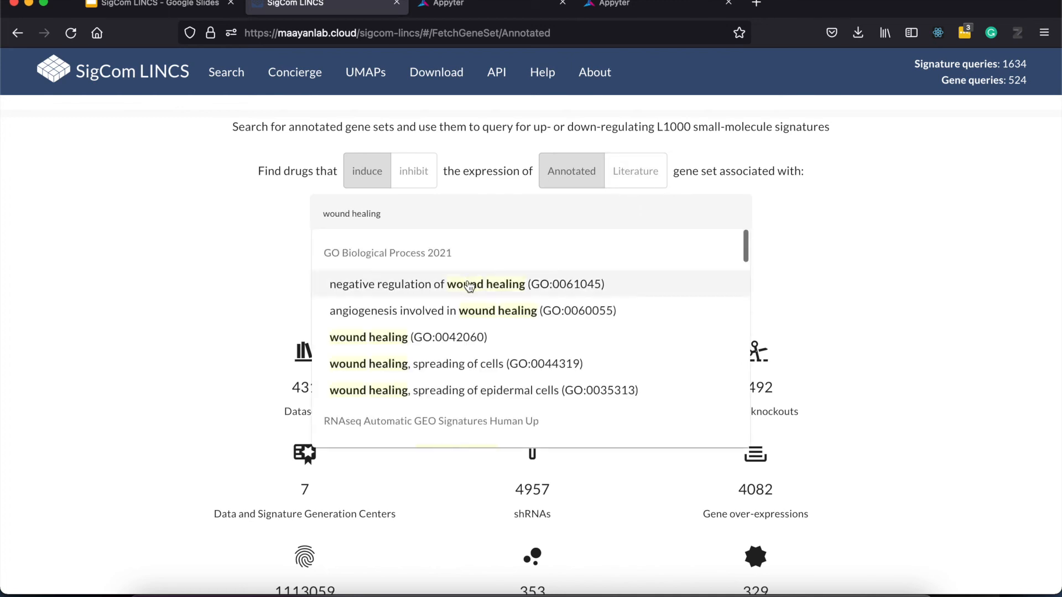
pyautogui.click(466, 284)
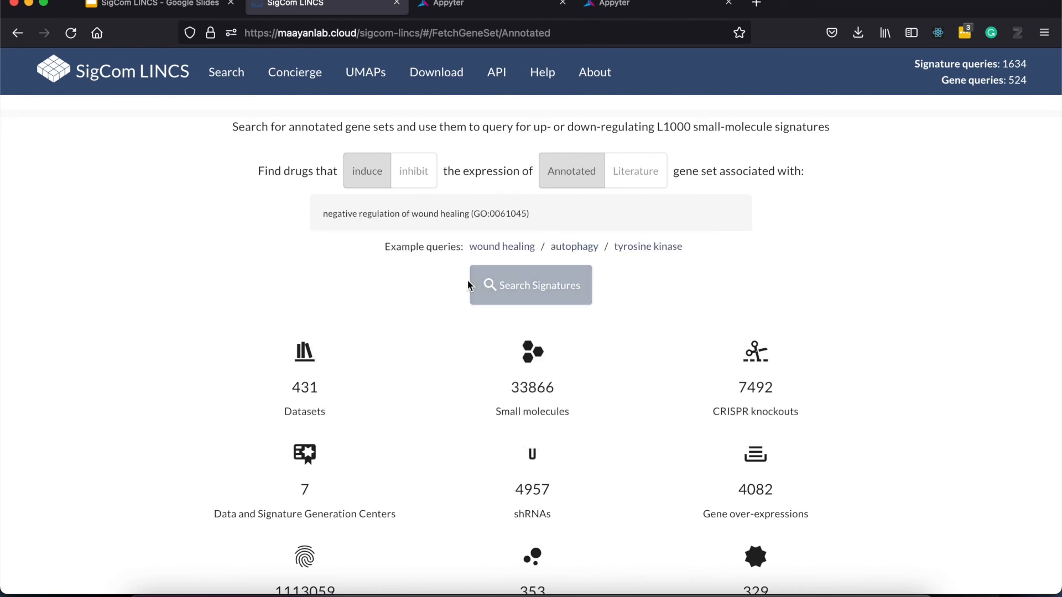
pyautogui.click(531, 285)
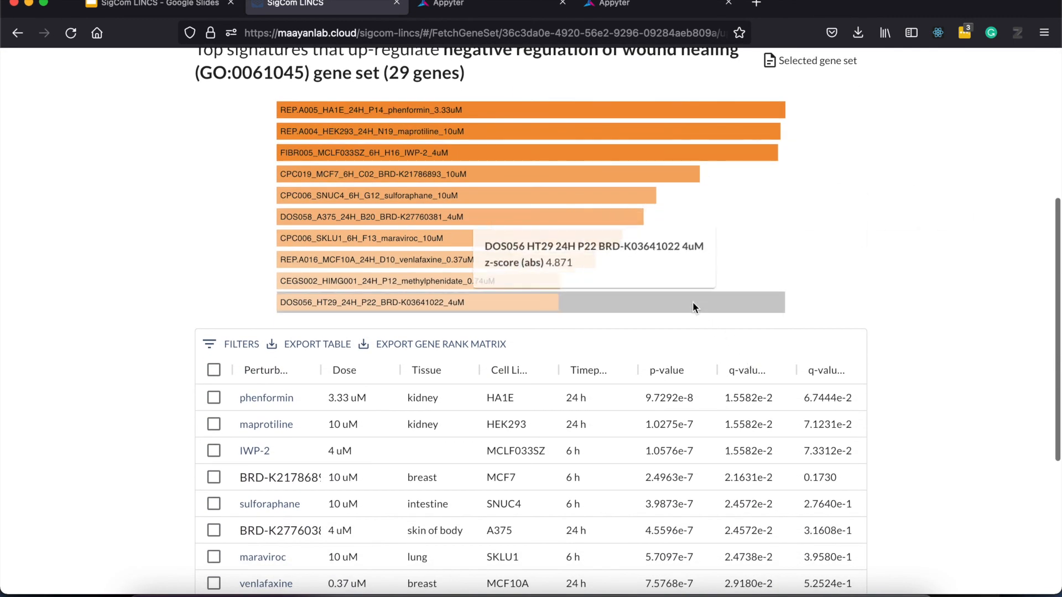
# Review the top L1000 up-regulating drug signatures such as phenformin and maprotiline.
pyautogui.scroll(-3)
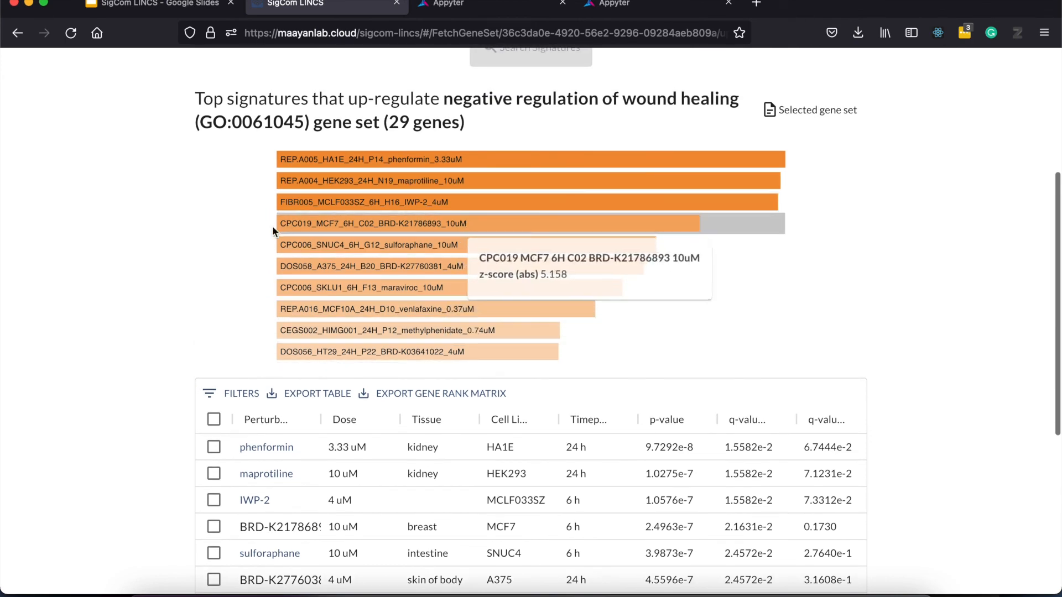
pyautogui.scroll(-3)
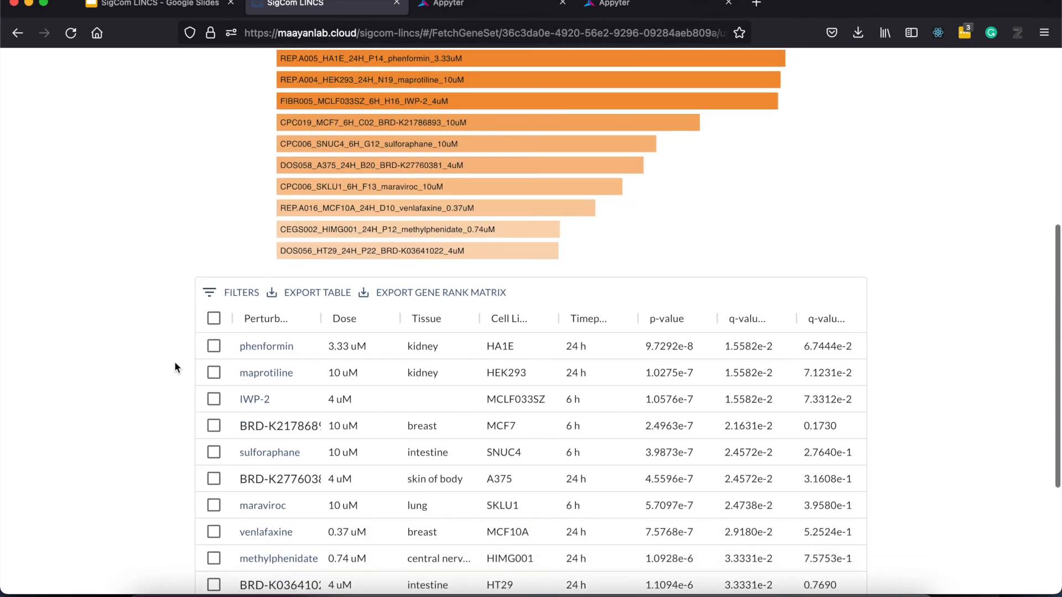
pyautogui.scroll(-3)
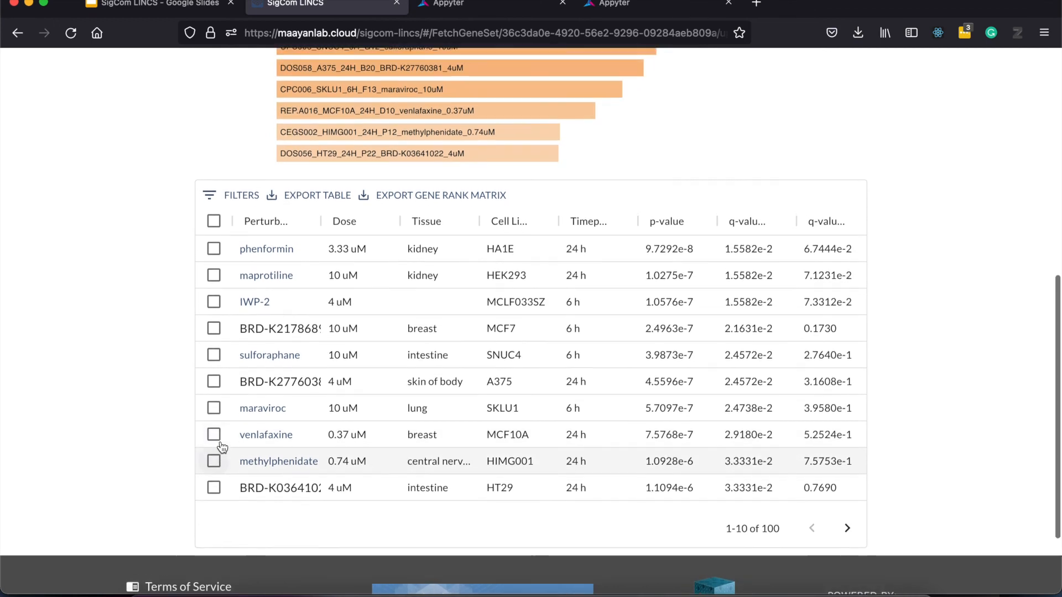
# Browse the Download page's RNA-seq, L1000, MCF10A MDD, CycleGAN and metadata file listings.
pyautogui.click(436, 72)
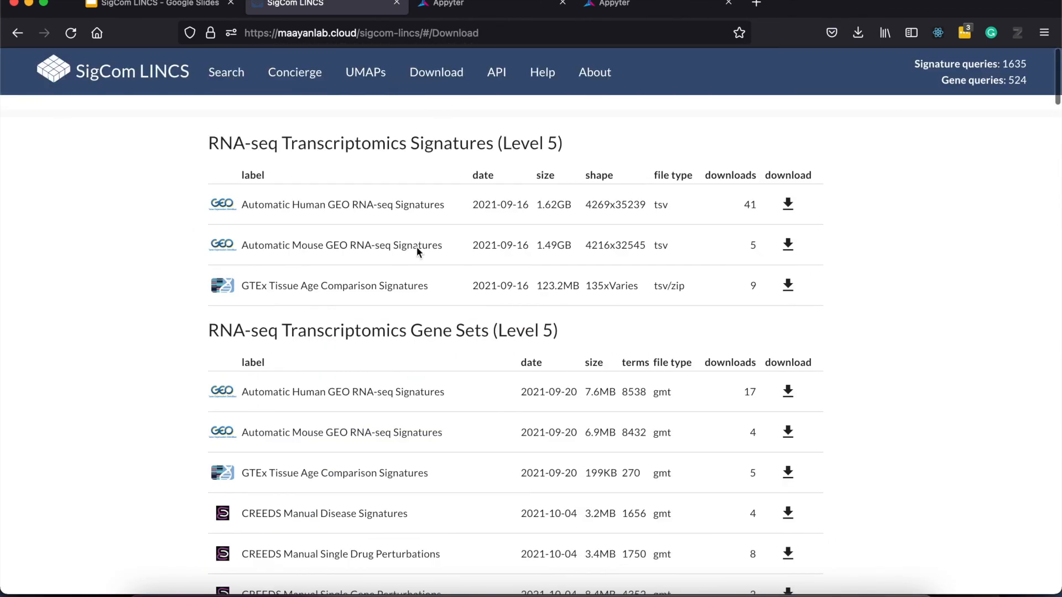
pyautogui.moveTo(156, 465)
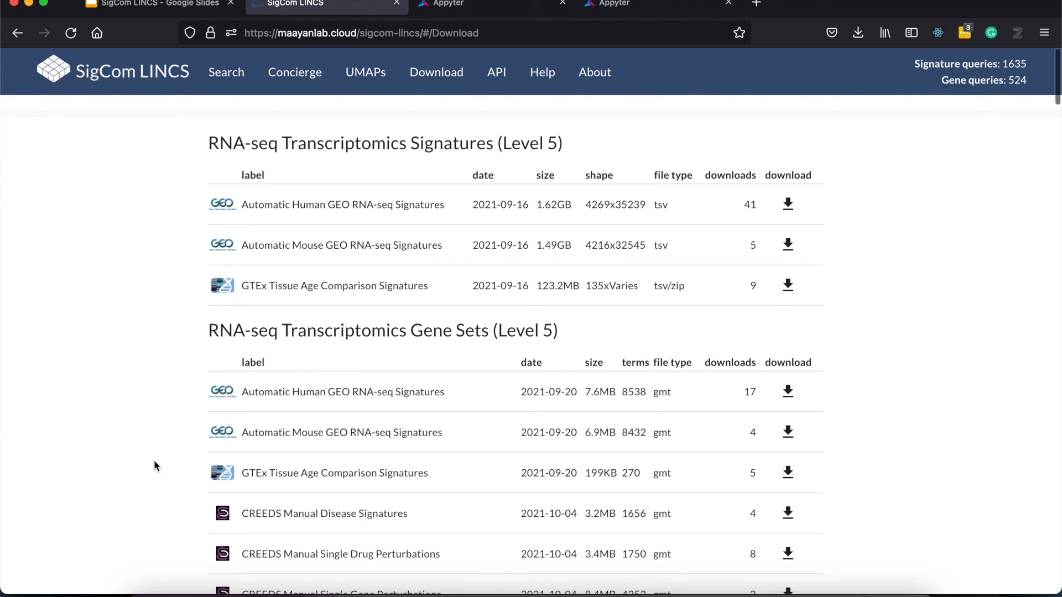
pyautogui.scroll(-3)
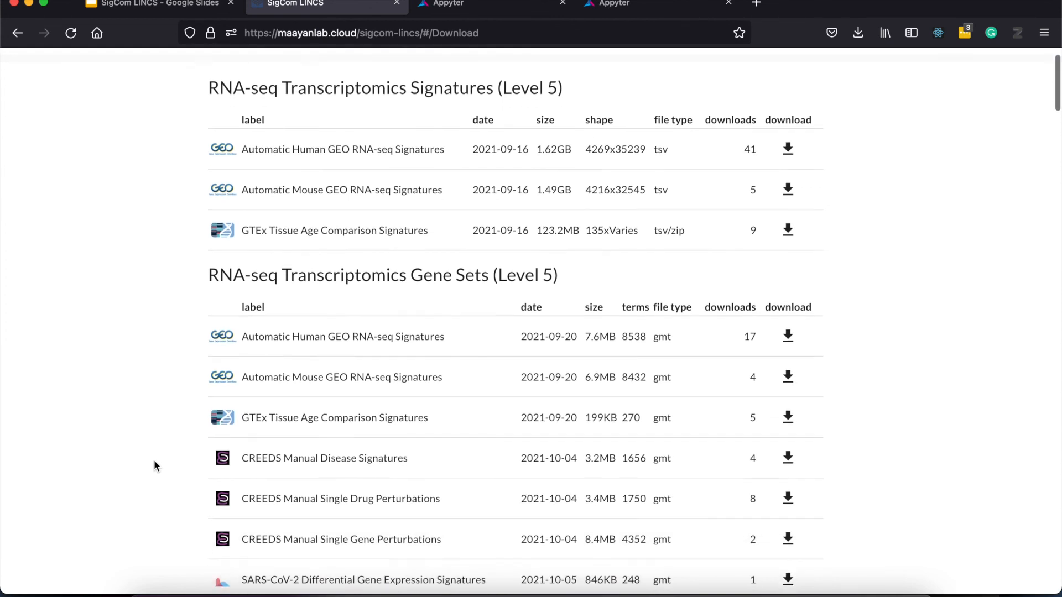
pyautogui.scroll(-3)
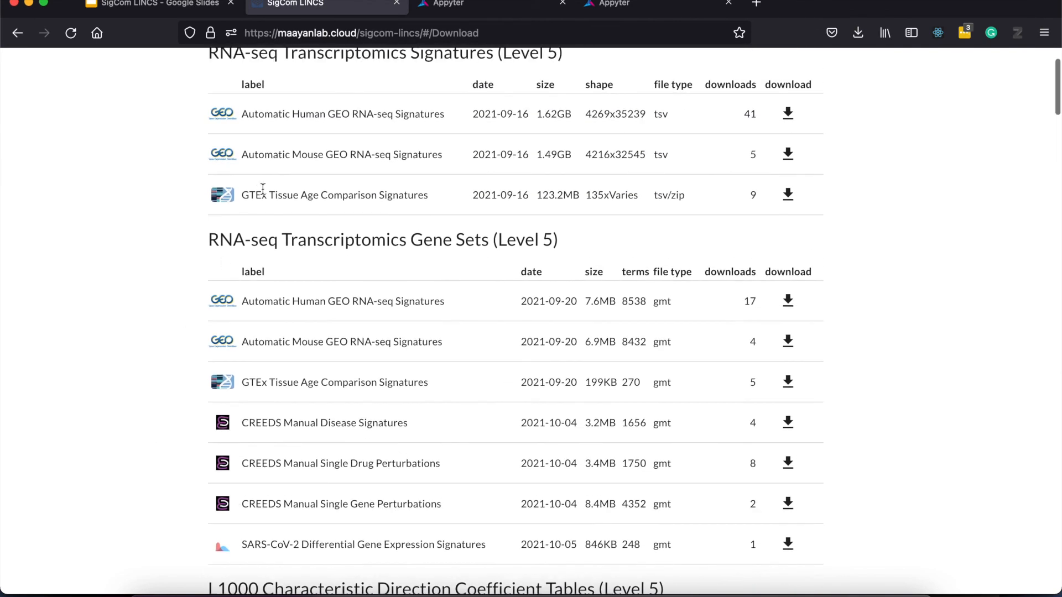
pyautogui.scroll(-3)
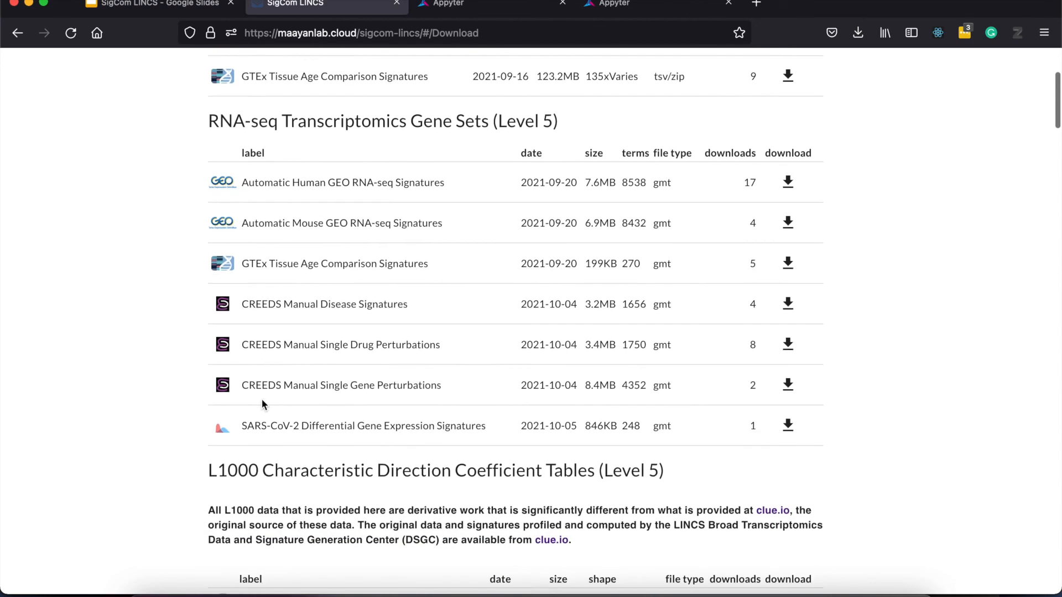
pyautogui.scroll(-3)
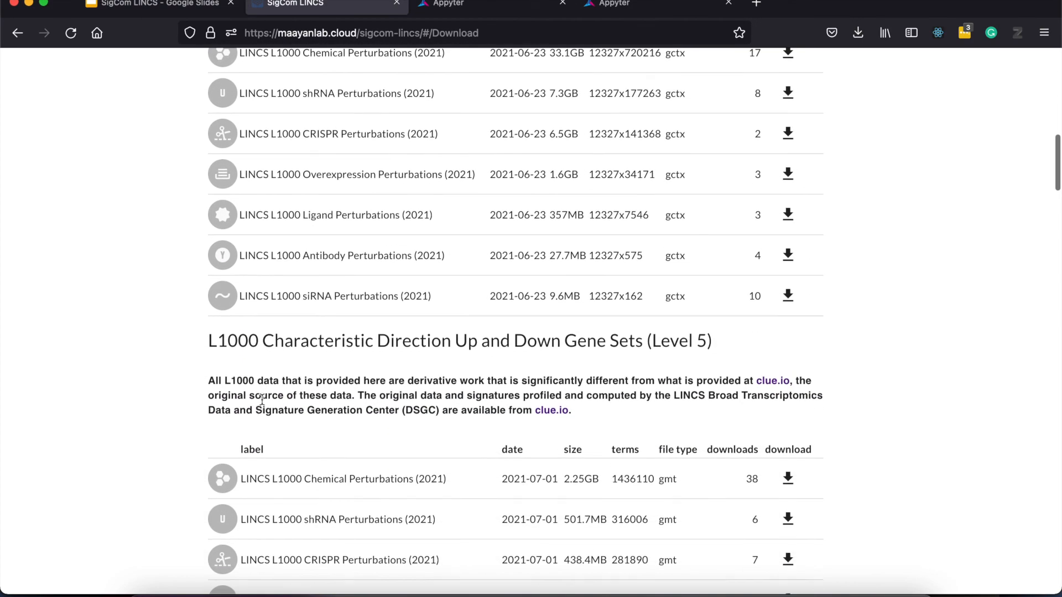
pyautogui.scroll(-3)
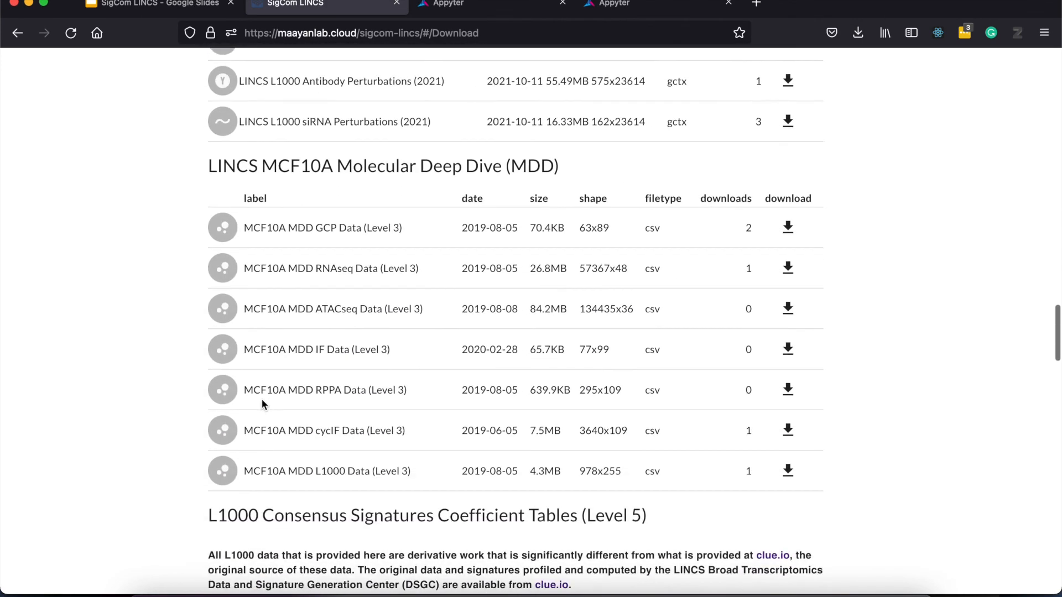
pyautogui.scroll(-3)
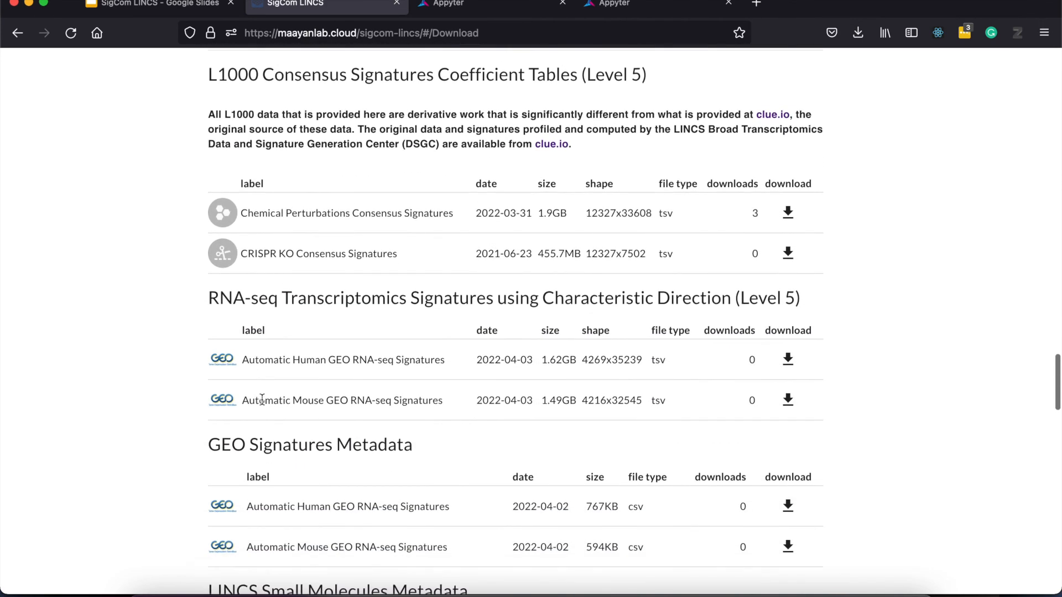
pyautogui.scroll(-3)
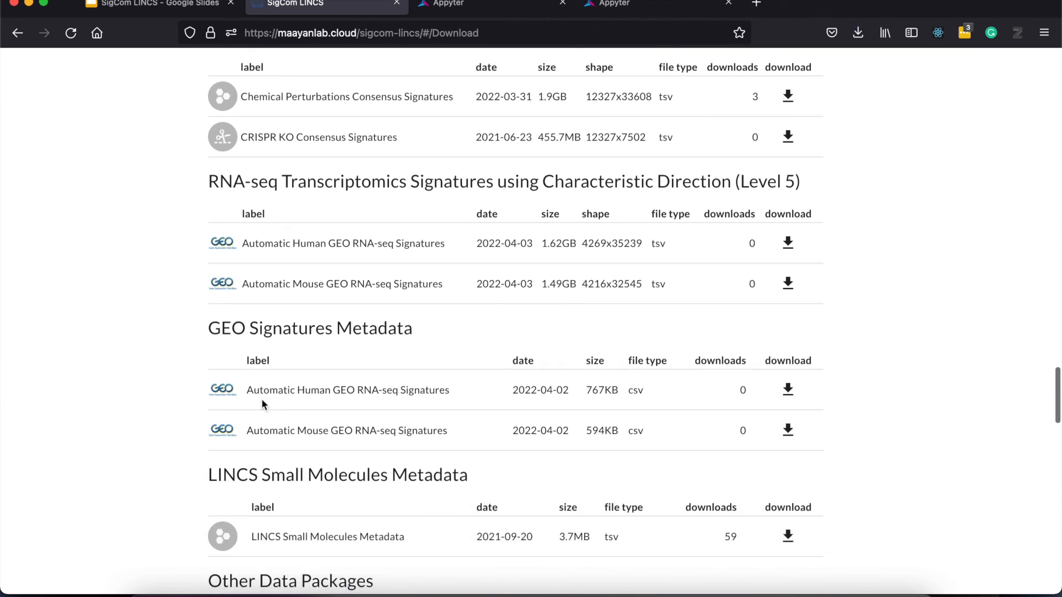
pyautogui.scroll(-3)
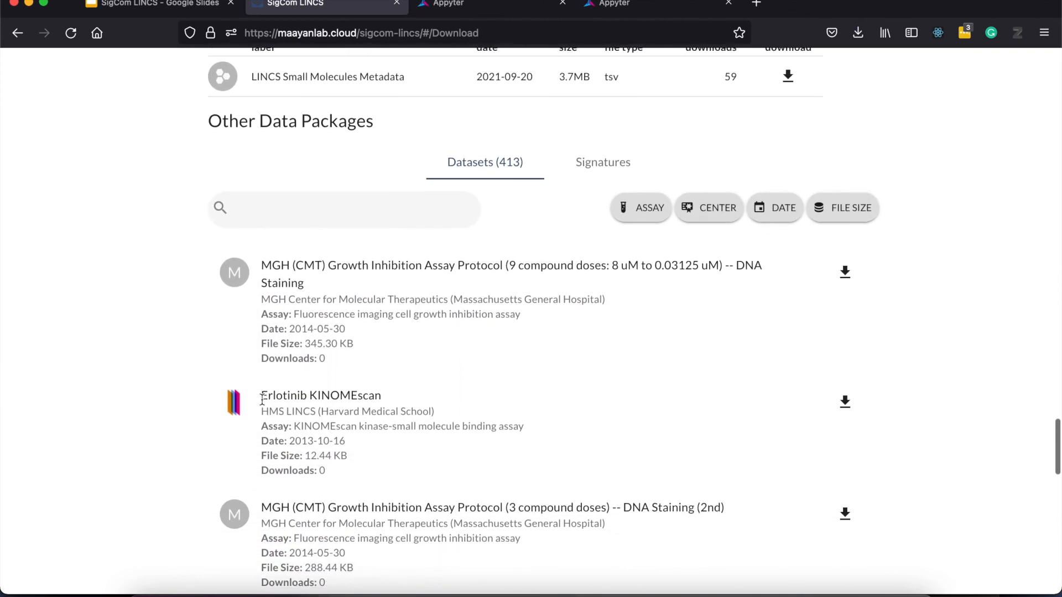
pyautogui.scroll(-3)
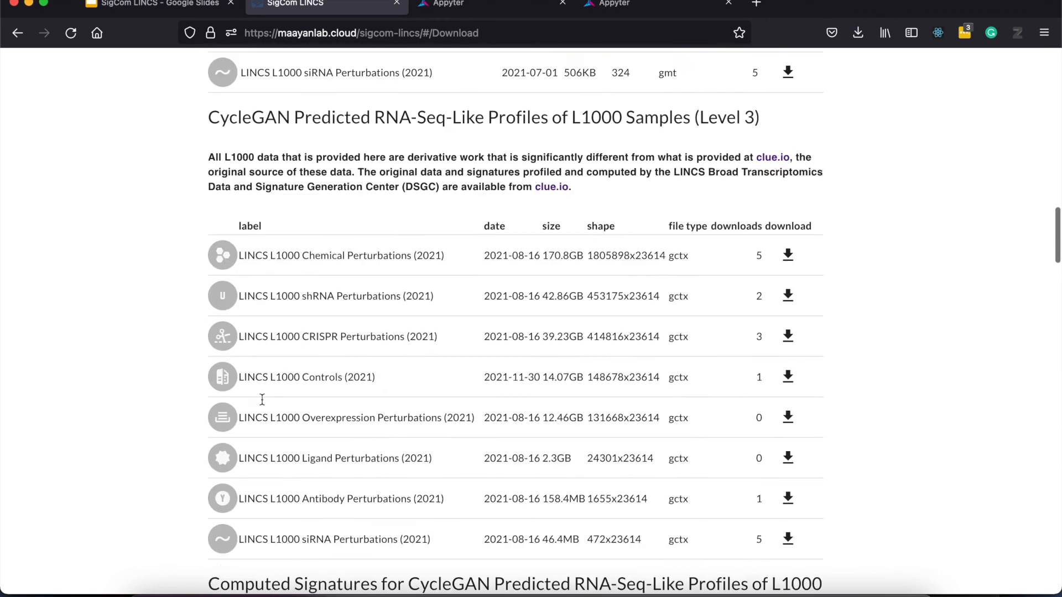
pyautogui.scroll(-3)
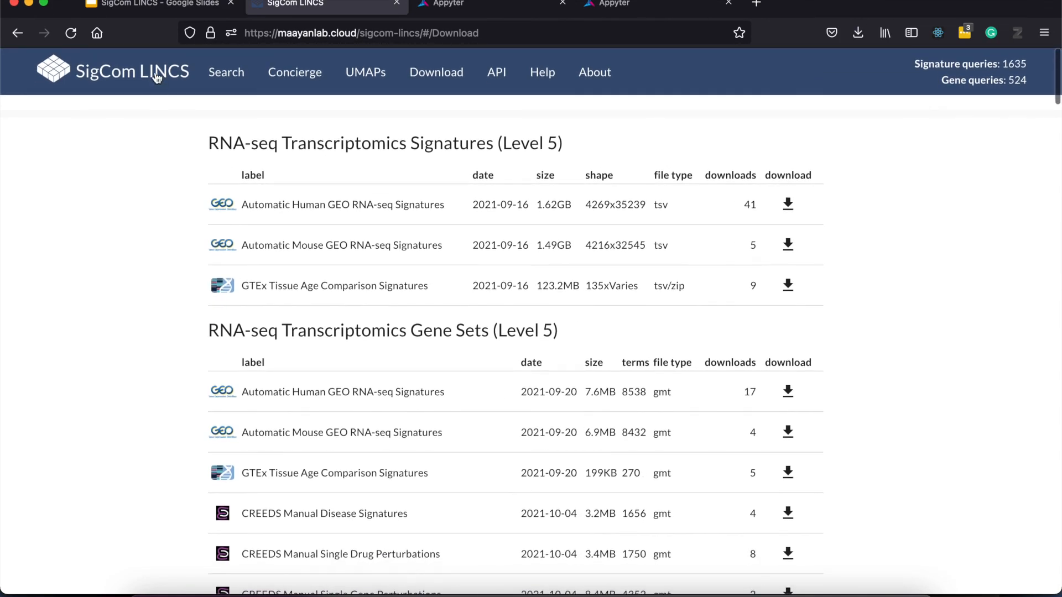
# Return to the Concierge start page via the SigCom LINCS header logo.
pyautogui.click(132, 72)
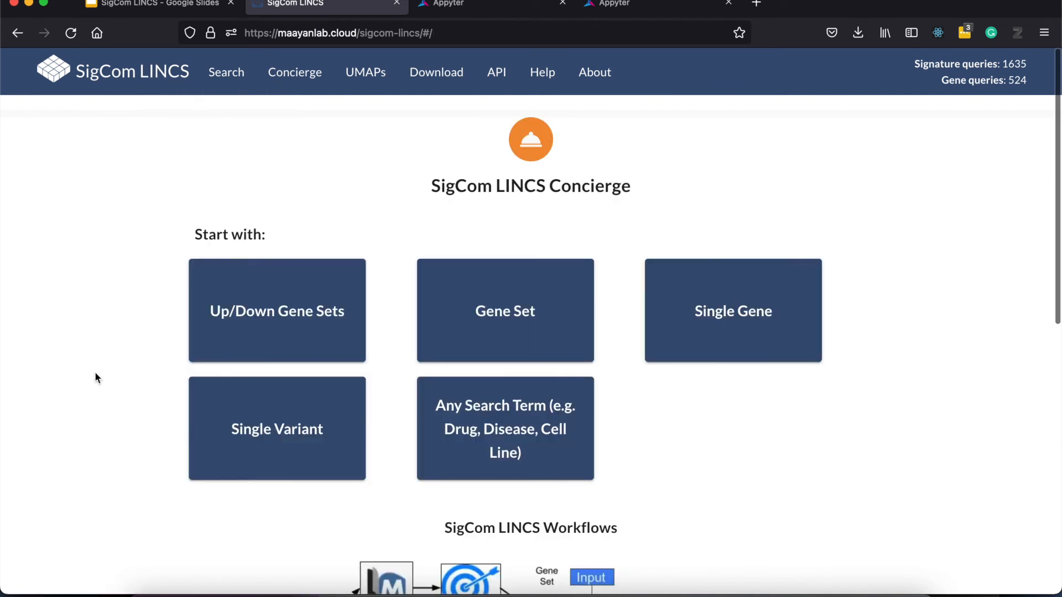
pyautogui.moveTo(777, 92)
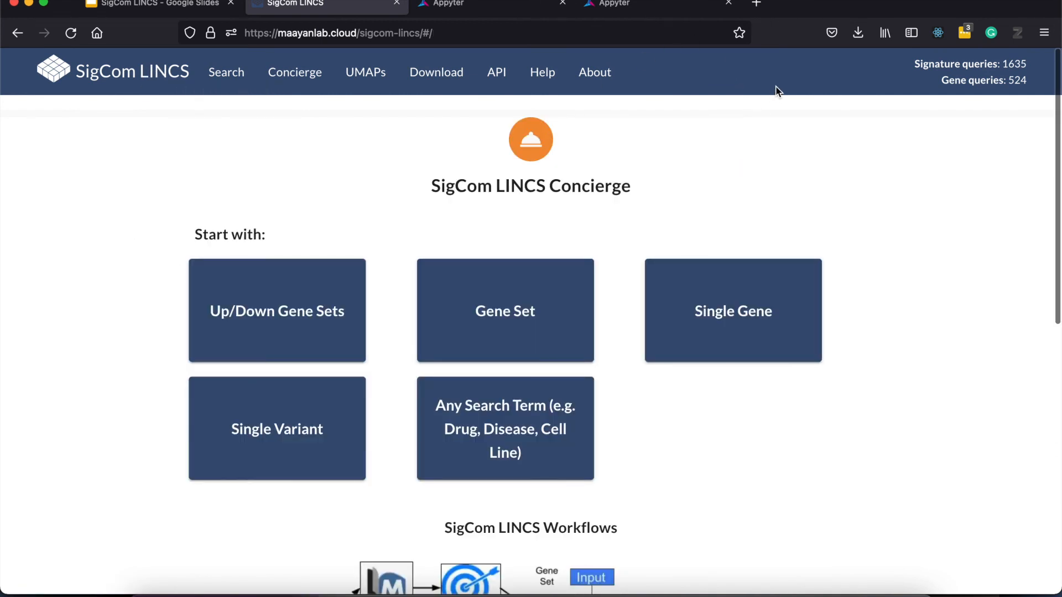